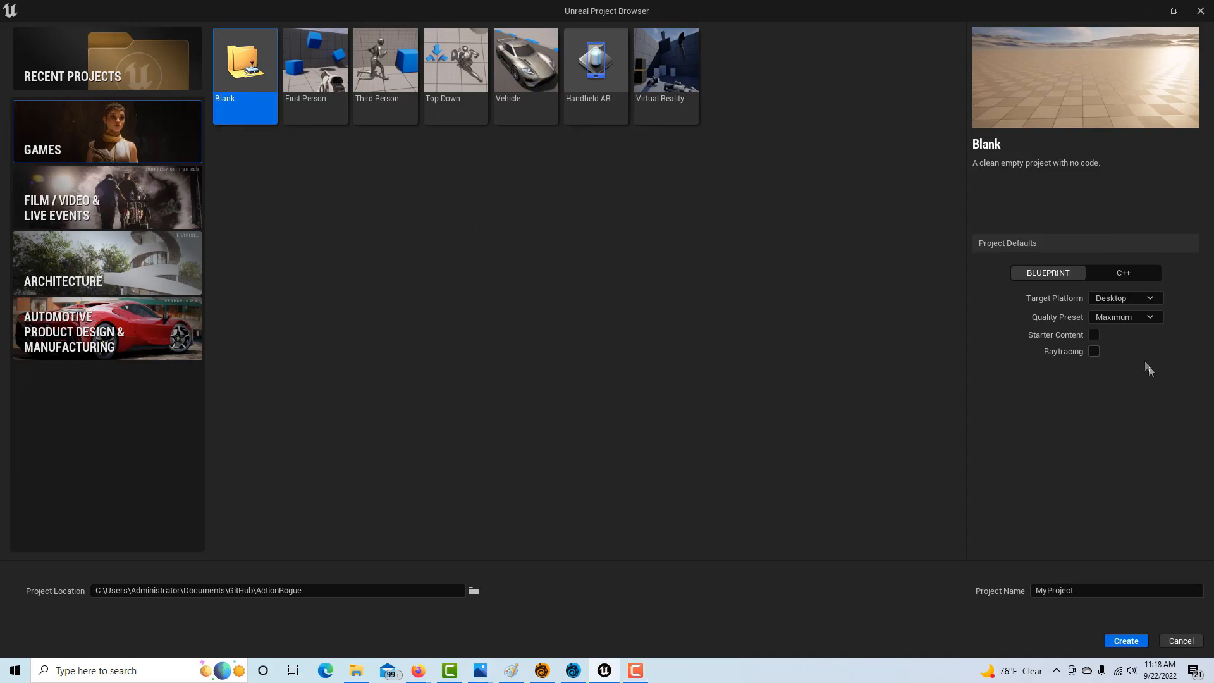
{"action": "mouse_move", "coordinate": [1087, 582]}
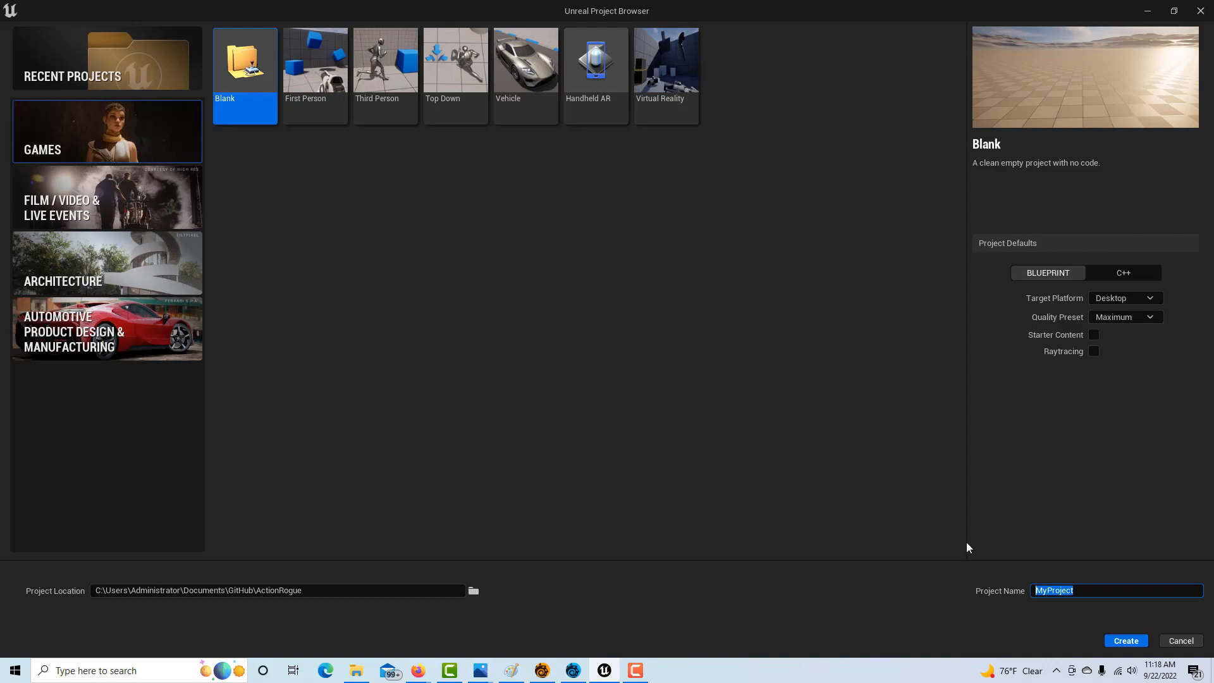
Create a blank Blueprint game project named Ball12 from the Games templates.
{"action": "type", "text": "G"}
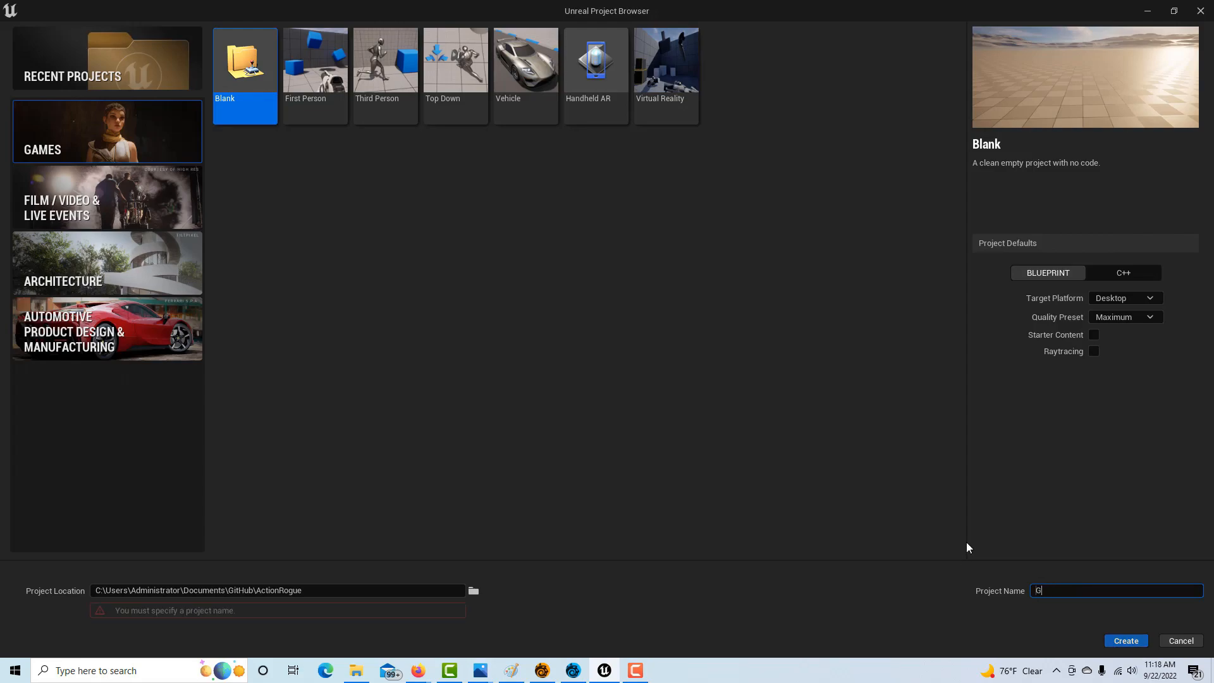
{"action": "type", "text": "Ball12"}
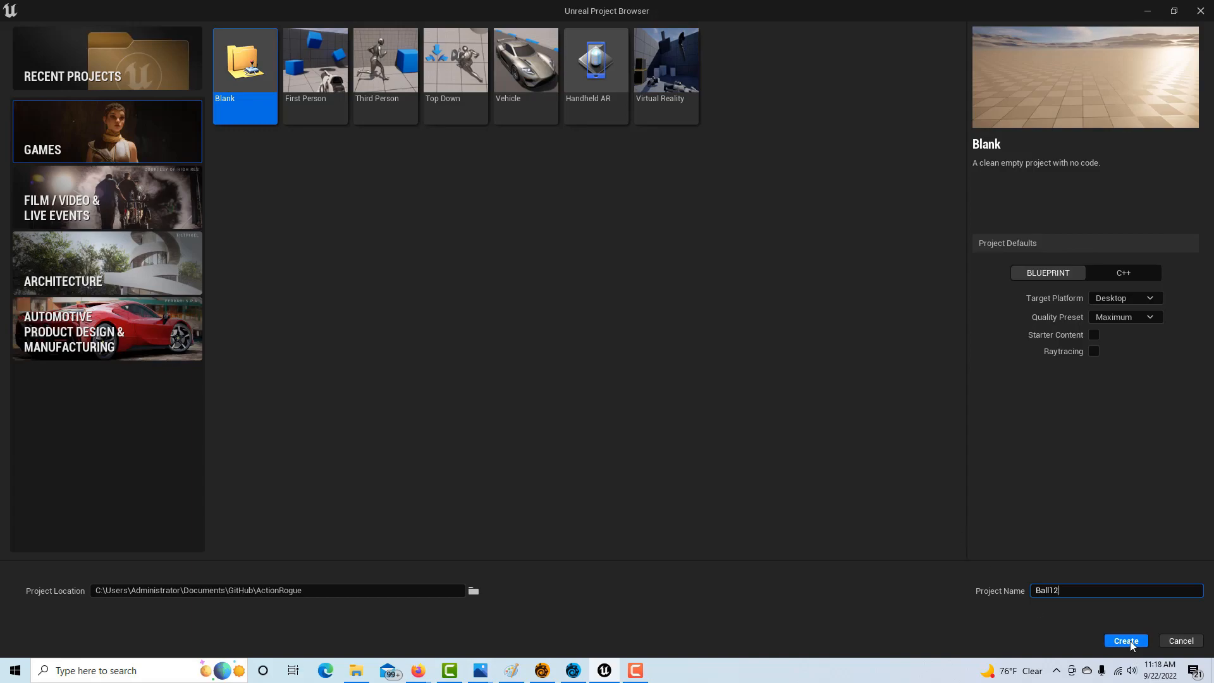
{"action": "left_click", "coordinate": [1124, 641]}
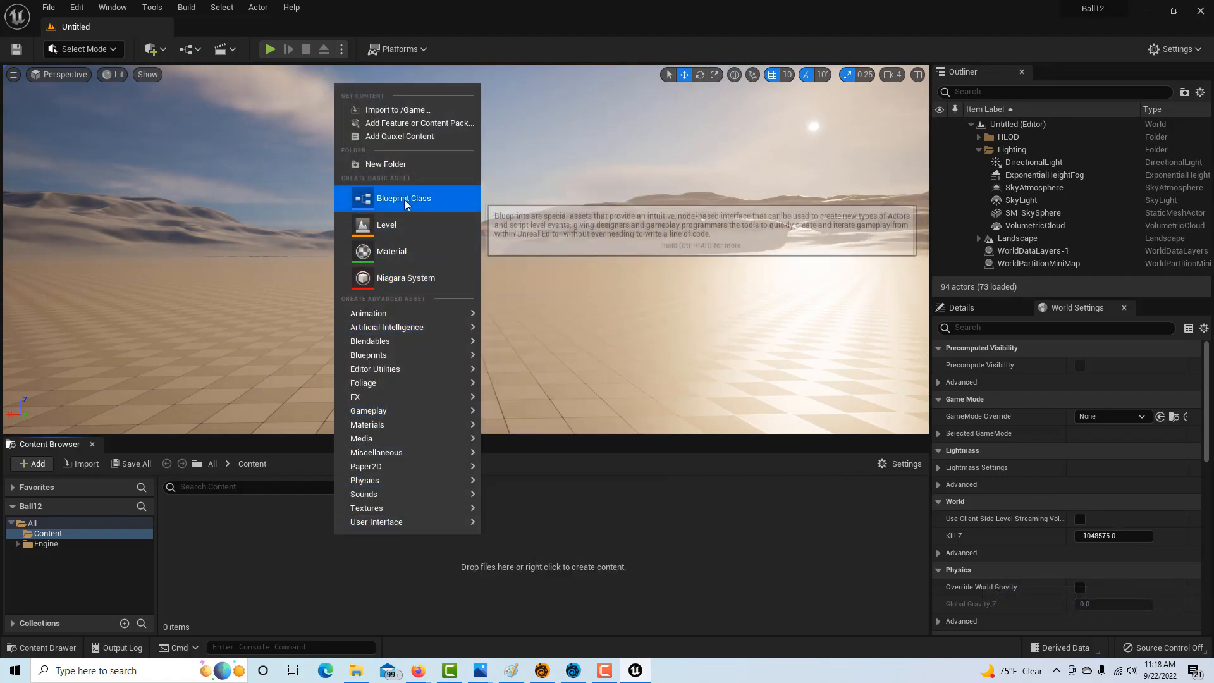
Create an Actor-based Blueprint class named BP_Ball in the Content folder.
{"action": "left_click", "coordinate": [403, 199]}
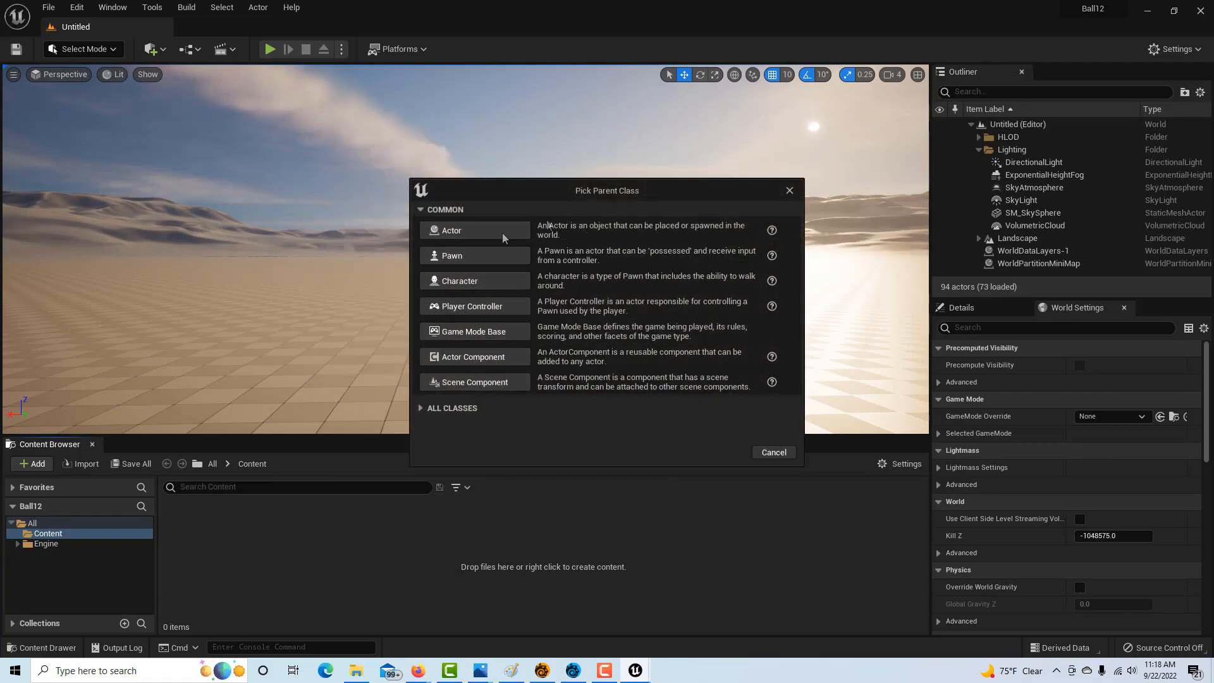
{"action": "mouse_move", "coordinate": [553, 239]}
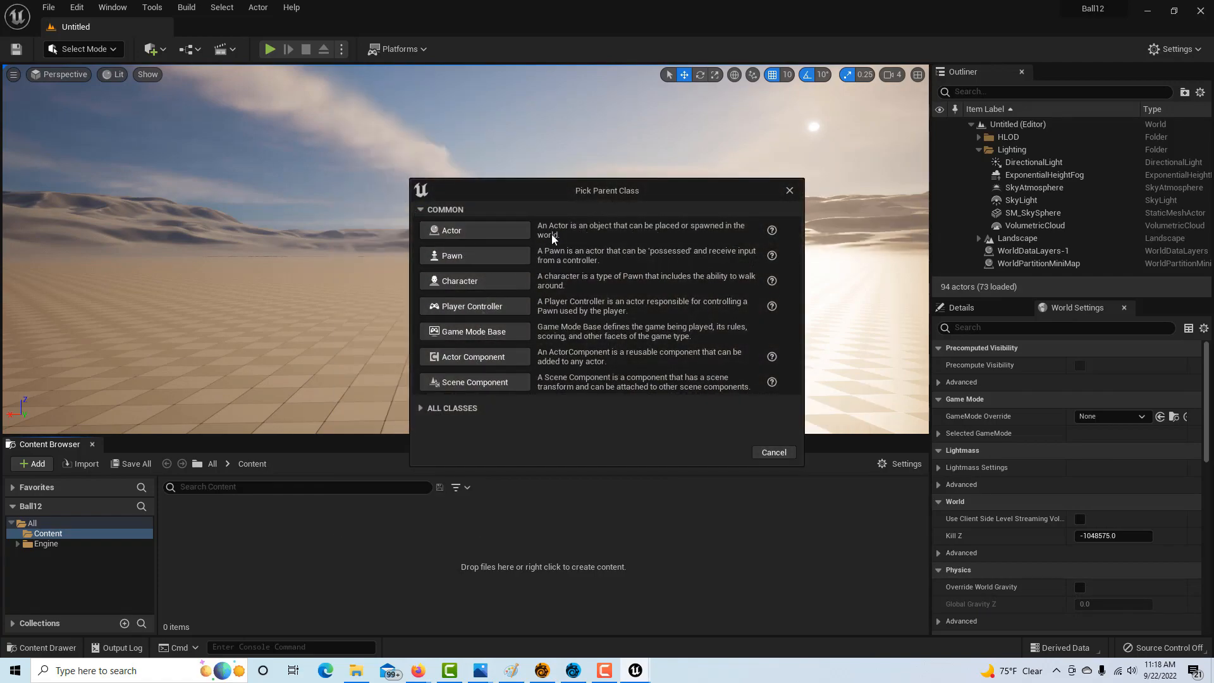
{"action": "mouse_move", "coordinate": [476, 261]}
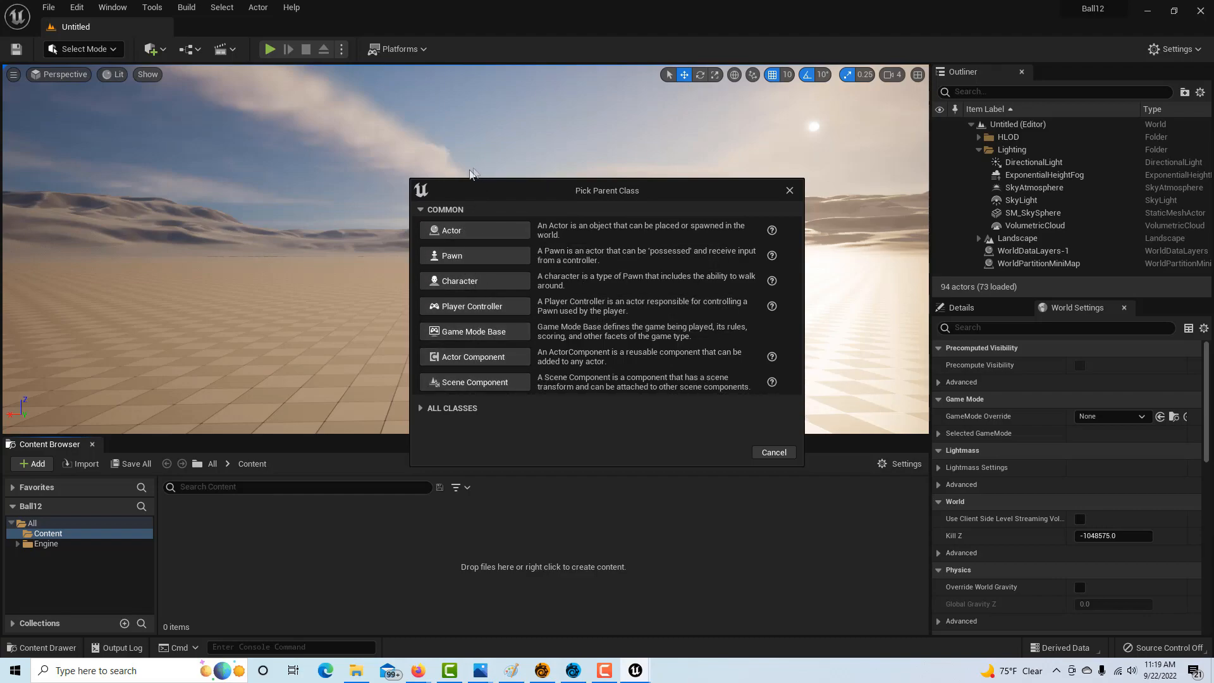
{"action": "mouse_move", "coordinate": [502, 206]}
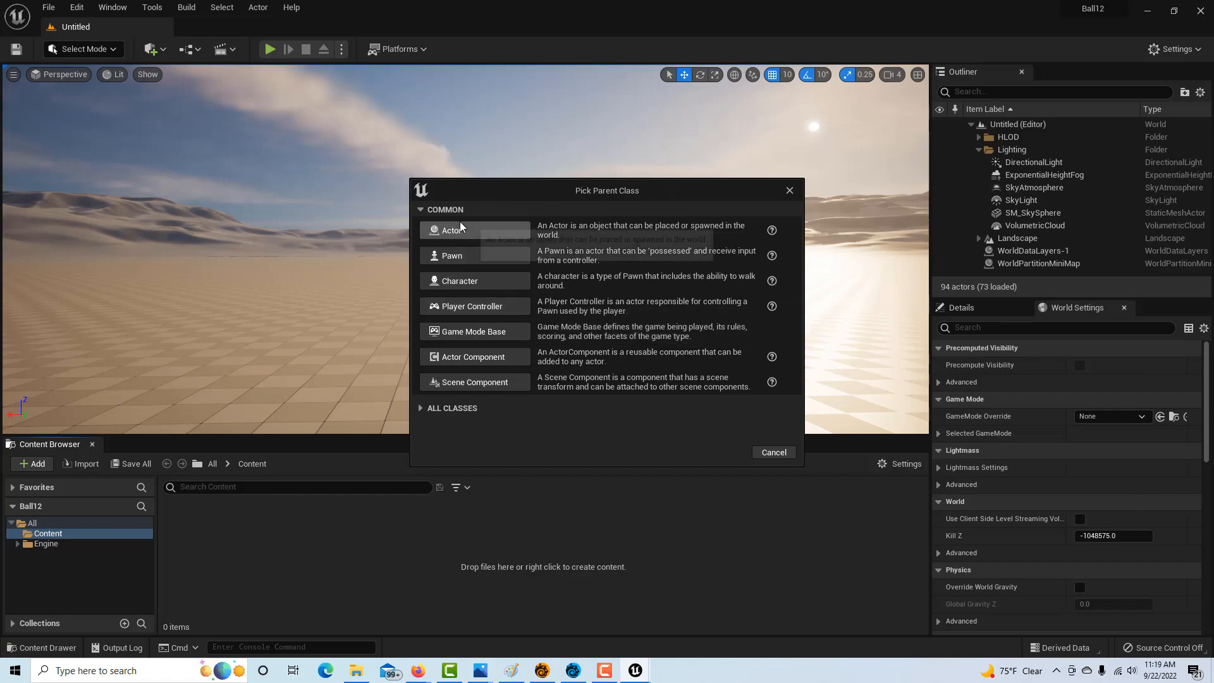
{"action": "mouse_move", "coordinate": [457, 230]}
{"action": "type", "text": "BP_"}
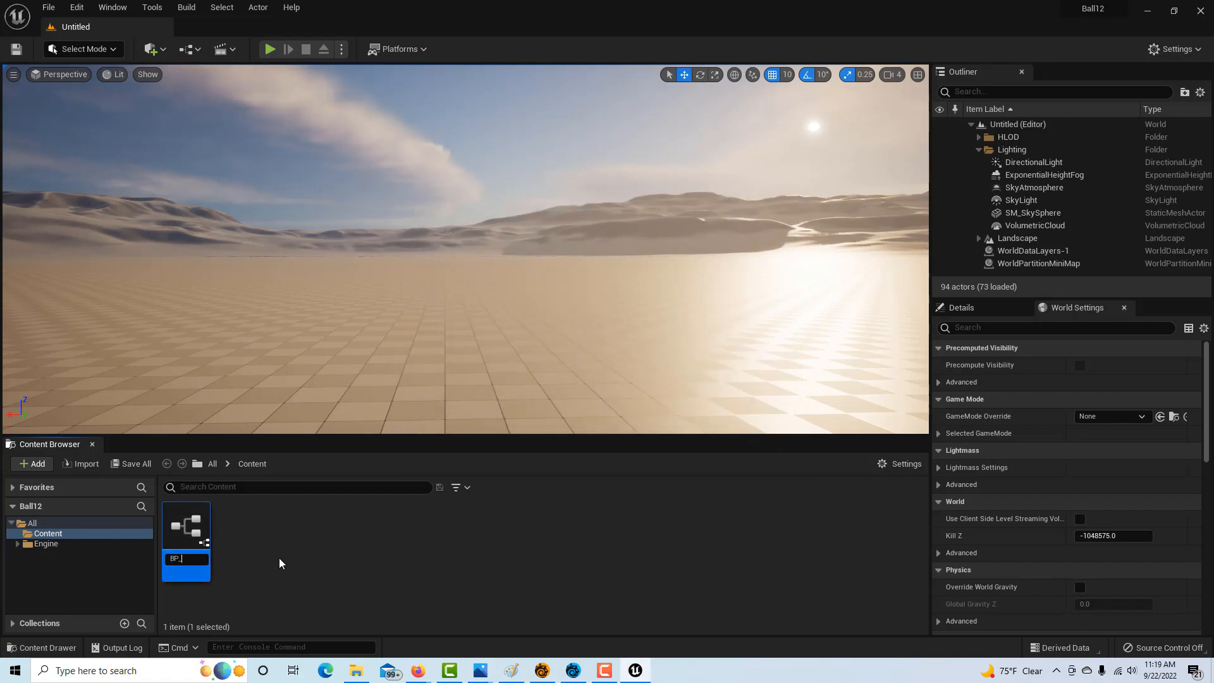
{"action": "type", "text": "Ball"}
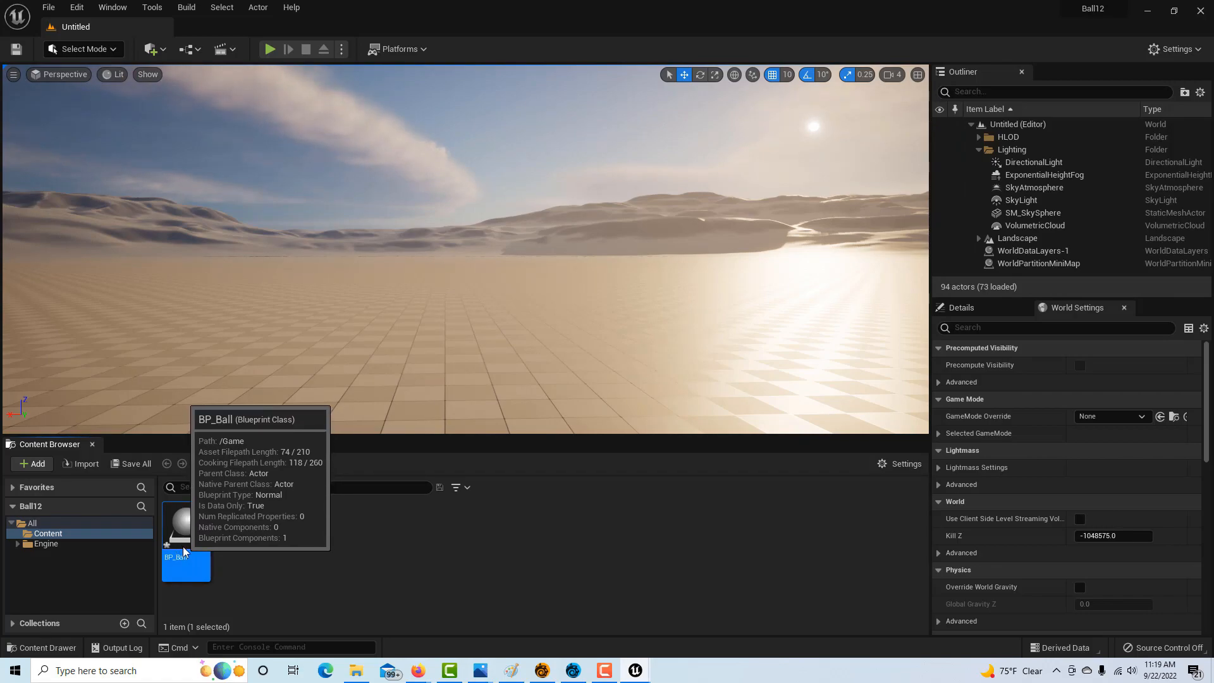
Open BP_Ball docked in the main window with its DefaultSceneRoot selected.
{"action": "double_click", "coordinate": [185, 525]}
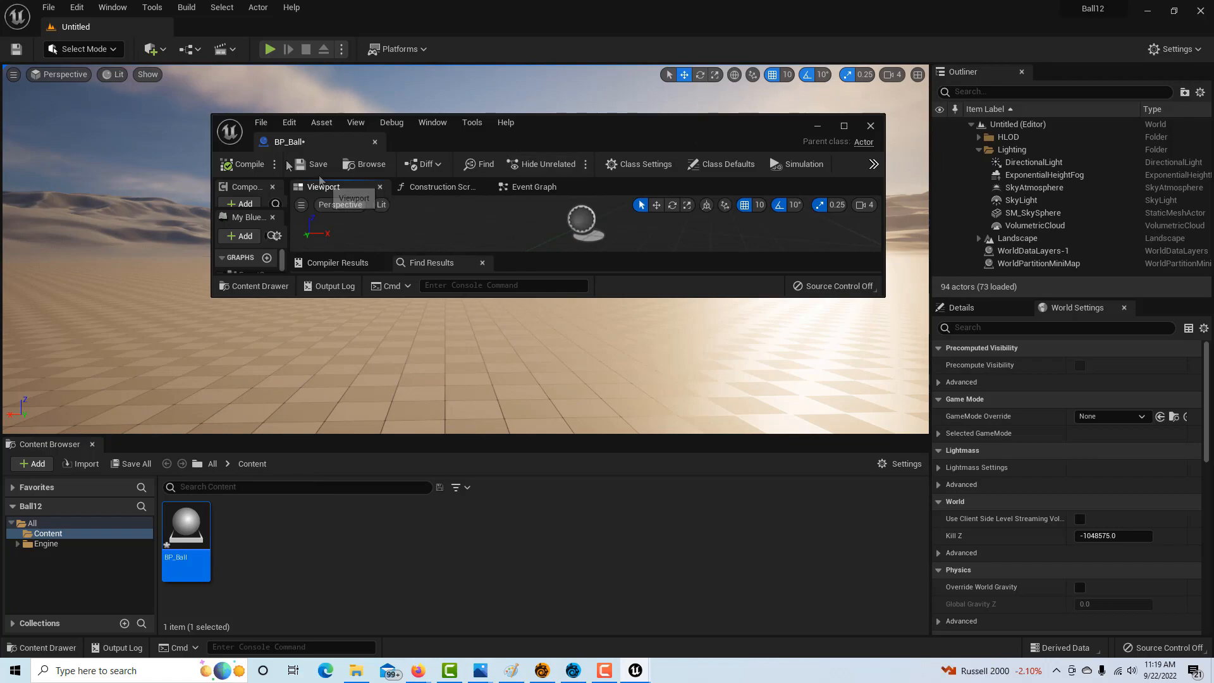
{"action": "left_click", "coordinate": [842, 125]}
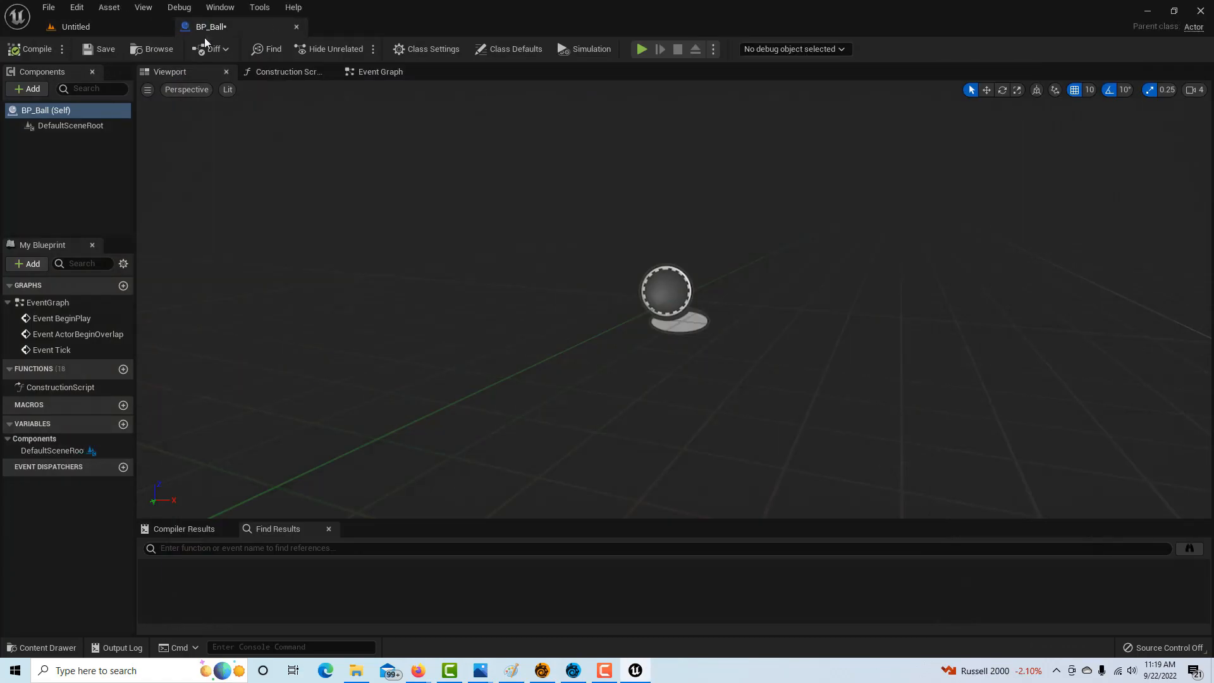
{"action": "mouse_move", "coordinate": [211, 27]}
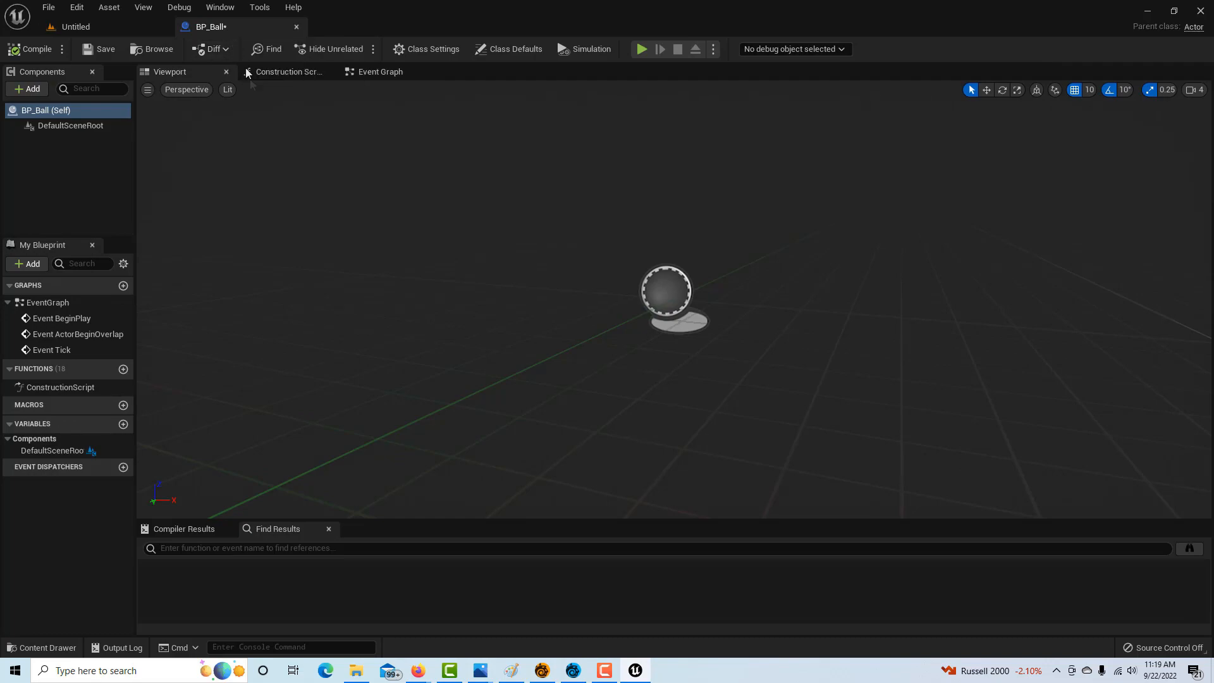
{"action": "left_click", "coordinate": [69, 125]}
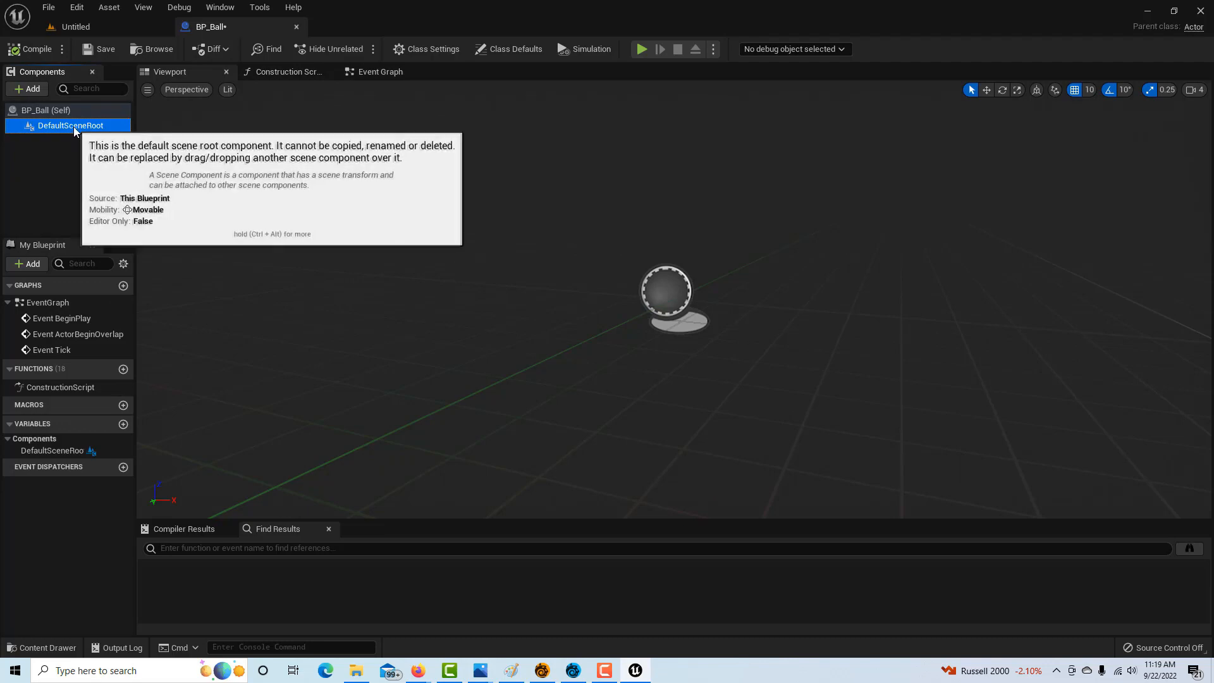
{"action": "mouse_move", "coordinate": [27, 88]}
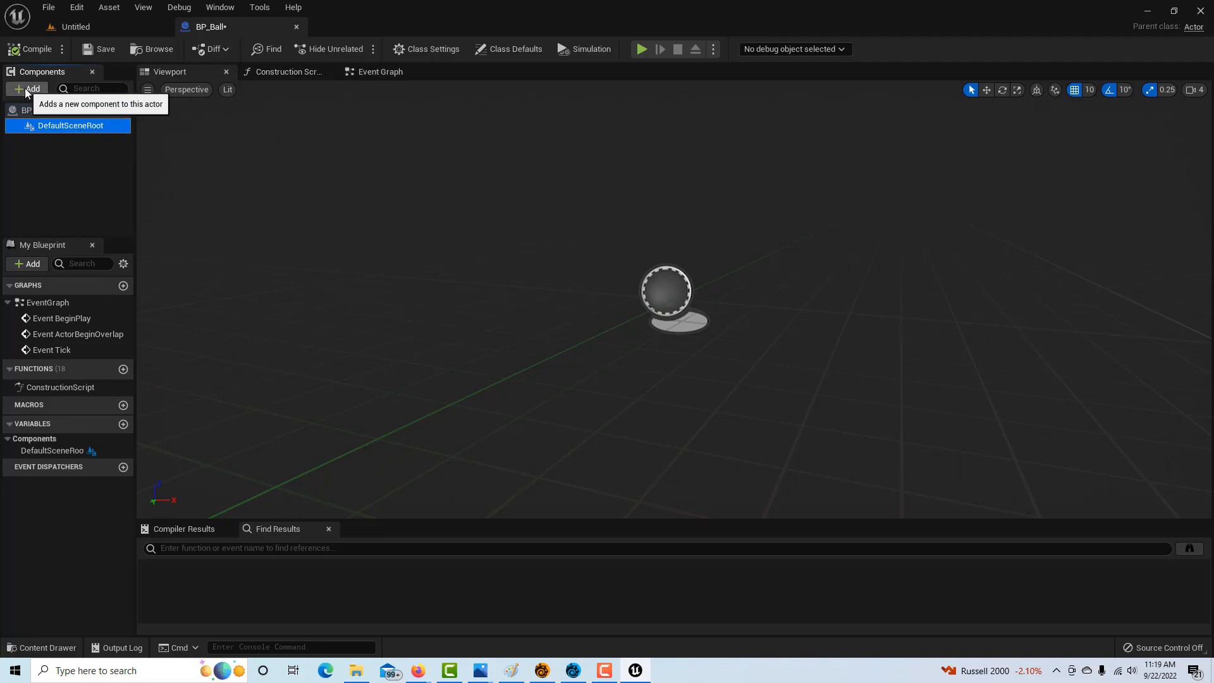
Add a Static Mesh component named Ball under the default scene root.
{"action": "left_click", "coordinate": [27, 89]}
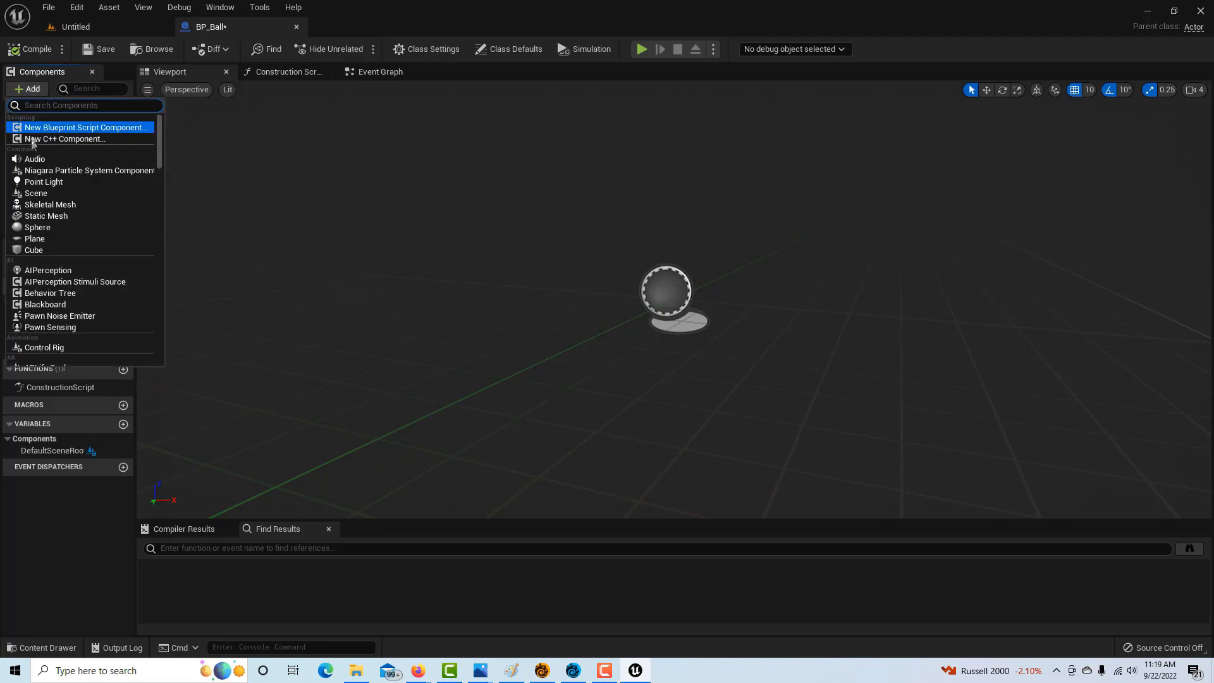
{"action": "mouse_move", "coordinate": [47, 216]}
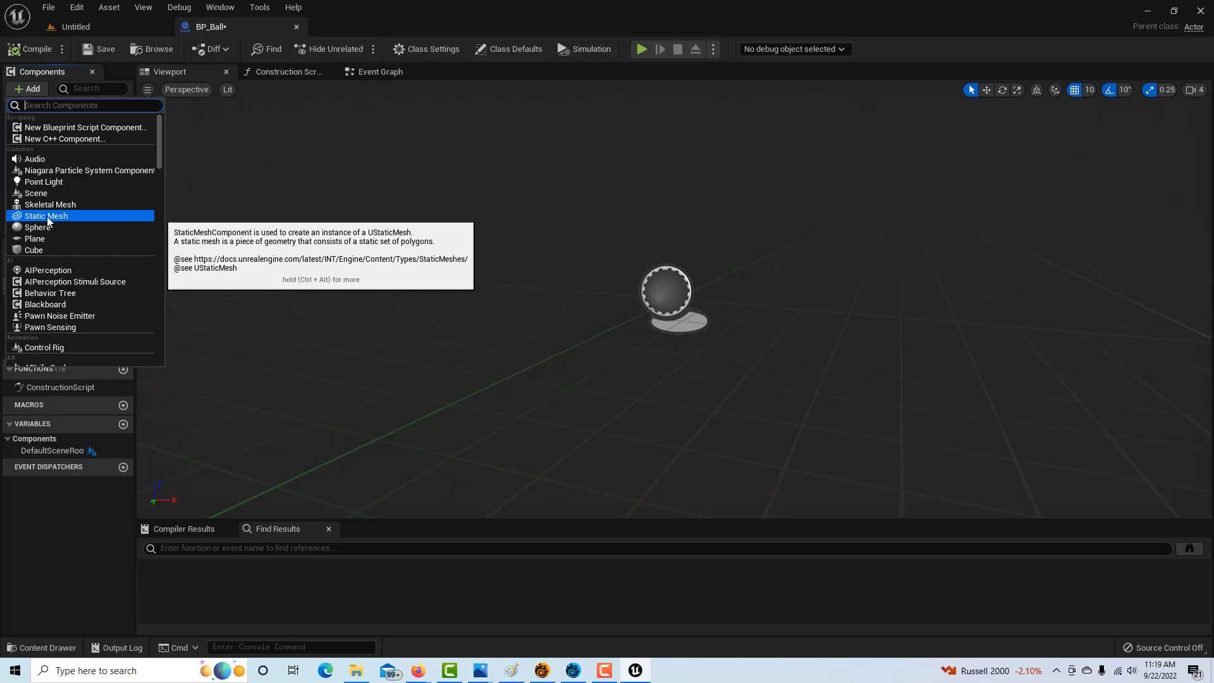
{"action": "left_click", "coordinate": [47, 215]}
{"action": "type", "text": "Ball"}
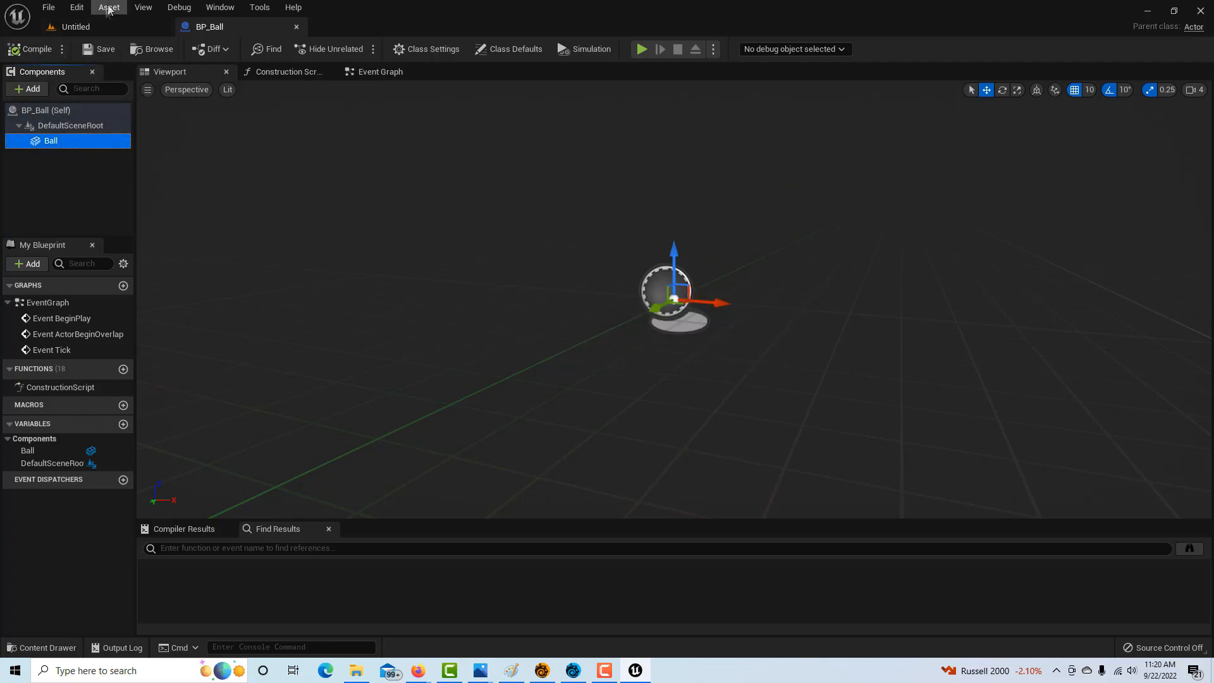
{"action": "left_click", "coordinate": [76, 7]}
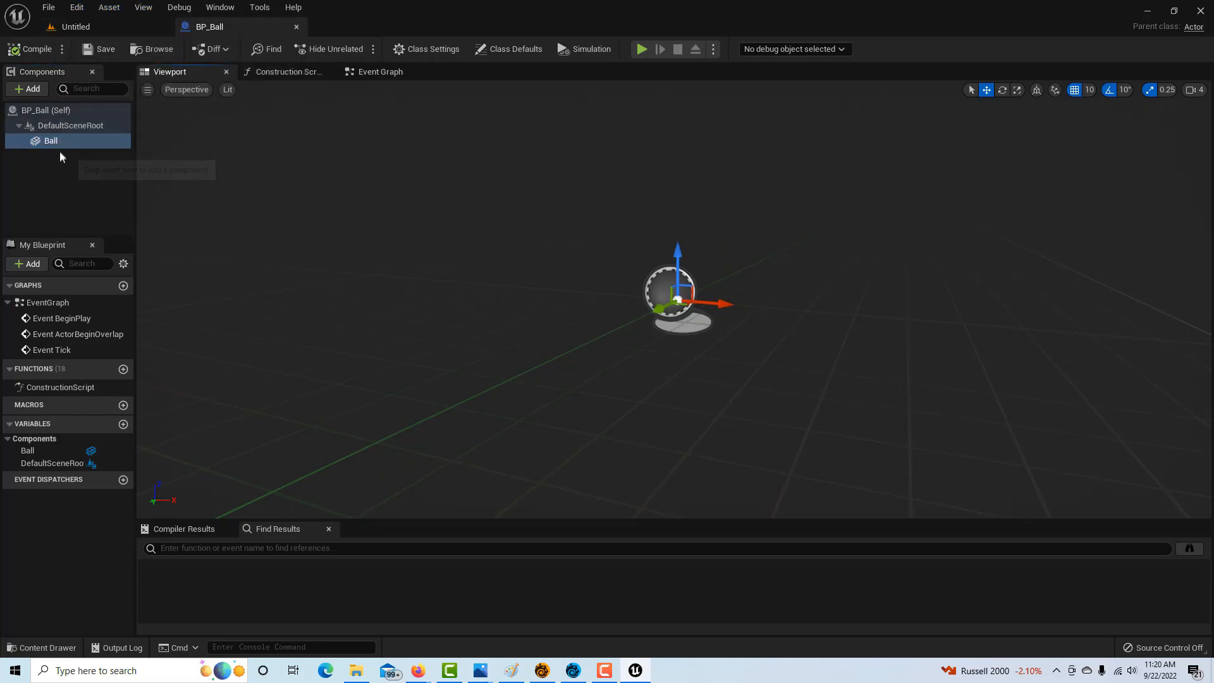
{"action": "left_click", "coordinate": [50, 141]}
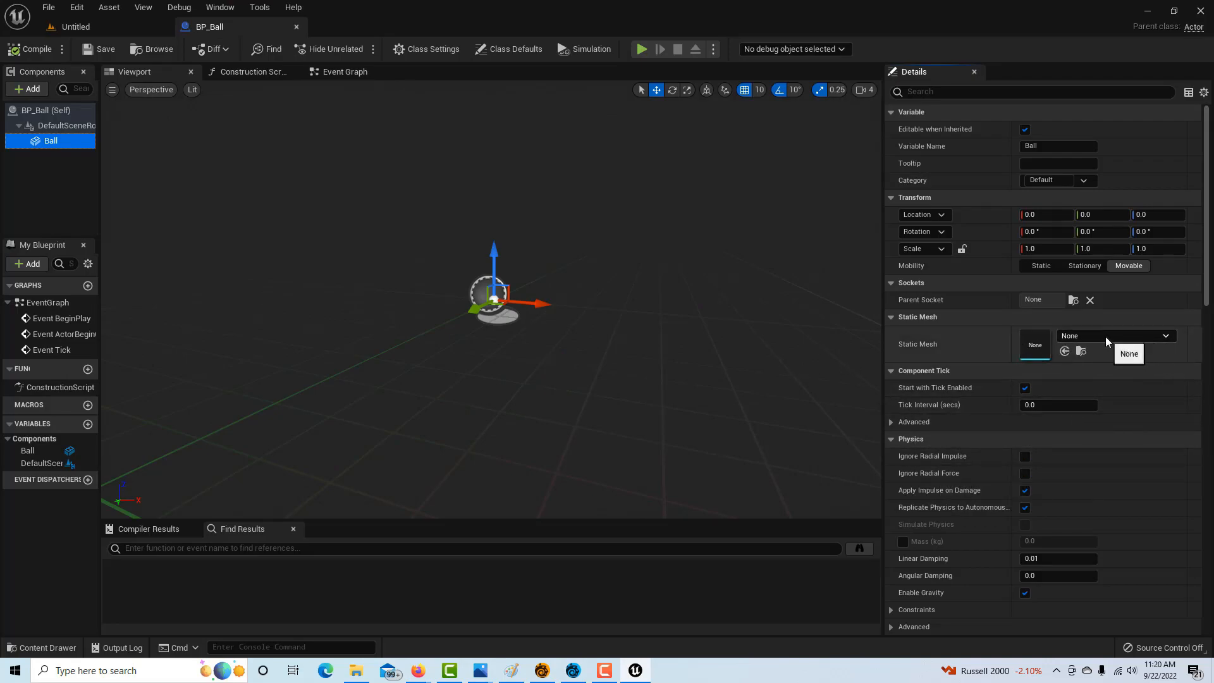
Give the Ball component the EditorSphere mesh and the orange BasicAsset01 material.
{"action": "left_click", "coordinate": [1116, 335]}
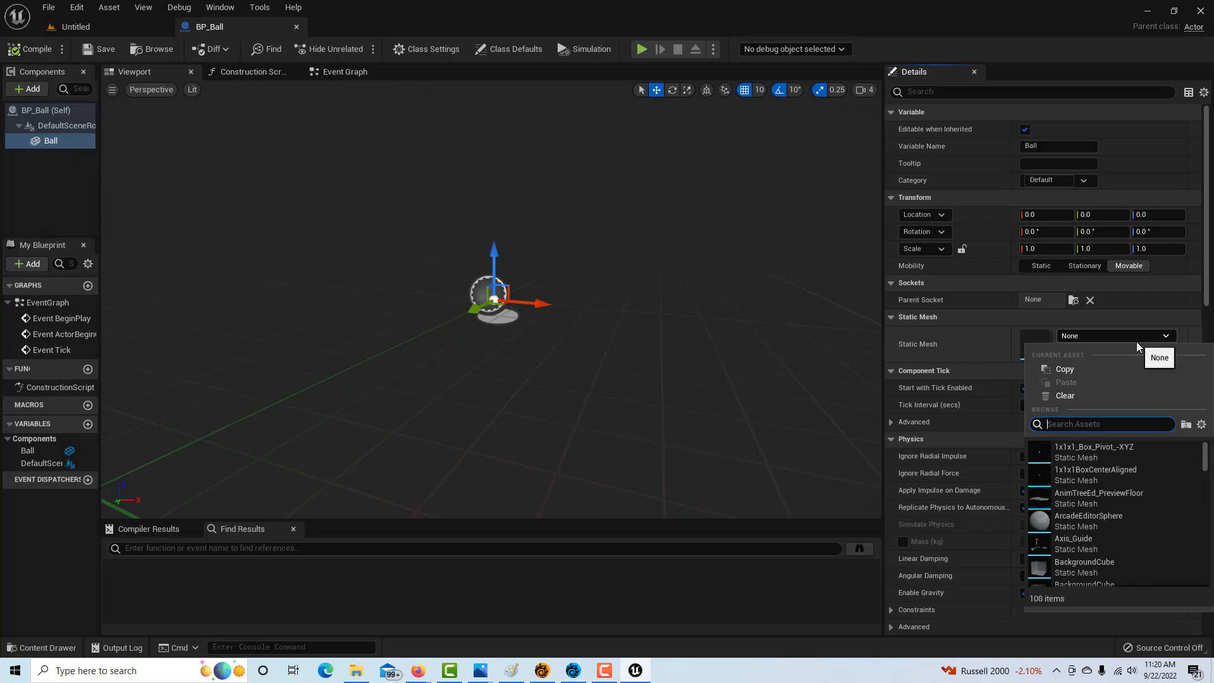
{"action": "type", "text": "editor s"}
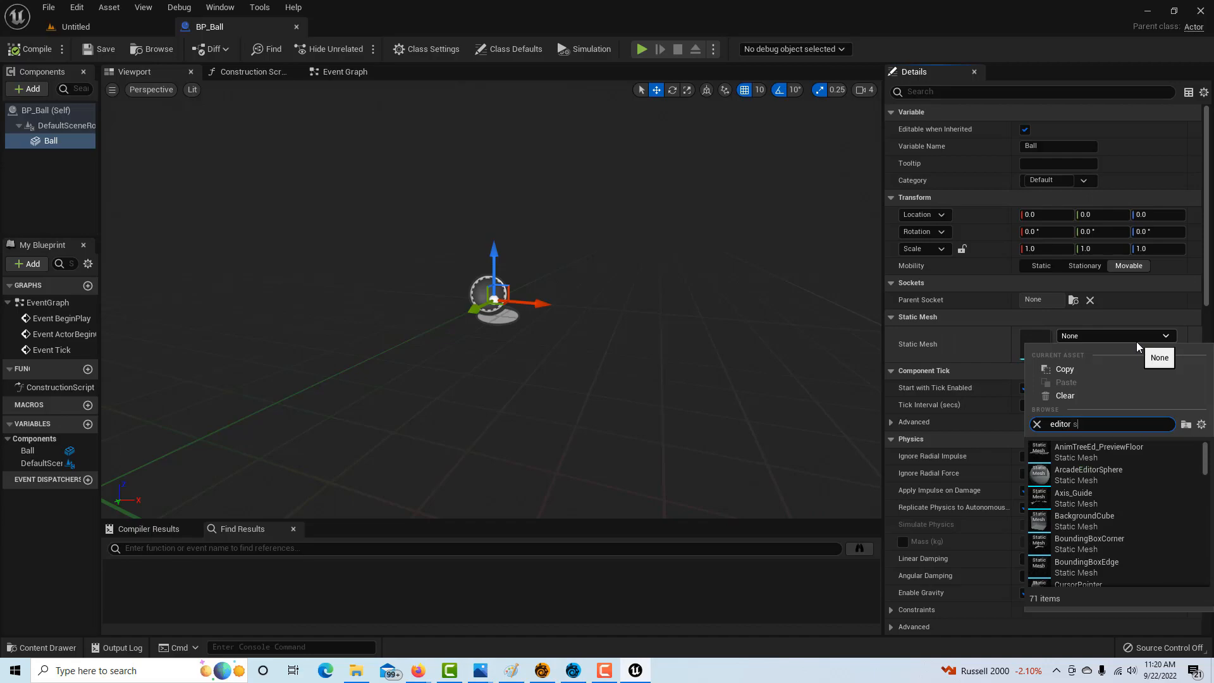
{"action": "type", "text": "p"}
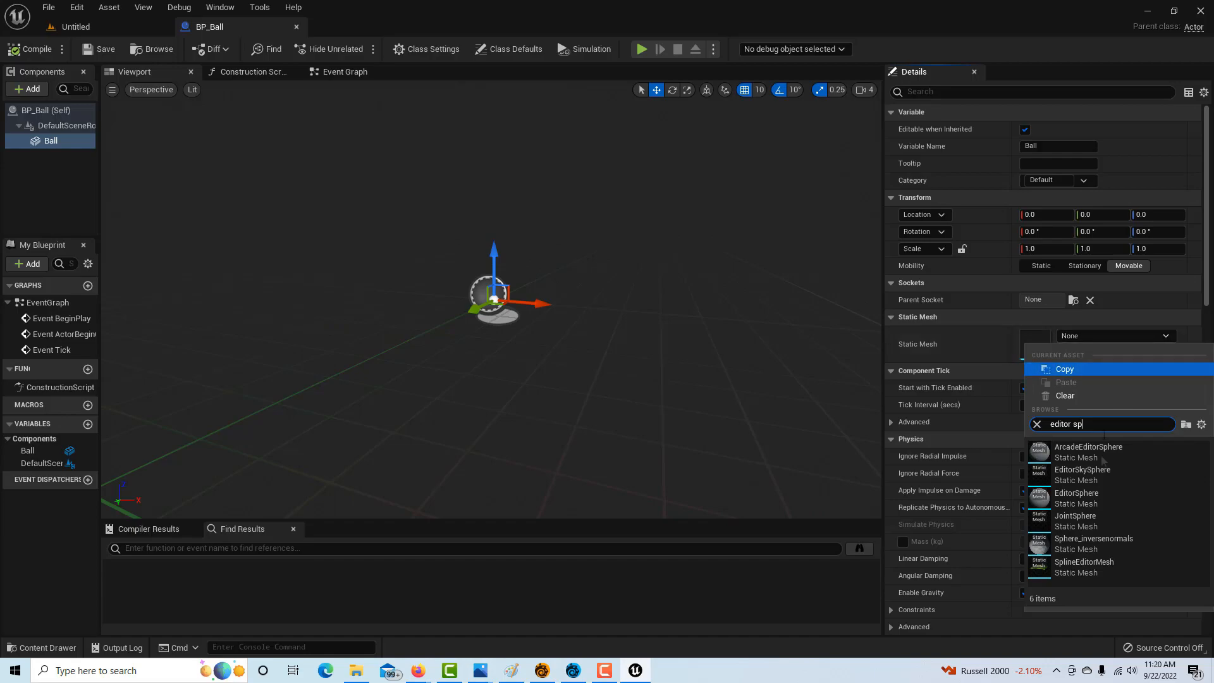
{"action": "left_click", "coordinate": [1076, 492]}
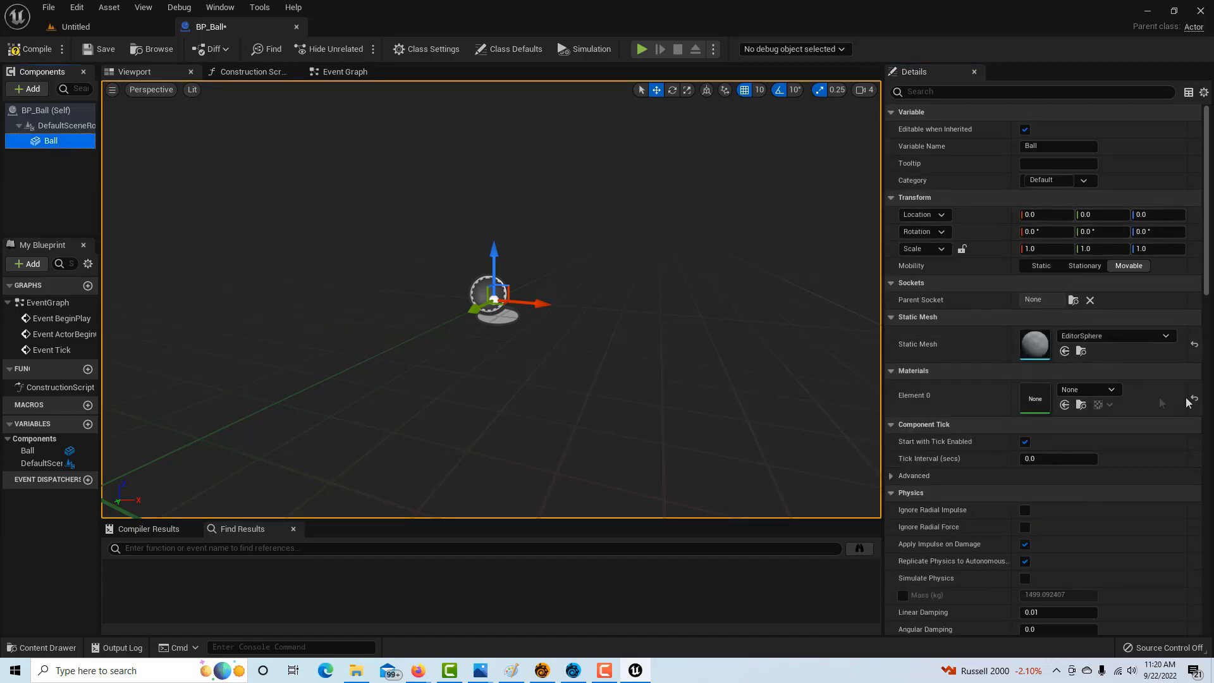
{"action": "left_click", "coordinate": [1110, 390]}
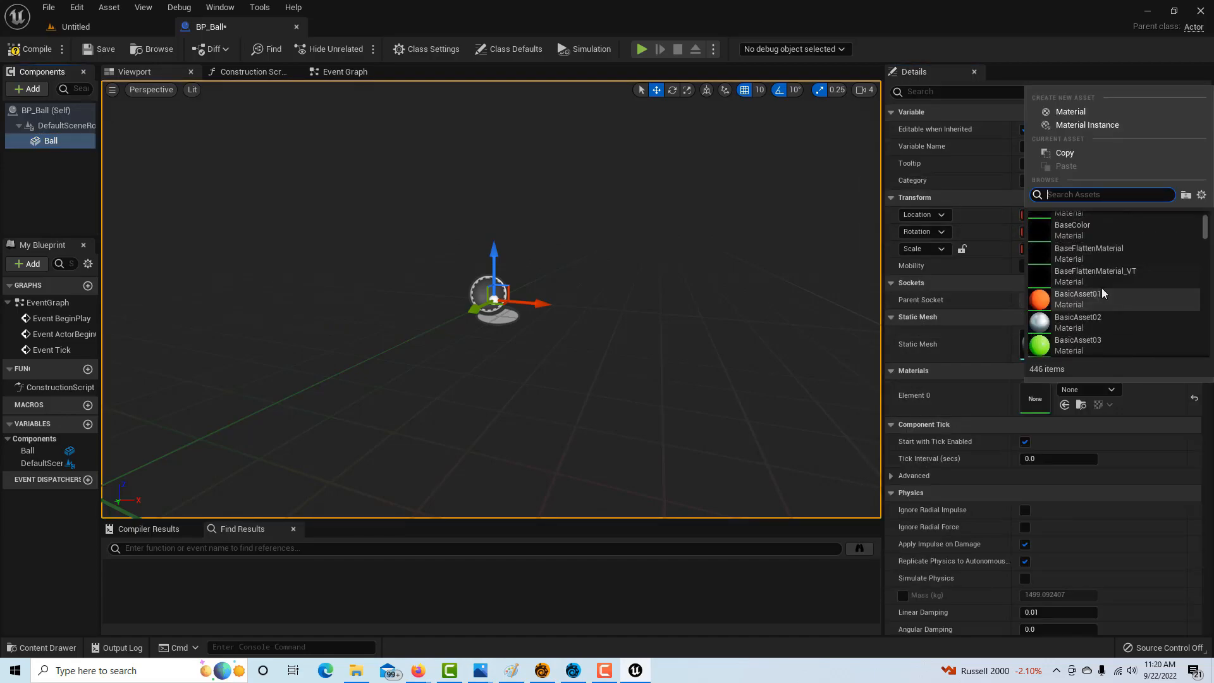
{"action": "left_click", "coordinate": [1076, 298]}
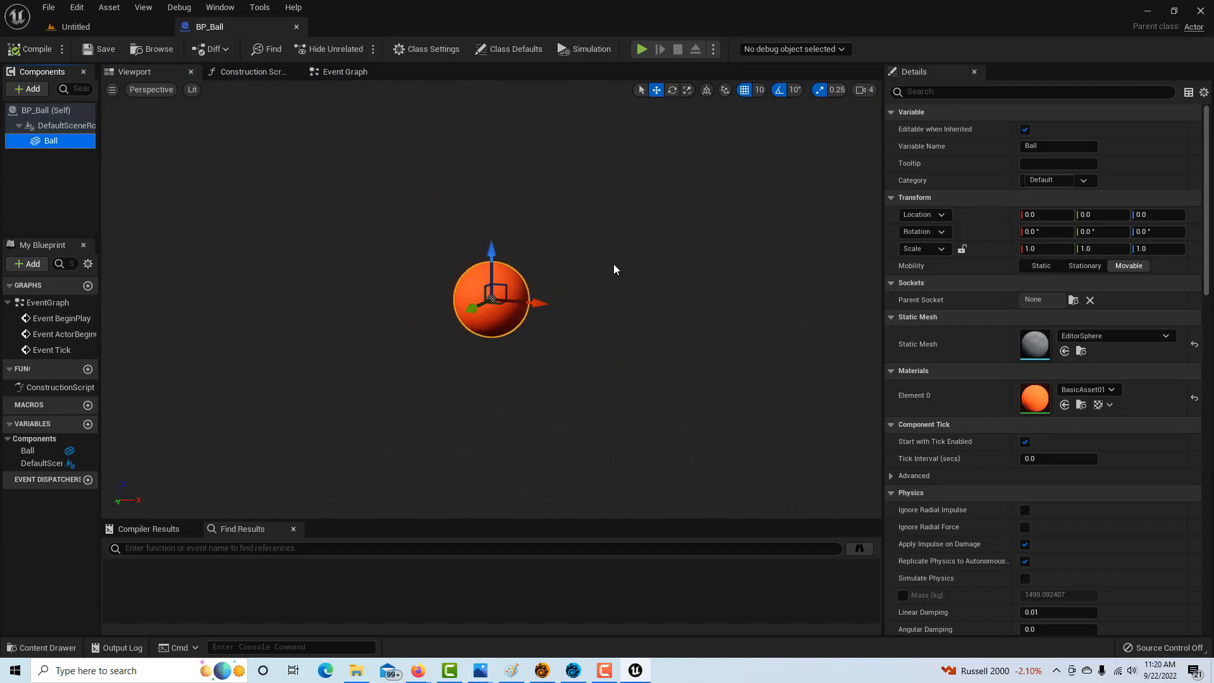
{"action": "mouse_move", "coordinate": [309, 106]}
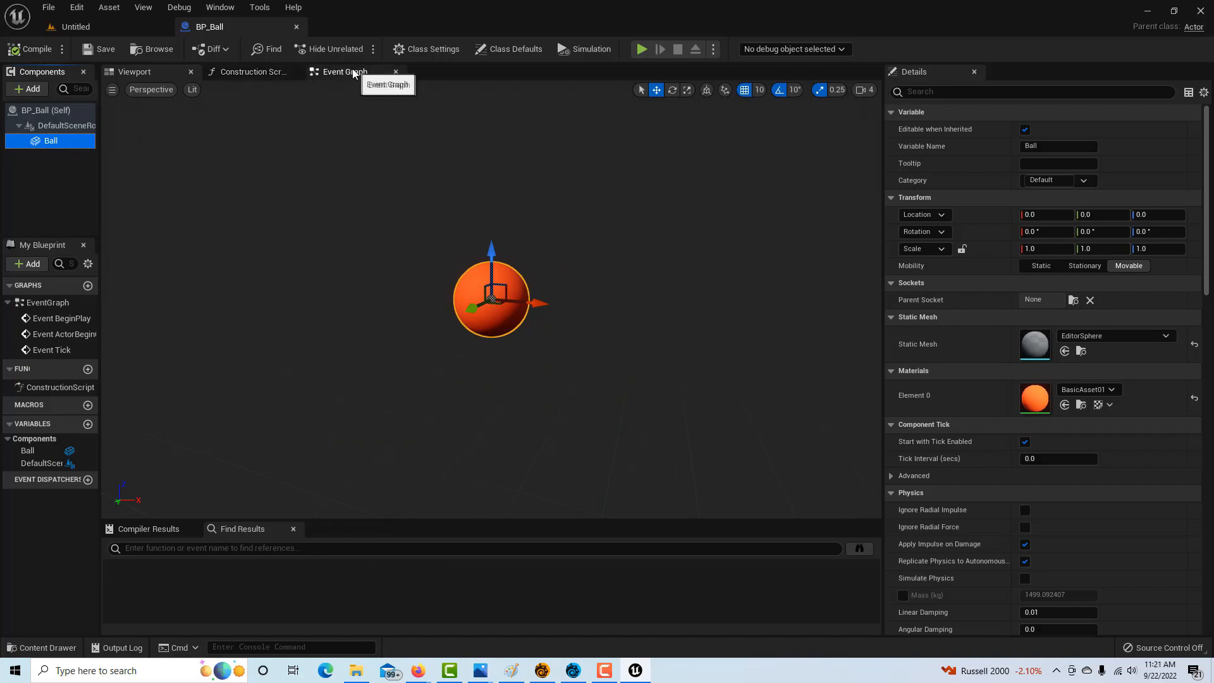
Add a Timeline_0 node to BP_Ball's Event Graph and open it for editing.
{"action": "left_click", "coordinate": [342, 70]}
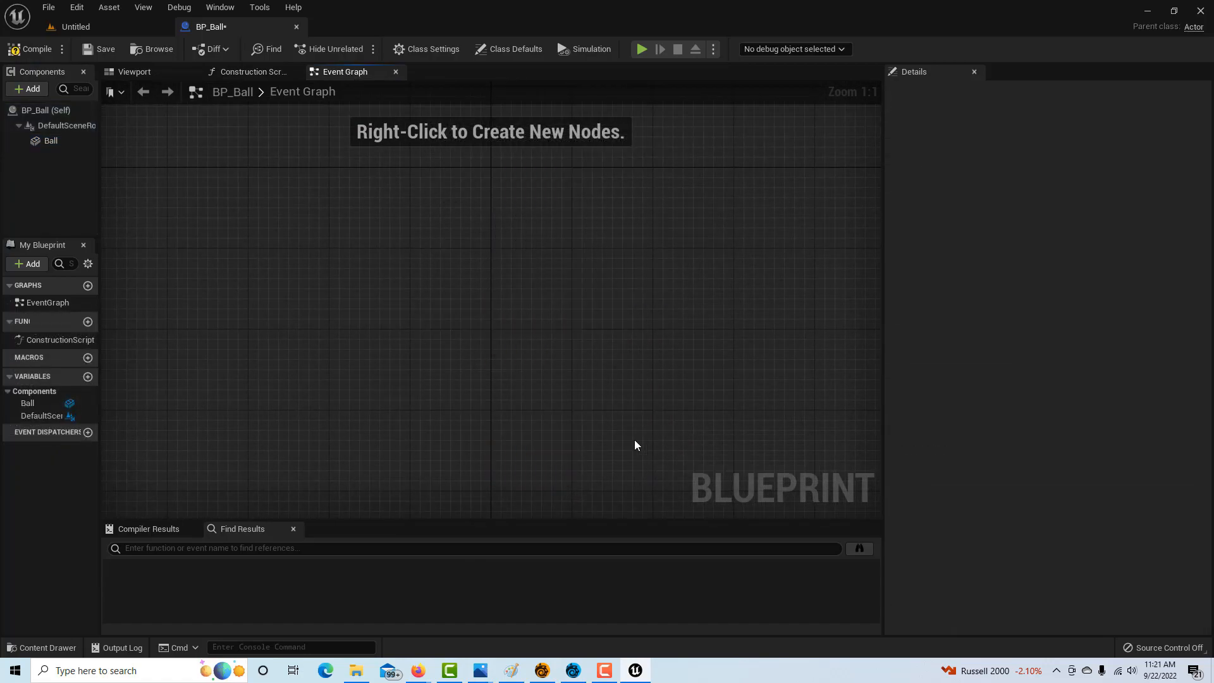
{"action": "mouse_move", "coordinate": [974, 71]}
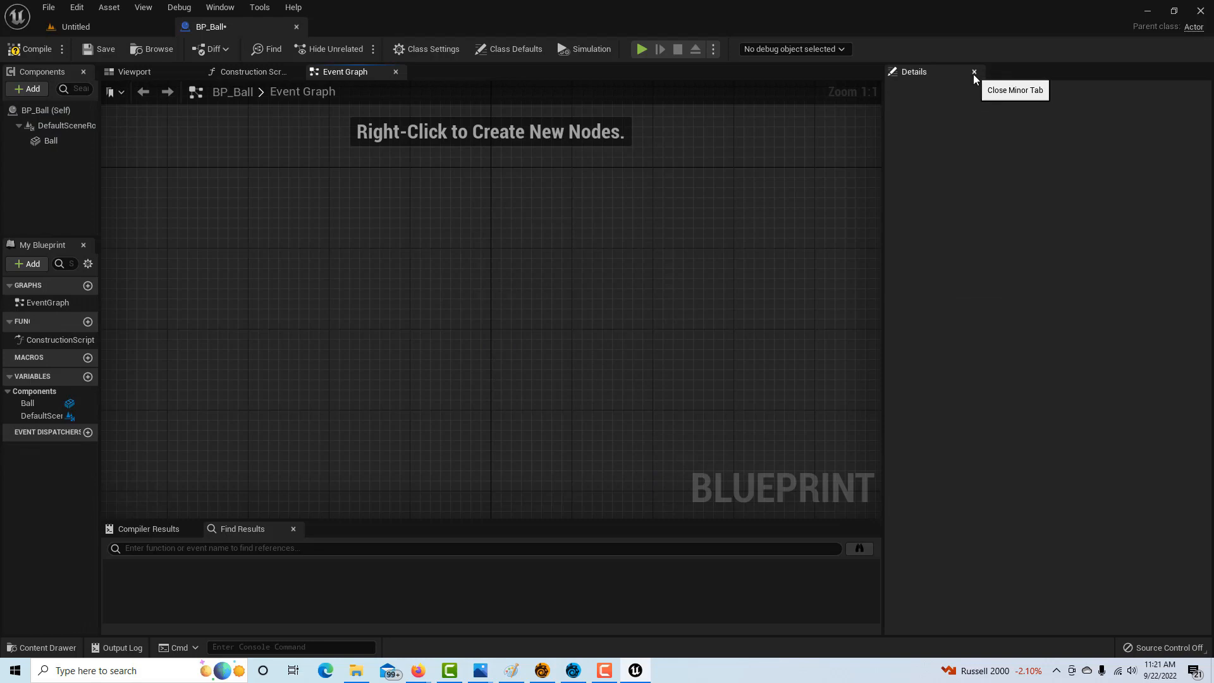
{"action": "left_click", "coordinate": [974, 73]}
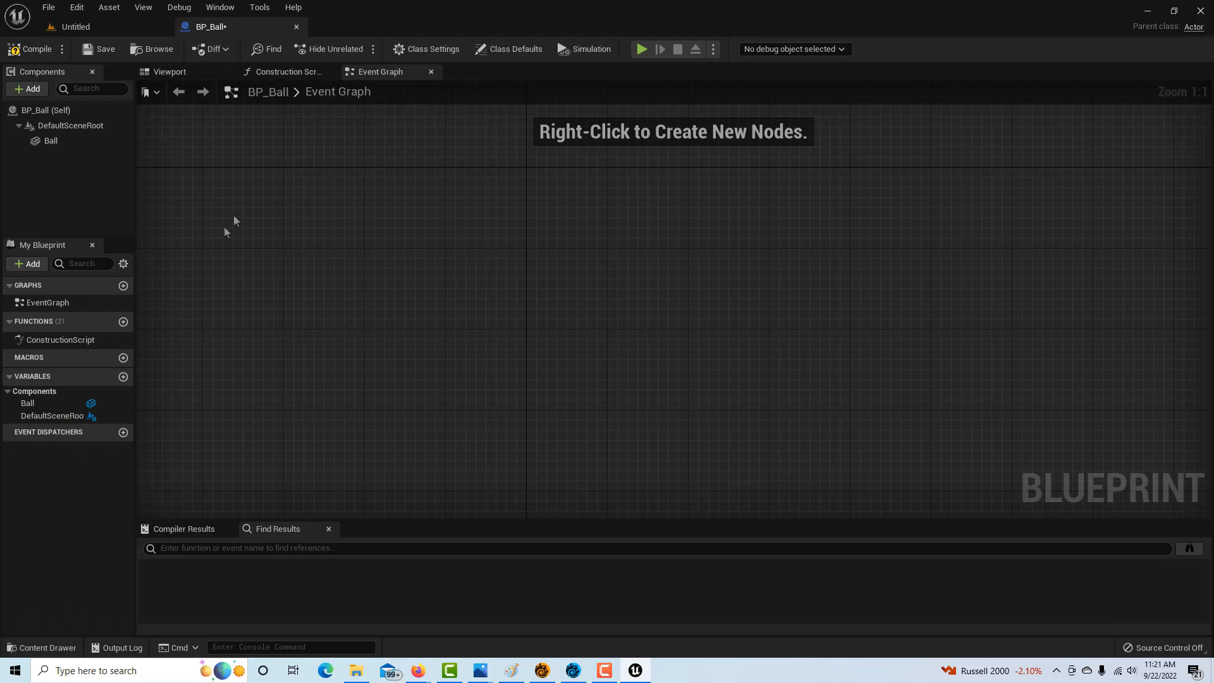
{"action": "mouse_move", "coordinate": [249, 224]}
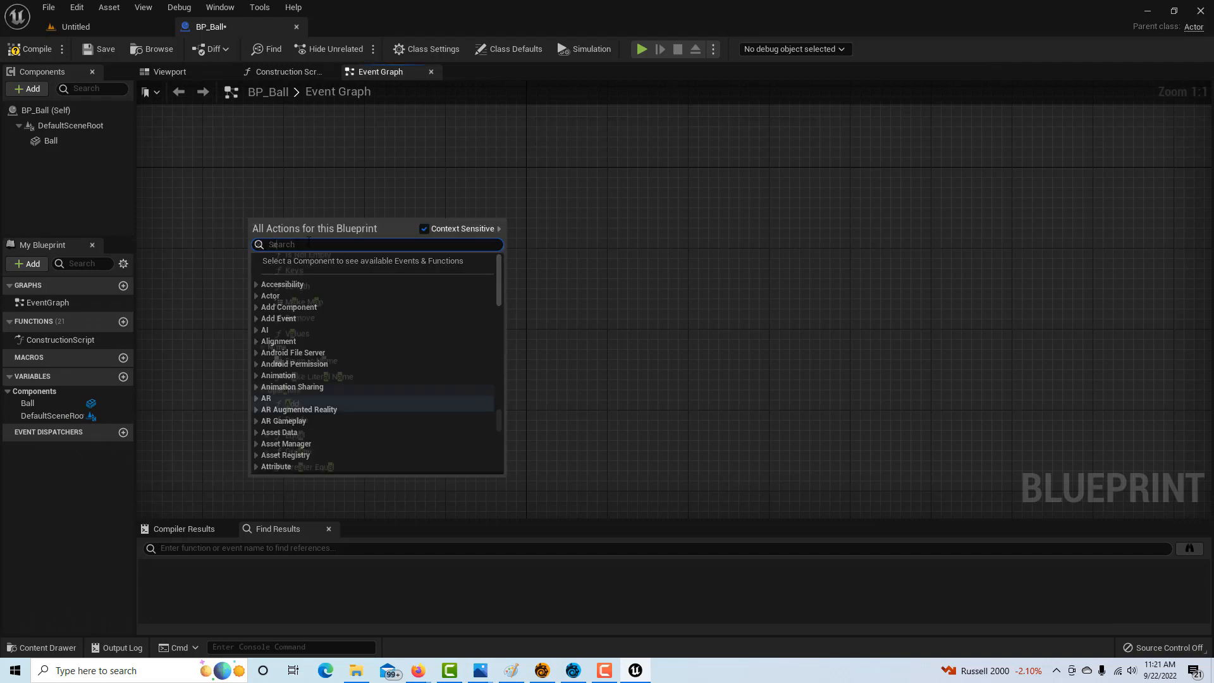
{"action": "type", "text": "add timel"}
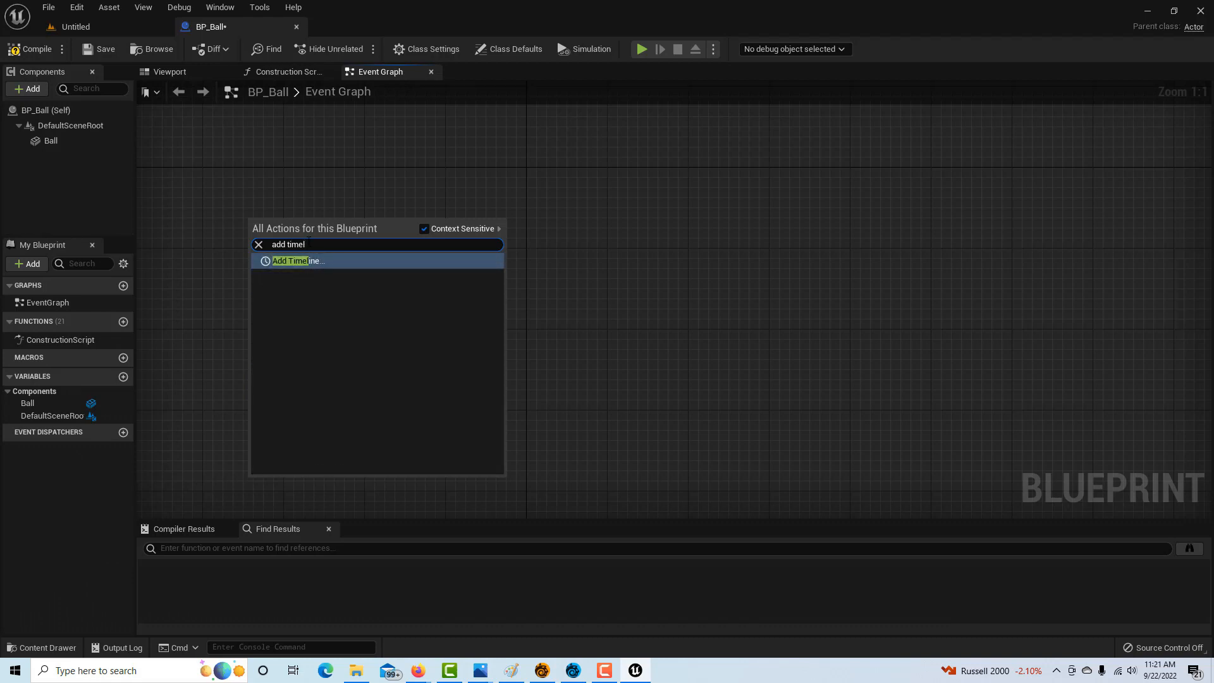
{"action": "left_click", "coordinate": [299, 261]}
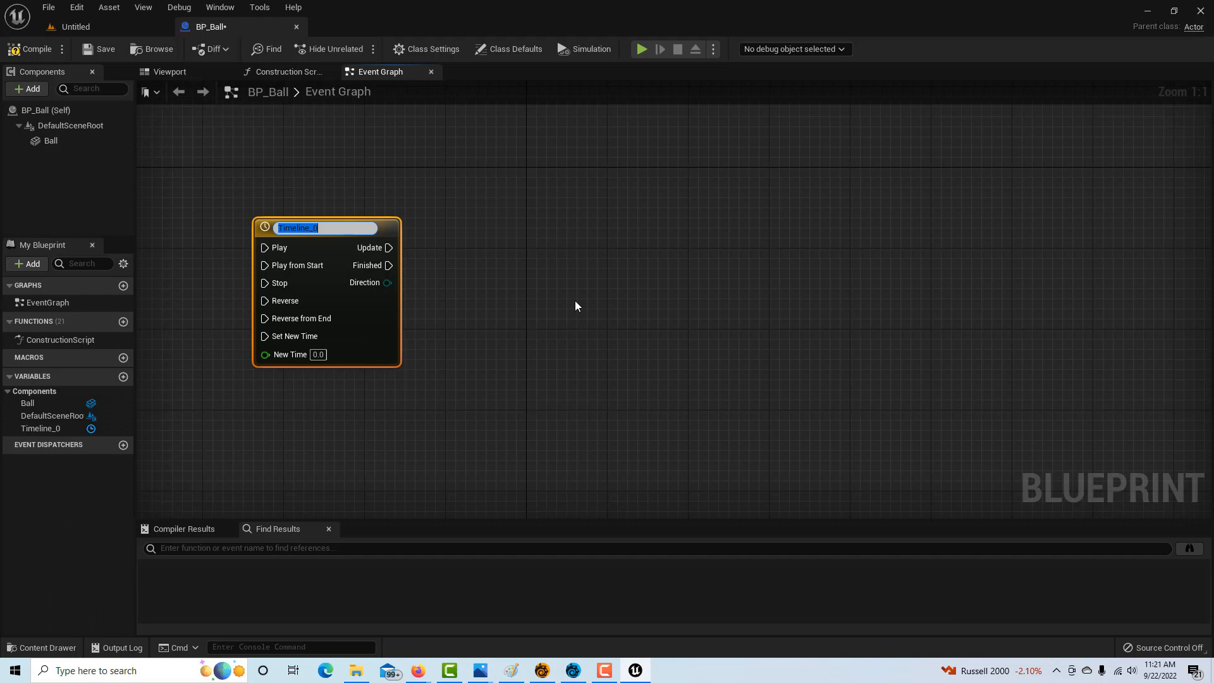
{"action": "double_click", "coordinate": [325, 228]}
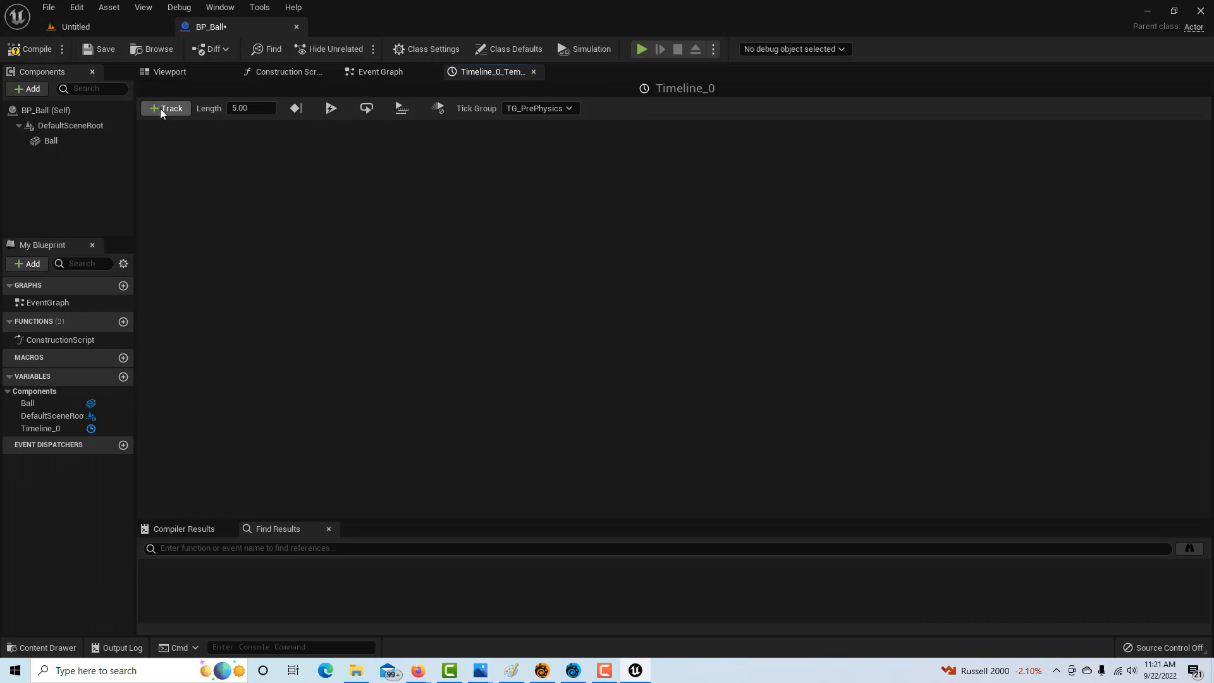
Add an event track named Hit_Ground to Timeline_0.
{"action": "left_click", "coordinate": [166, 108]}
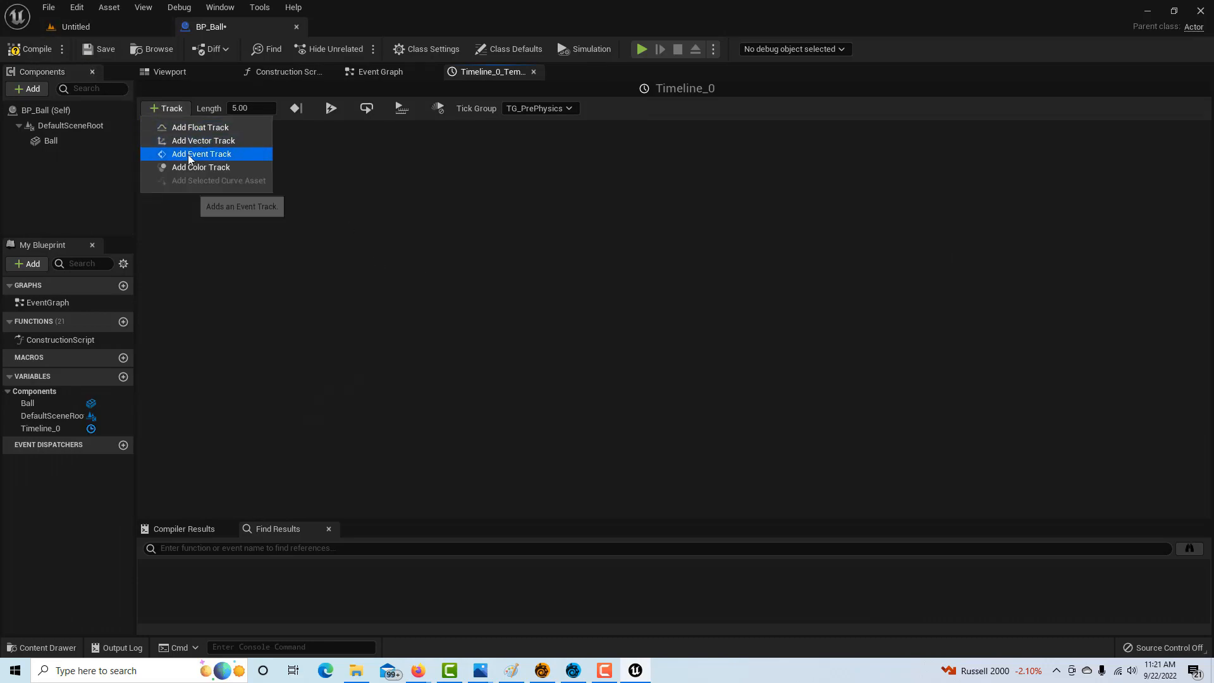
{"action": "left_click", "coordinate": [201, 153]}
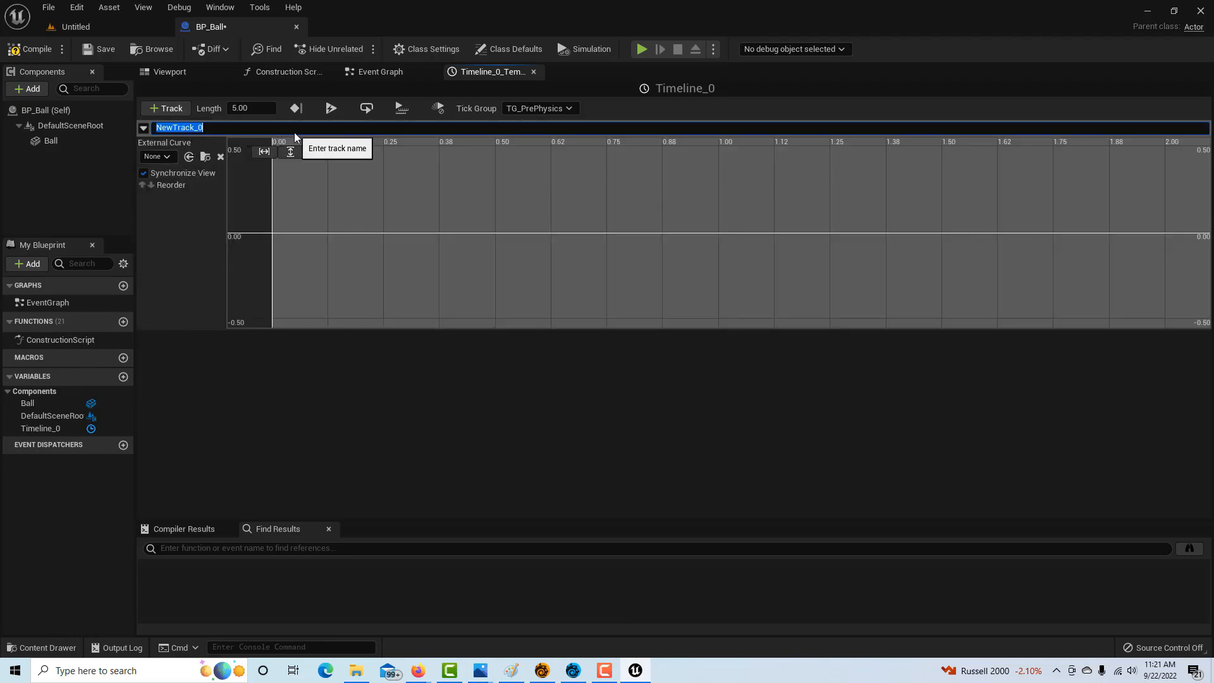
{"action": "type", "text": "Hit_Ground"}
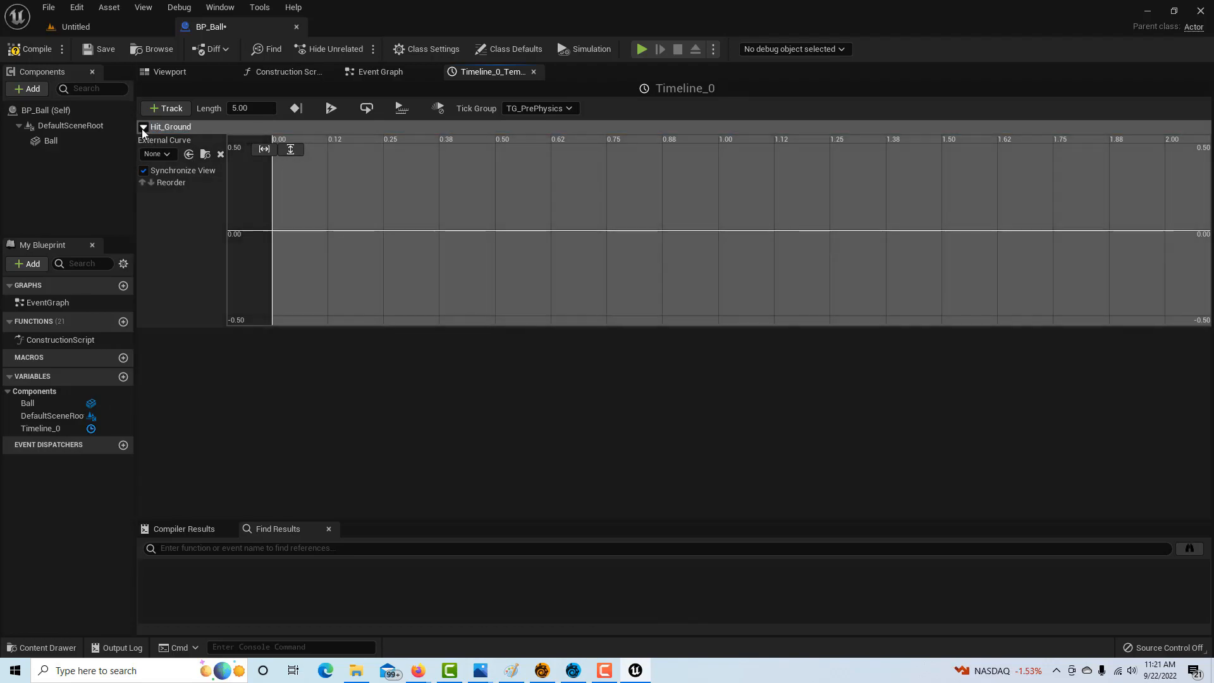
{"action": "left_click", "coordinate": [143, 126]}
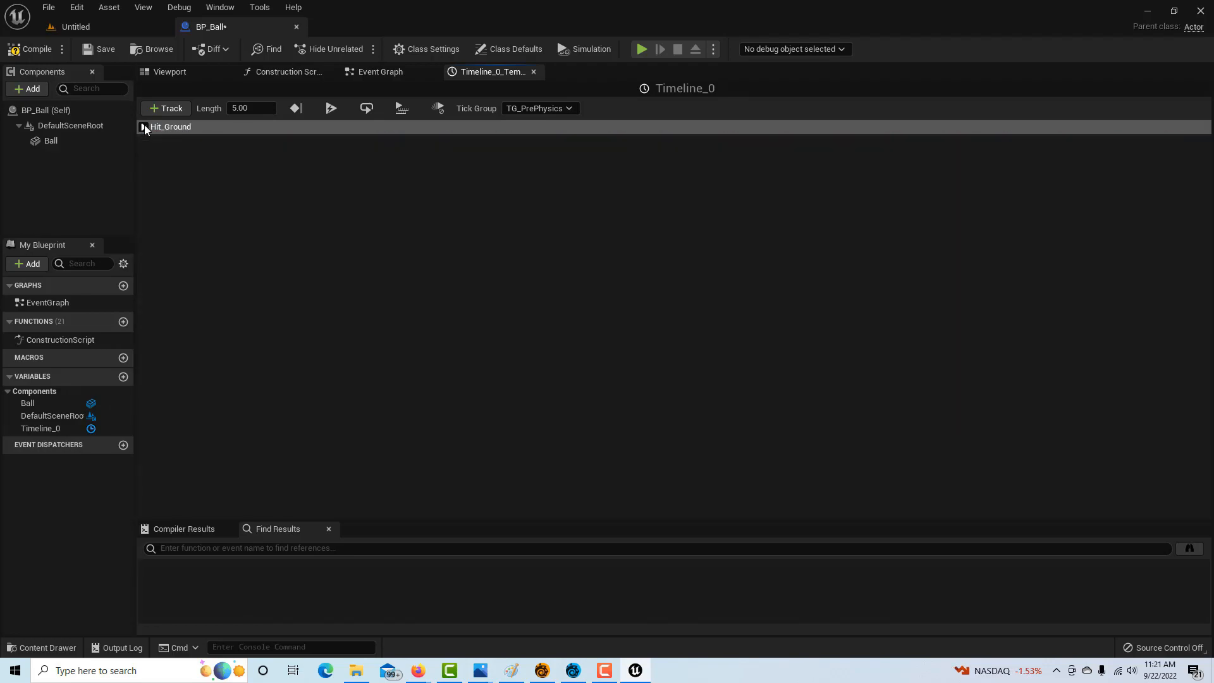
{"action": "mouse_move", "coordinate": [330, 107]}
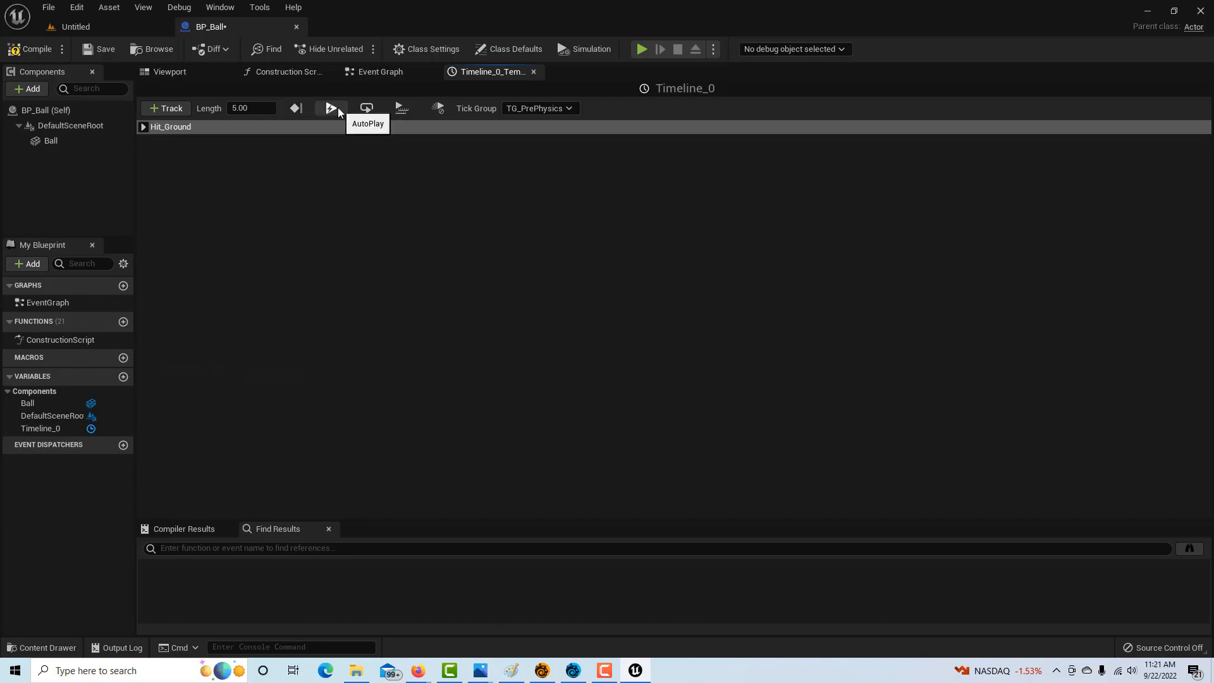
Turn on AutoPlay and Loop for the timeline.
{"action": "left_click", "coordinate": [365, 108]}
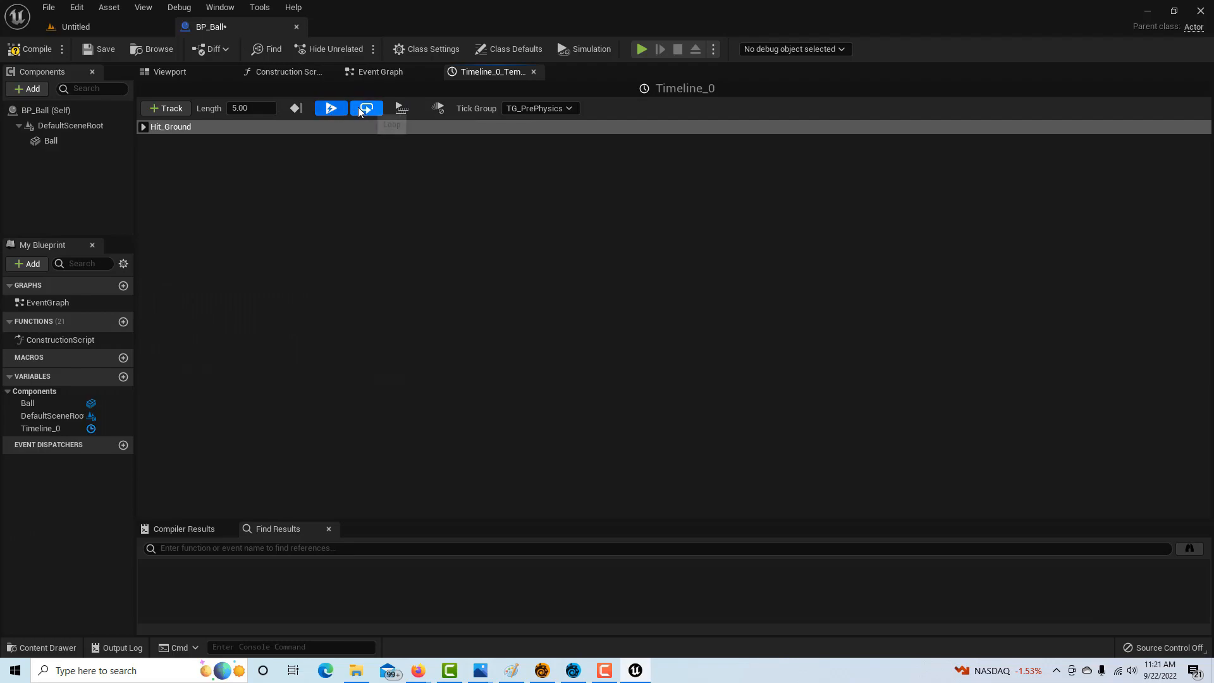
{"action": "mouse_move", "coordinate": [166, 108]}
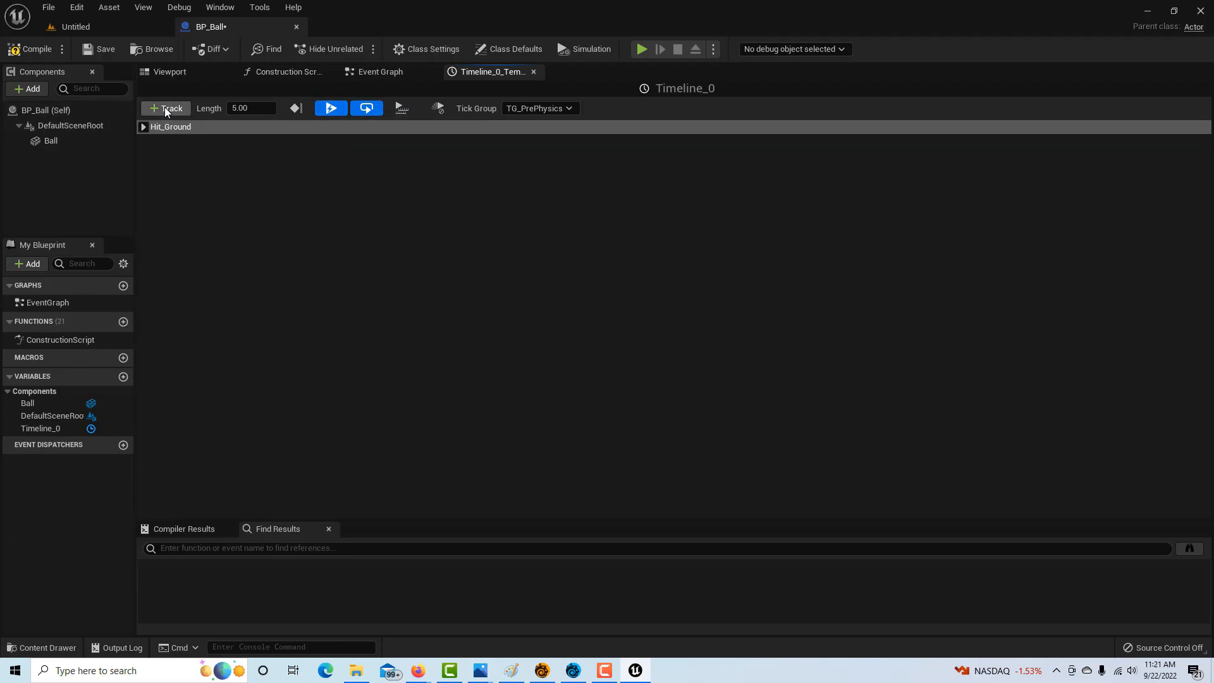
{"action": "left_click", "coordinate": [164, 107]}
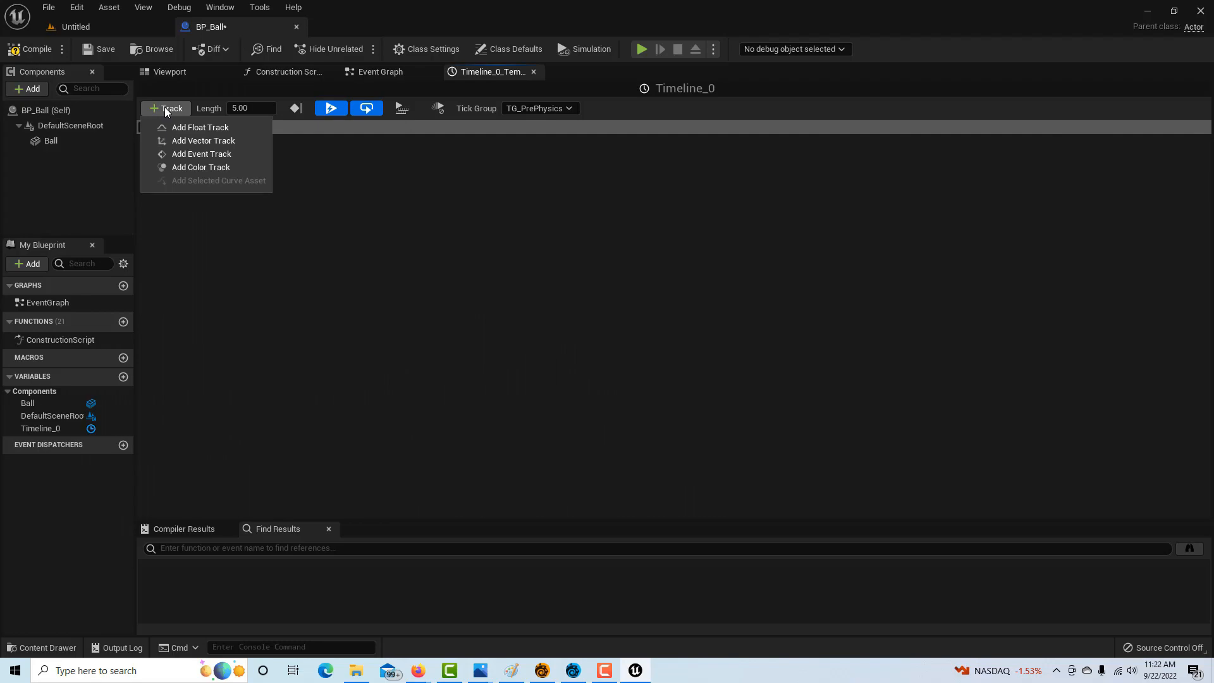
{"action": "mouse_move", "coordinate": [198, 127]}
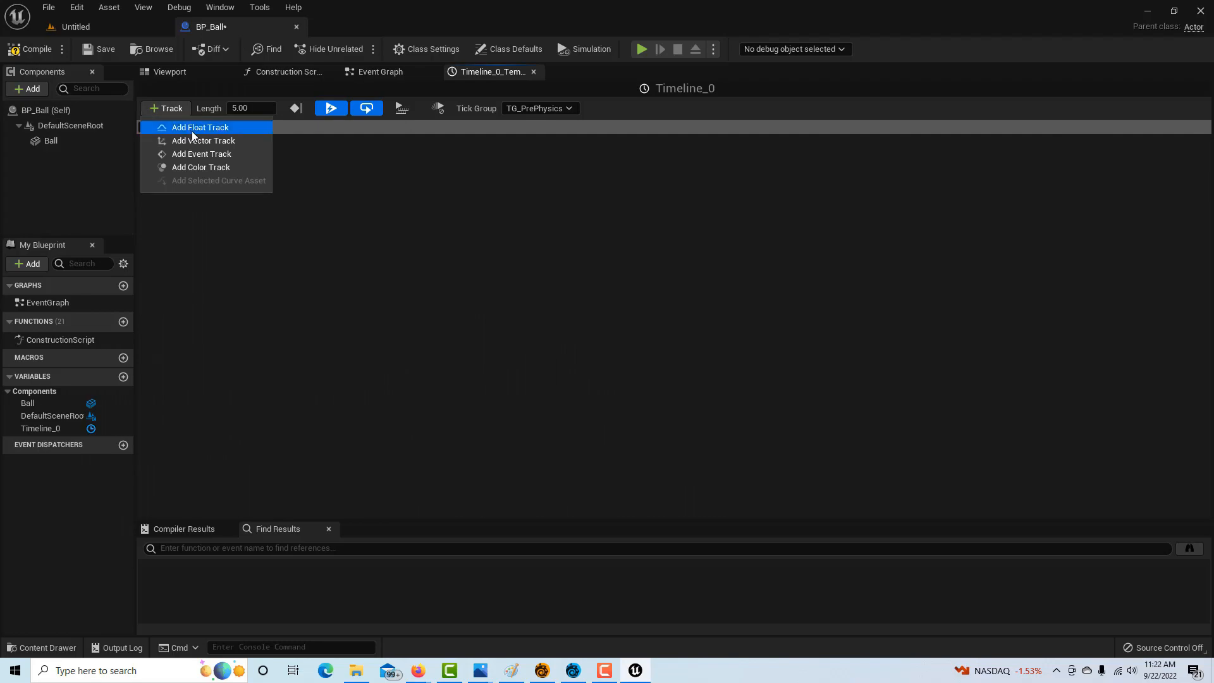
Add a float track named Movement and set the timeline length to 3.00 seconds.
{"action": "left_click", "coordinate": [199, 126]}
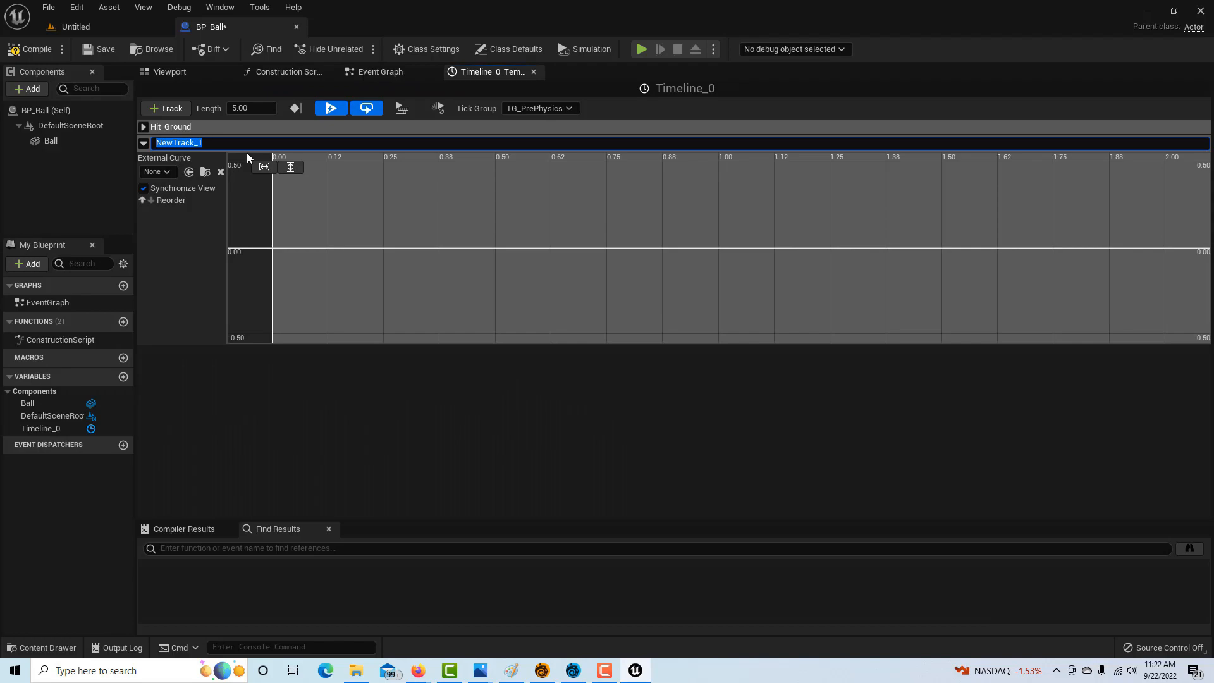
{"action": "type", "text": "Movement"}
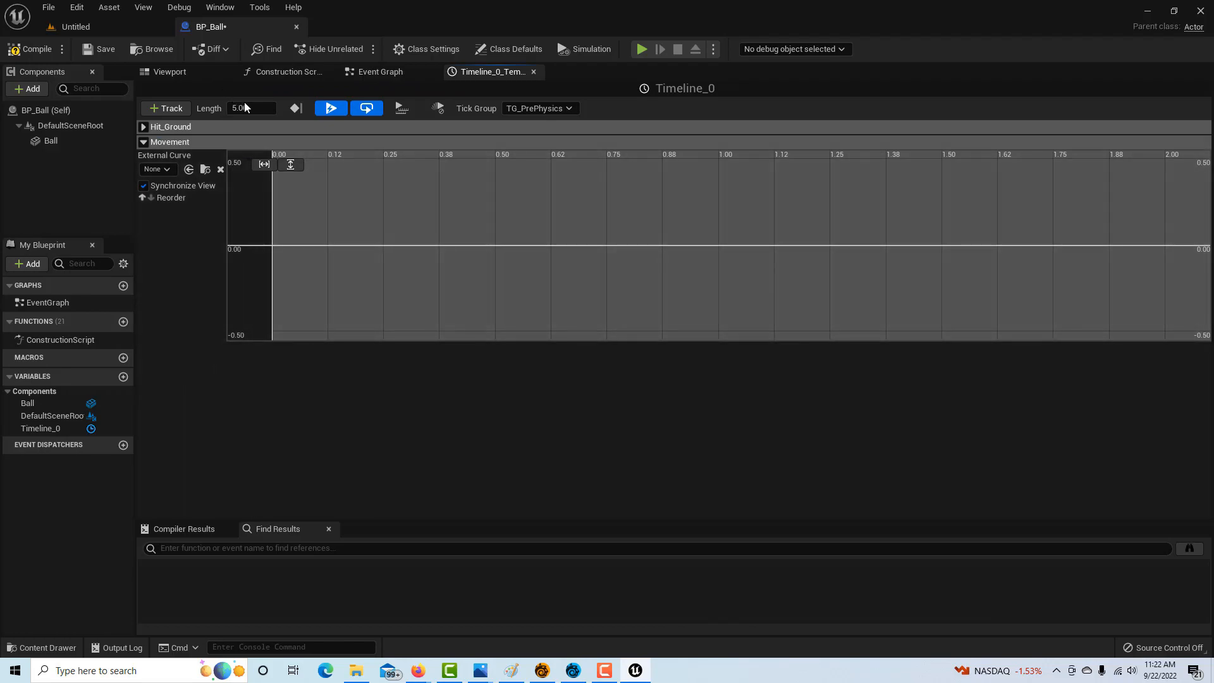
{"action": "left_click", "coordinate": [250, 107]}
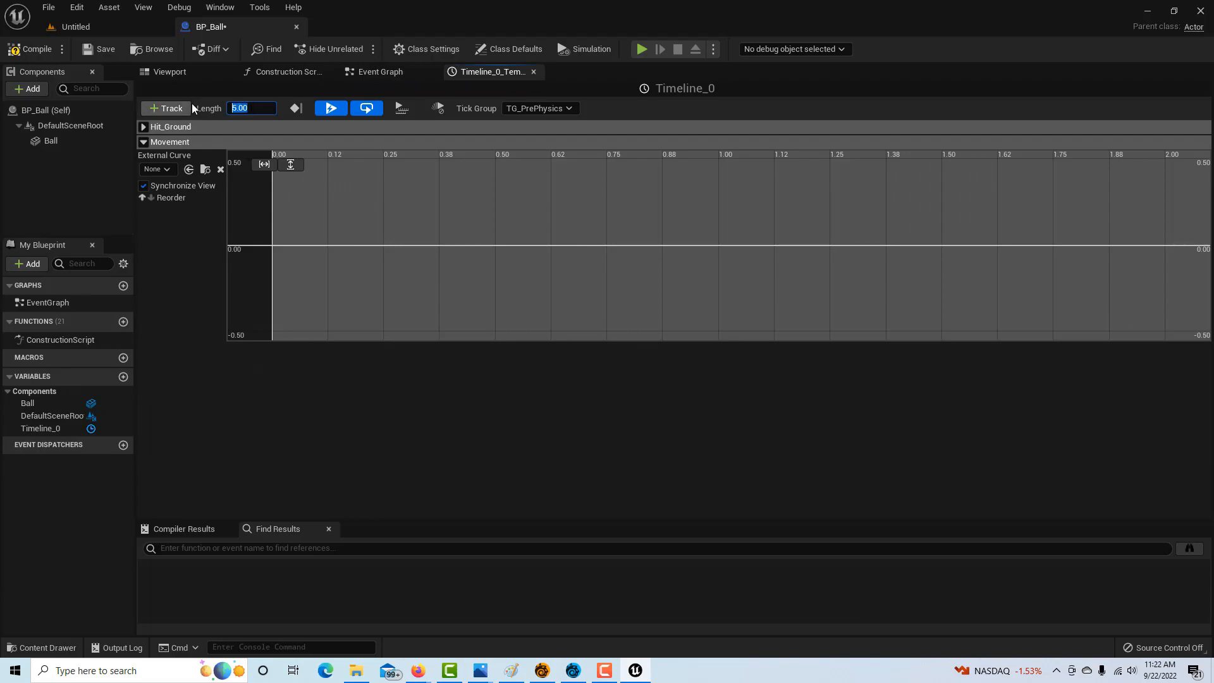
{"action": "type", "text": "3.00"}
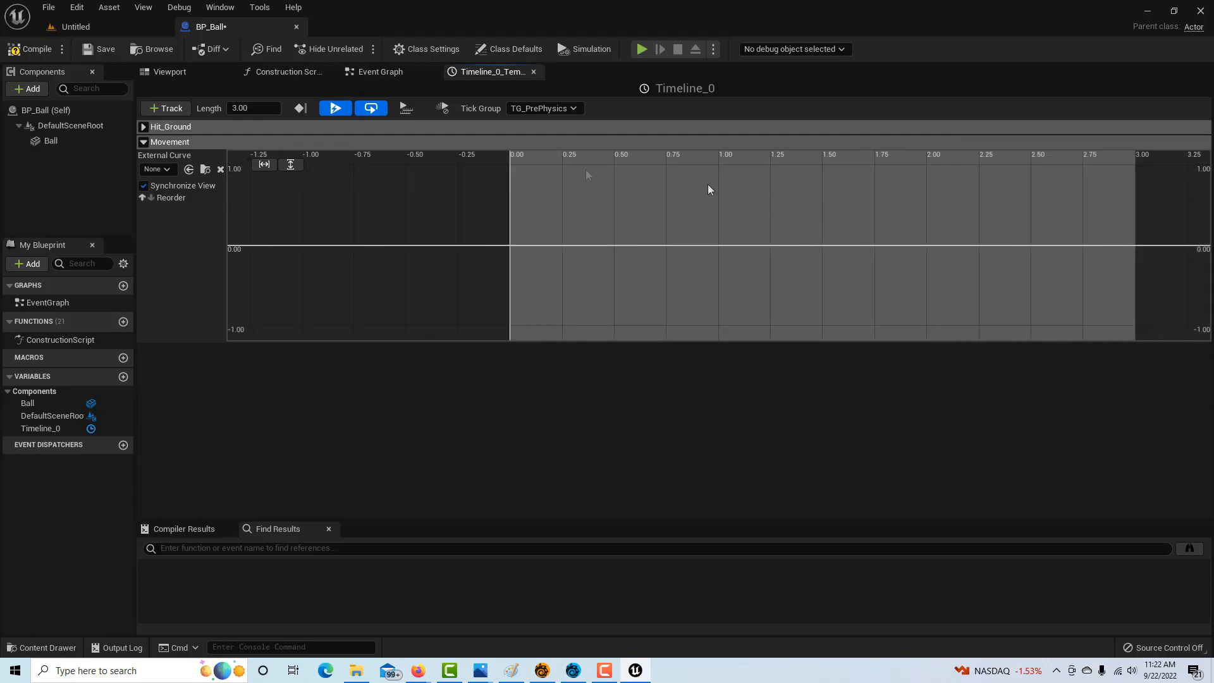
{"action": "mouse_move", "coordinate": [930, 224]}
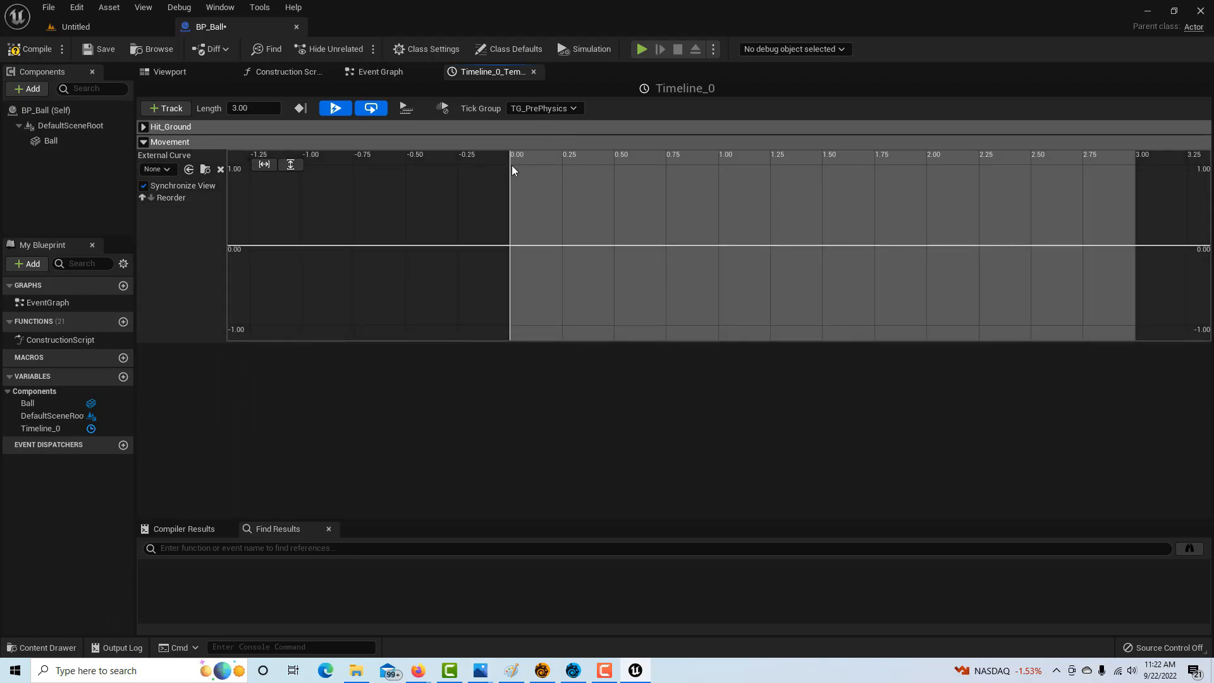
{"action": "mouse_move", "coordinate": [511, 169]}
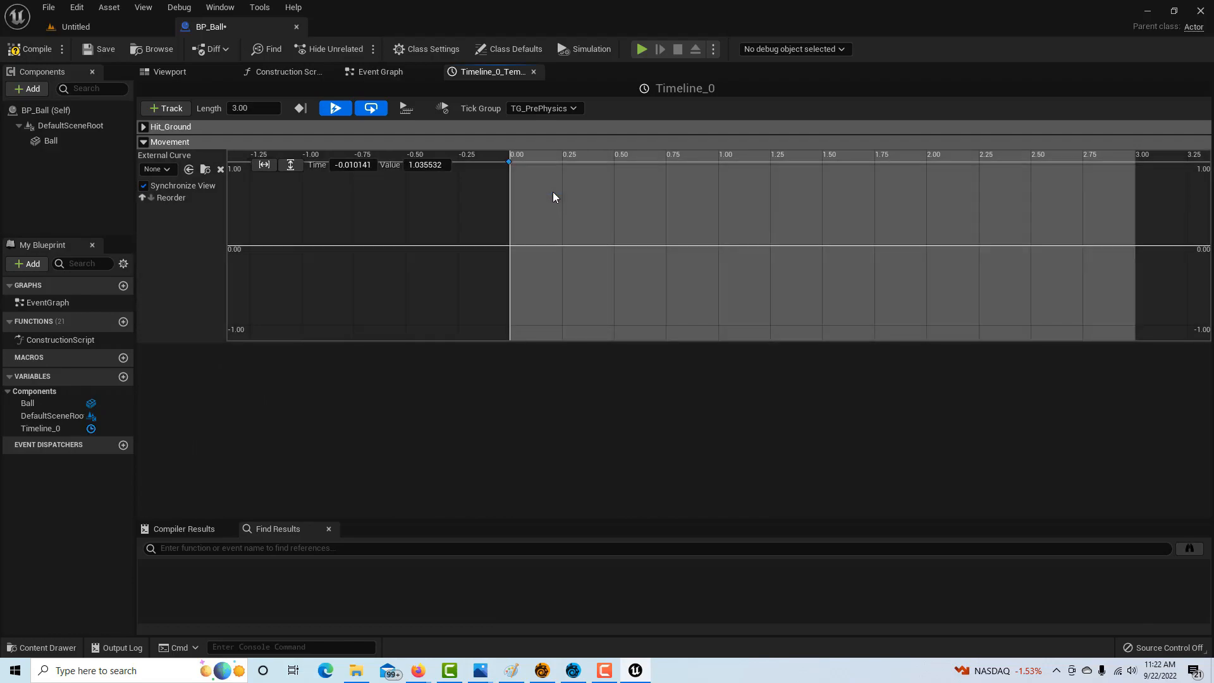
{"action": "mouse_move", "coordinate": [820, 249]}
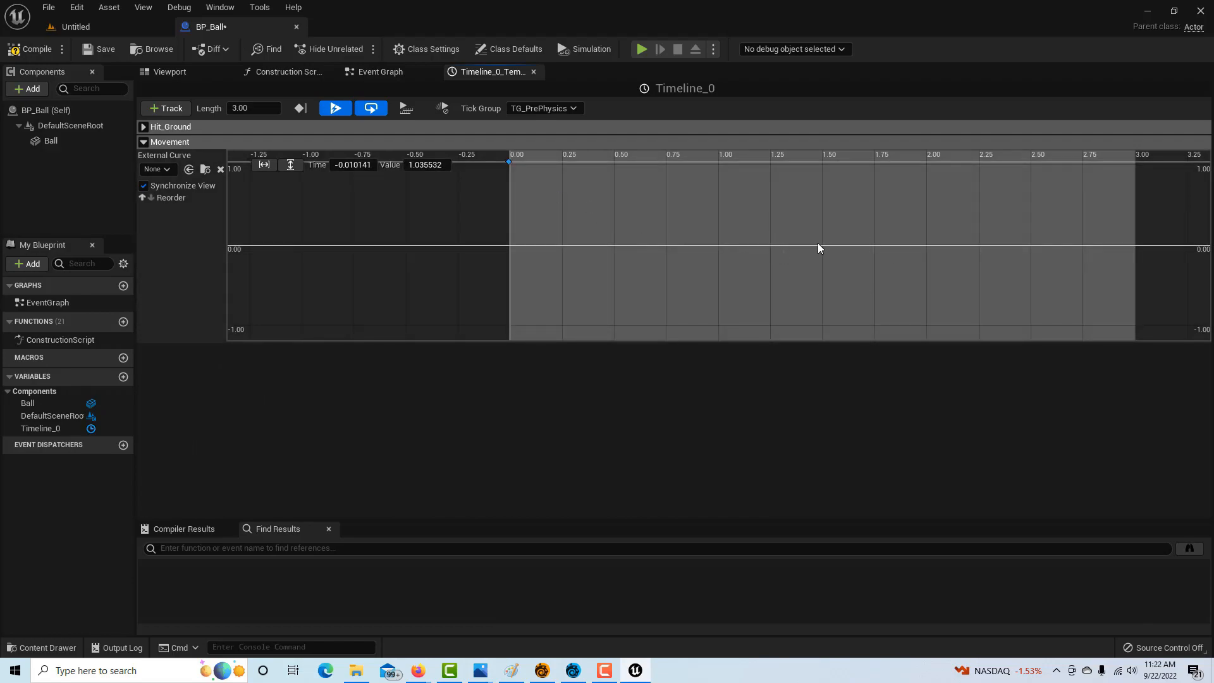
{"action": "mouse_move", "coordinate": [822, 249]}
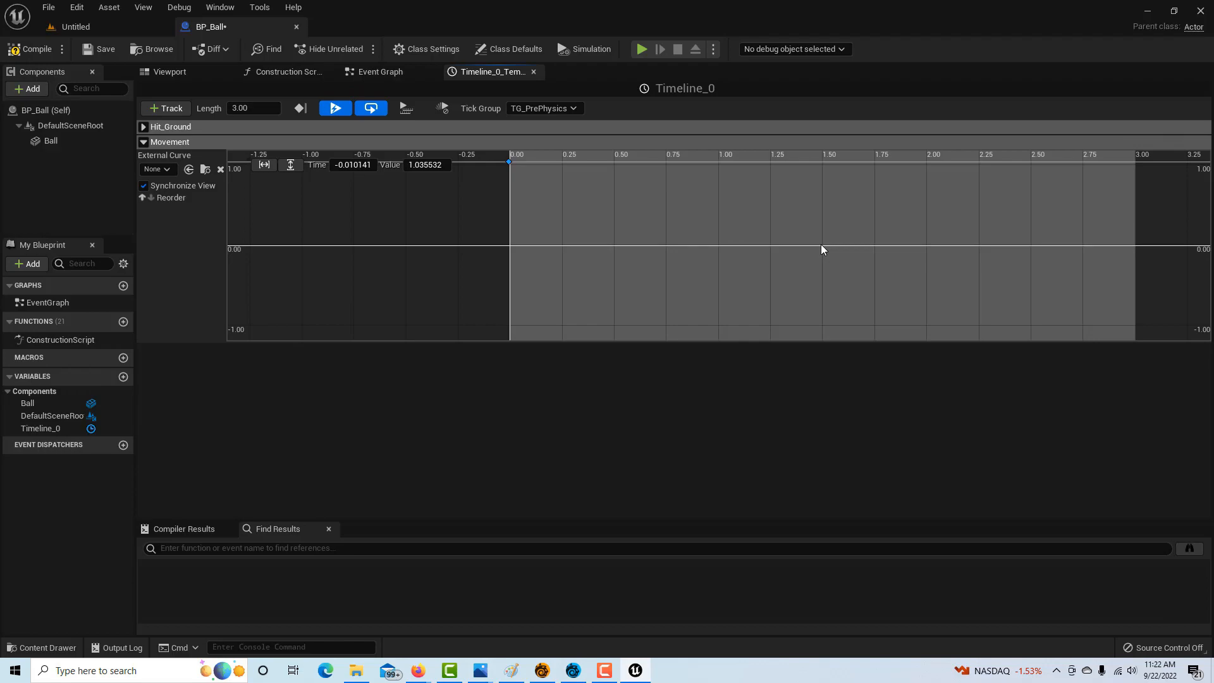
Key the Movement curve at 0 (1) and 1.5 s (0) with Auto interpolation.
{"action": "left_click_drag", "start_coordinate": [509, 163], "coordinate": [821, 244]}
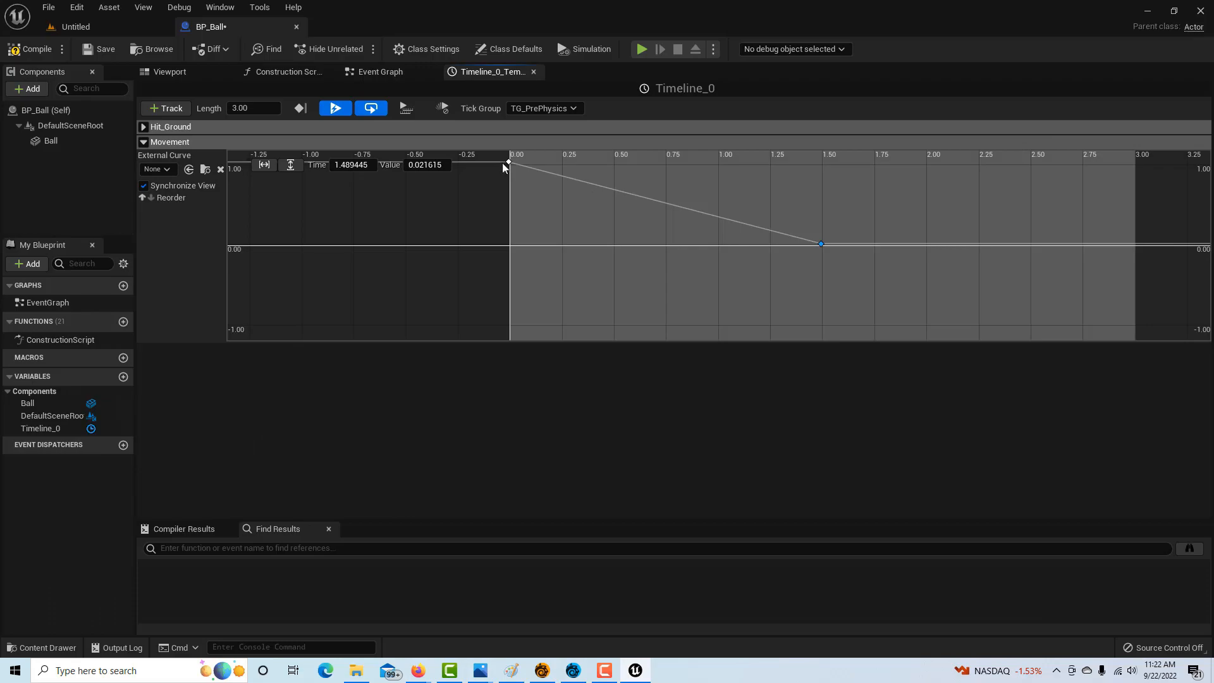
{"action": "mouse_move", "coordinate": [509, 165]}
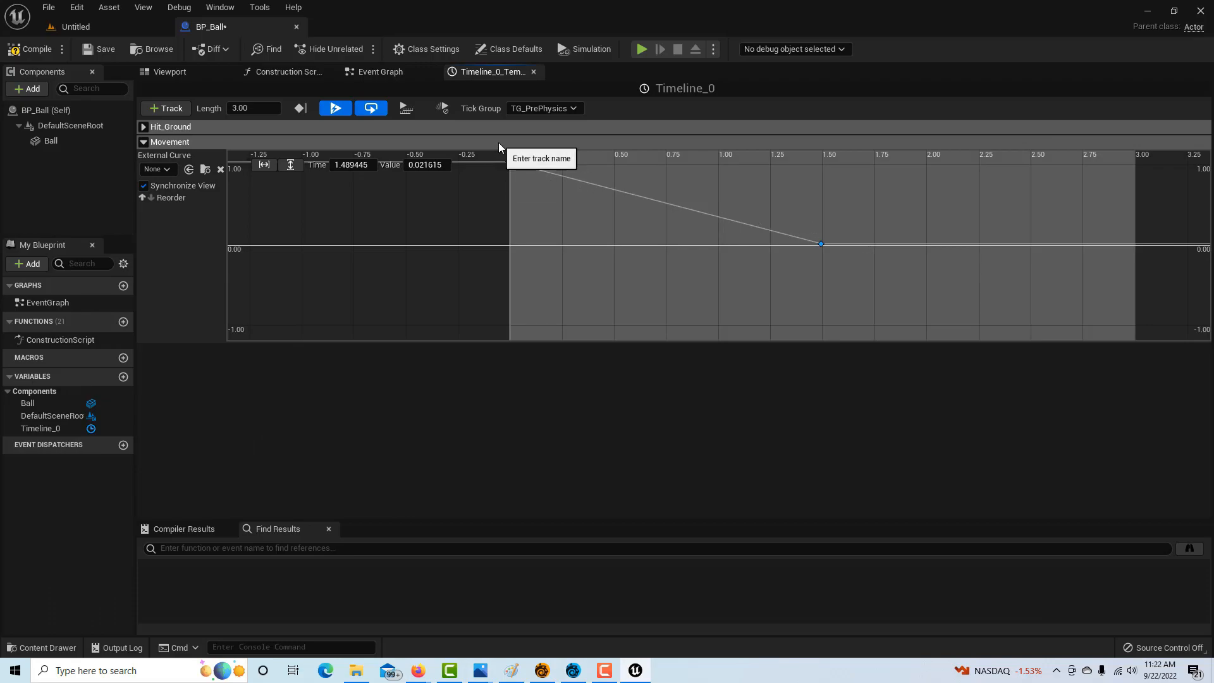
{"action": "left_click_drag", "start_coordinate": [508, 161], "coordinate": [633, 230]}
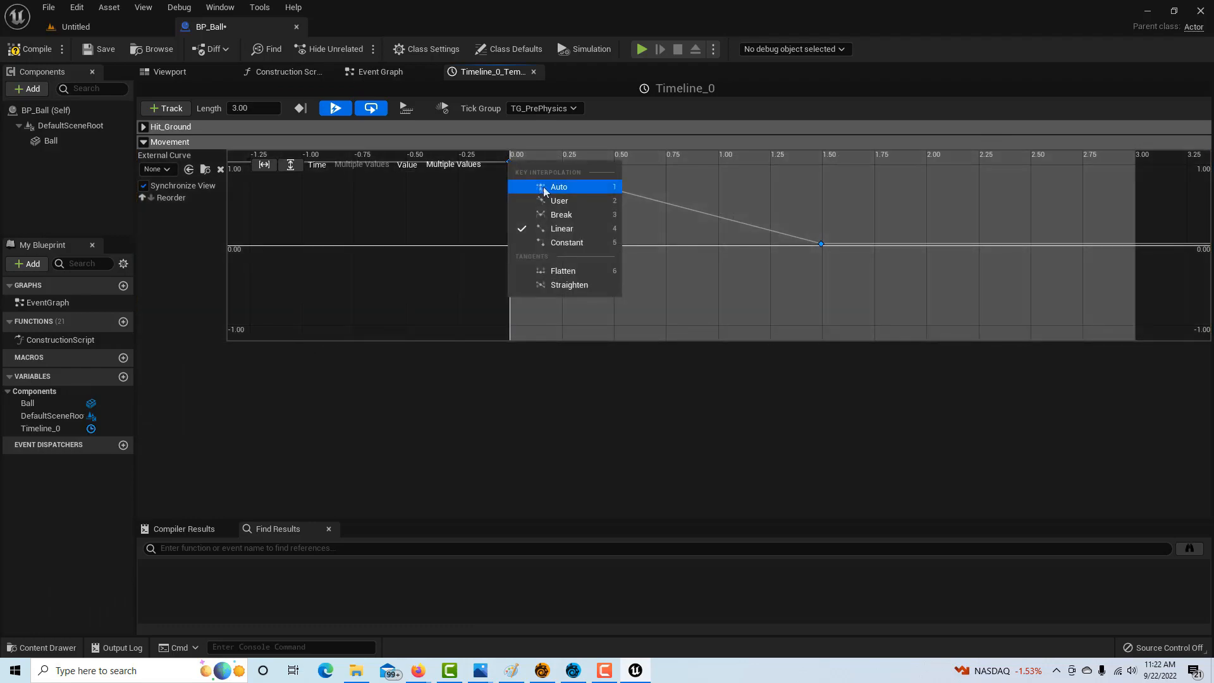
{"action": "left_click", "coordinate": [559, 187]}
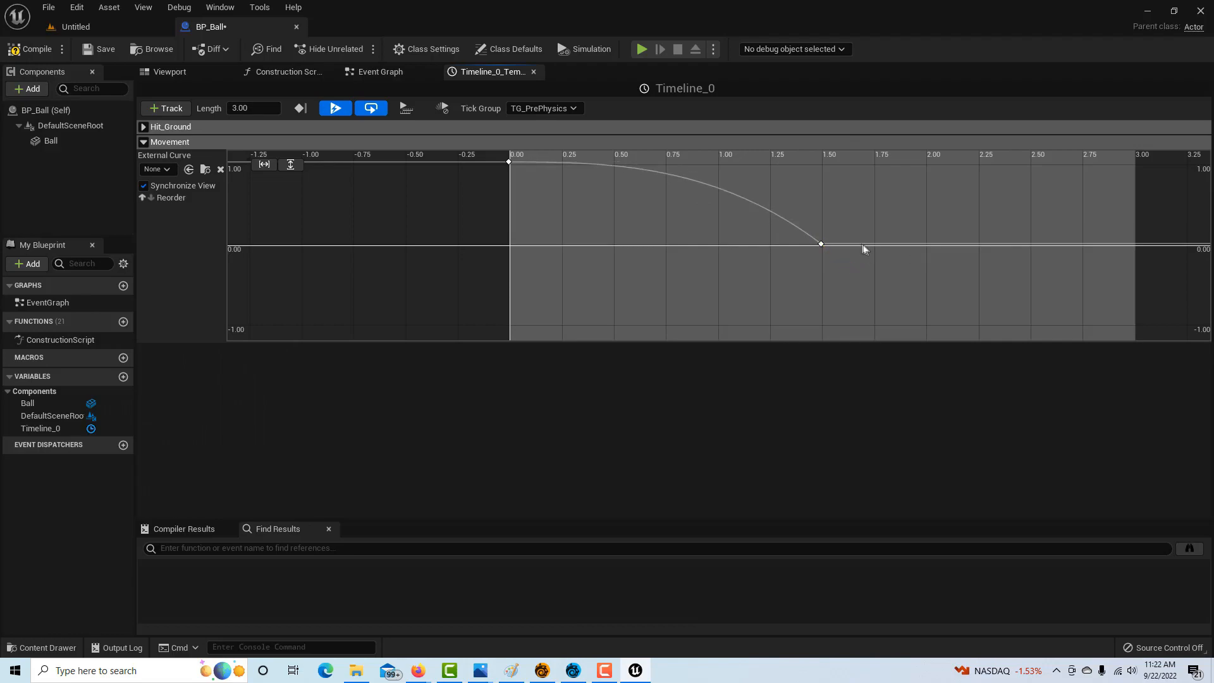
{"action": "mouse_move", "coordinate": [820, 244]}
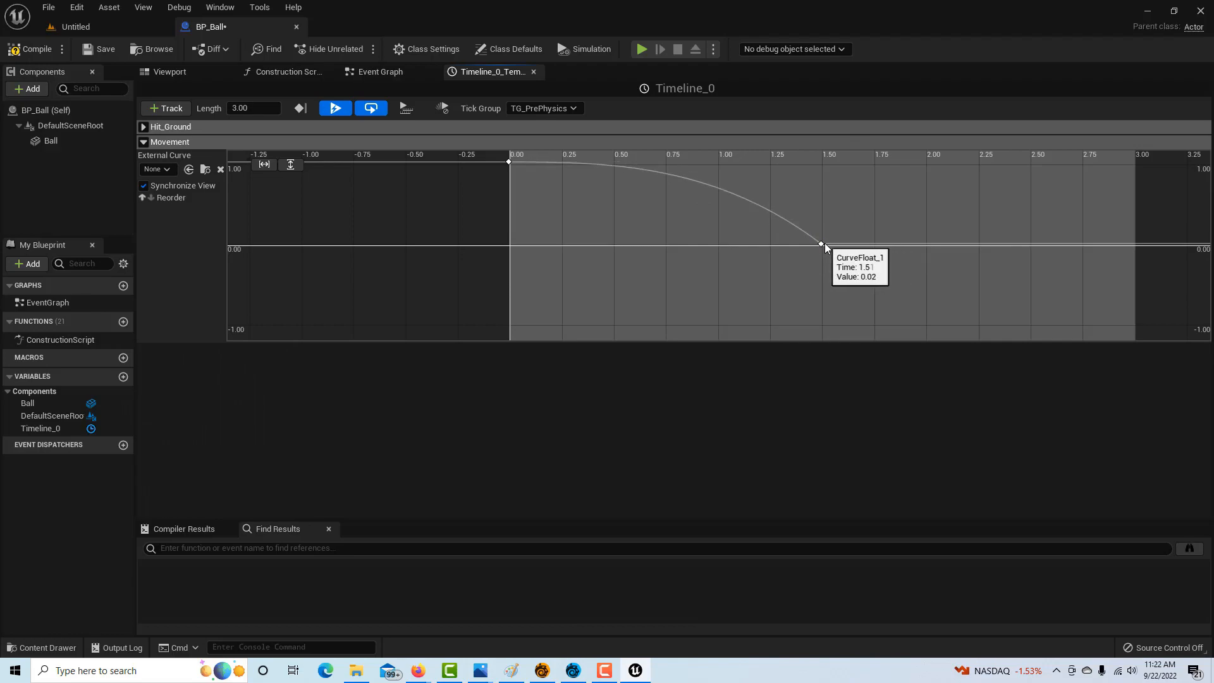
Add a key at 3 s (1) and smooth the tangents around the lowest key.
{"action": "left_click", "coordinate": [821, 244]}
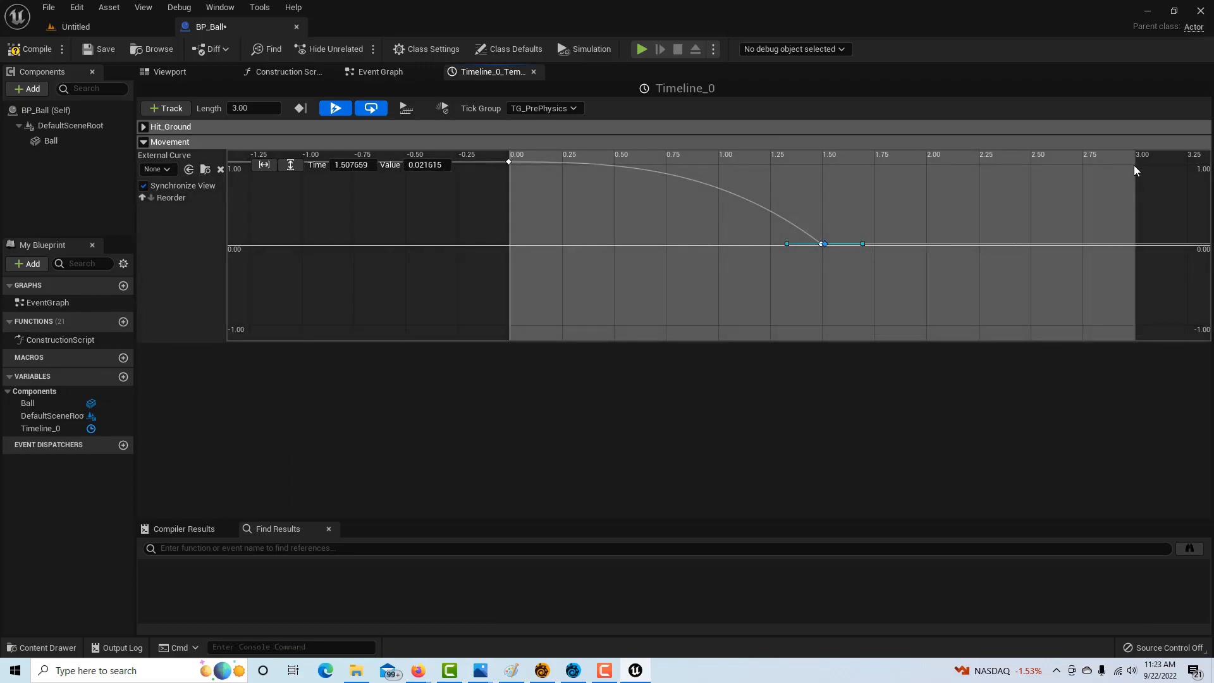
{"action": "right_click", "coordinate": [1136, 172]}
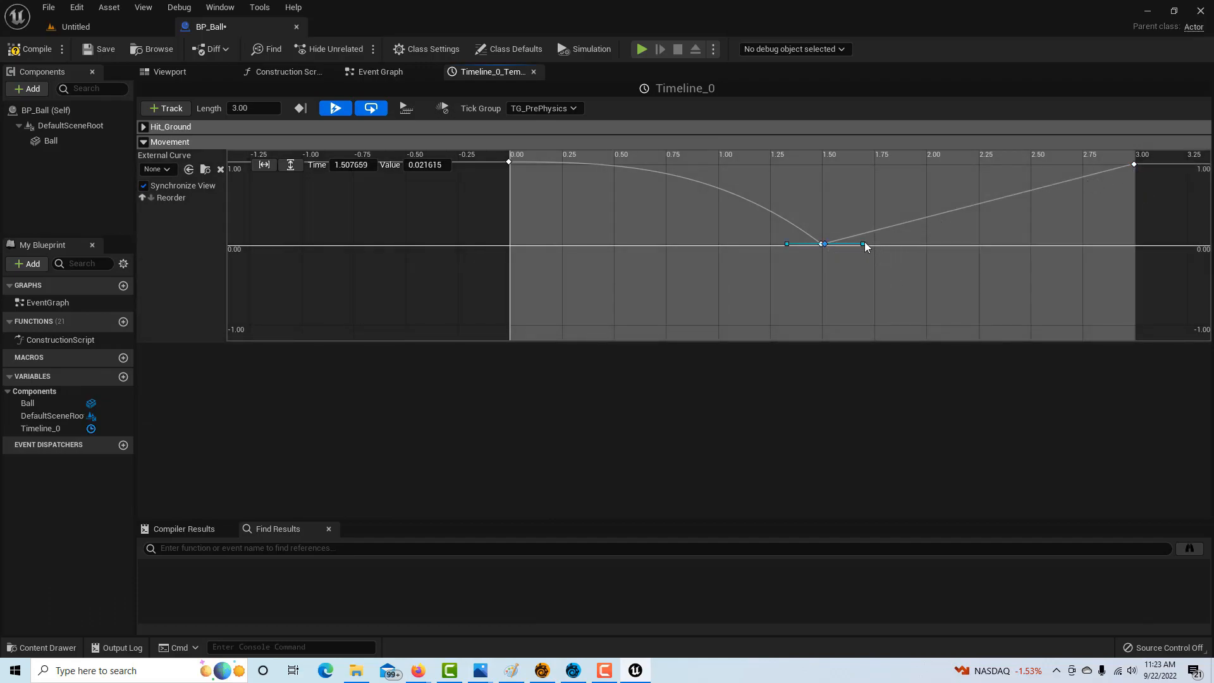
{"action": "left_click_drag", "start_coordinate": [861, 245], "coordinate": [852, 220]}
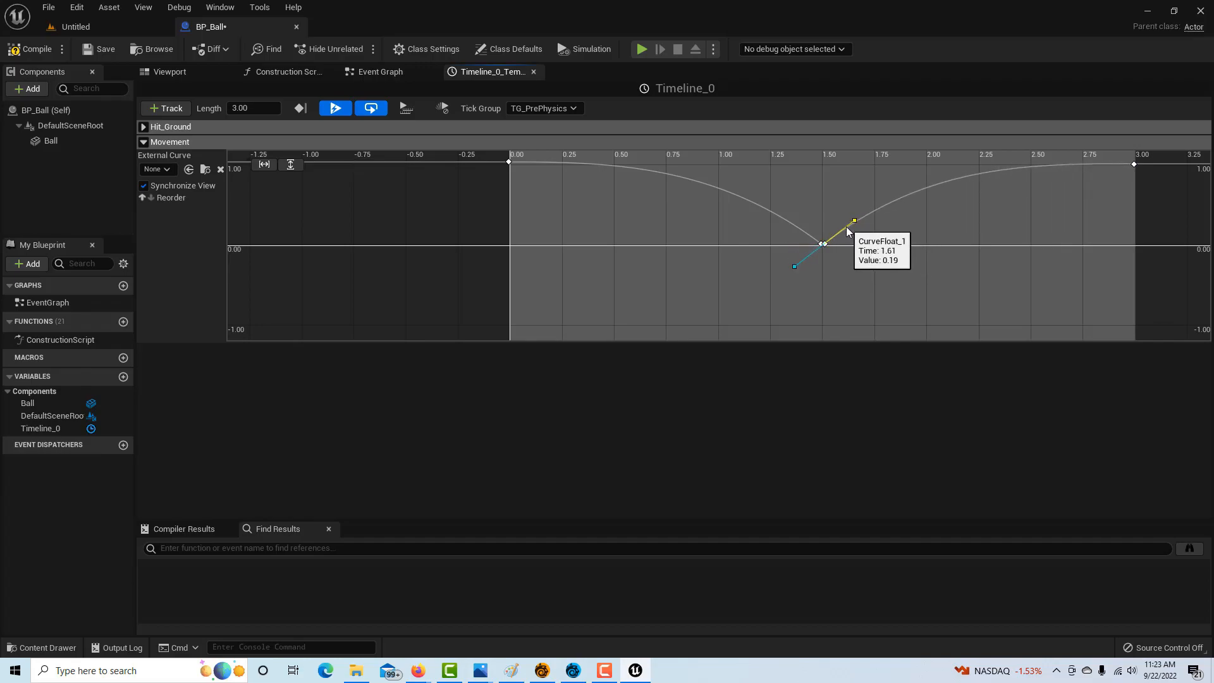
{"action": "mouse_move", "coordinate": [761, 351]}
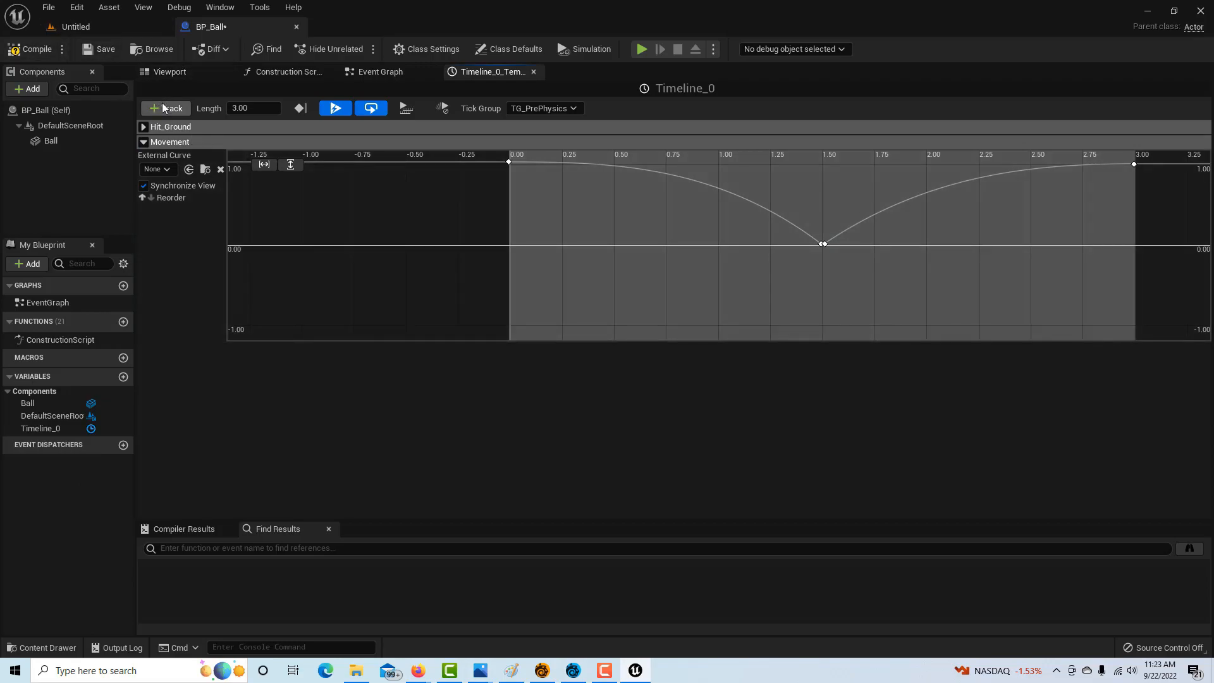
Add a second float track named Size below Movement.
{"action": "left_click", "coordinate": [165, 107]}
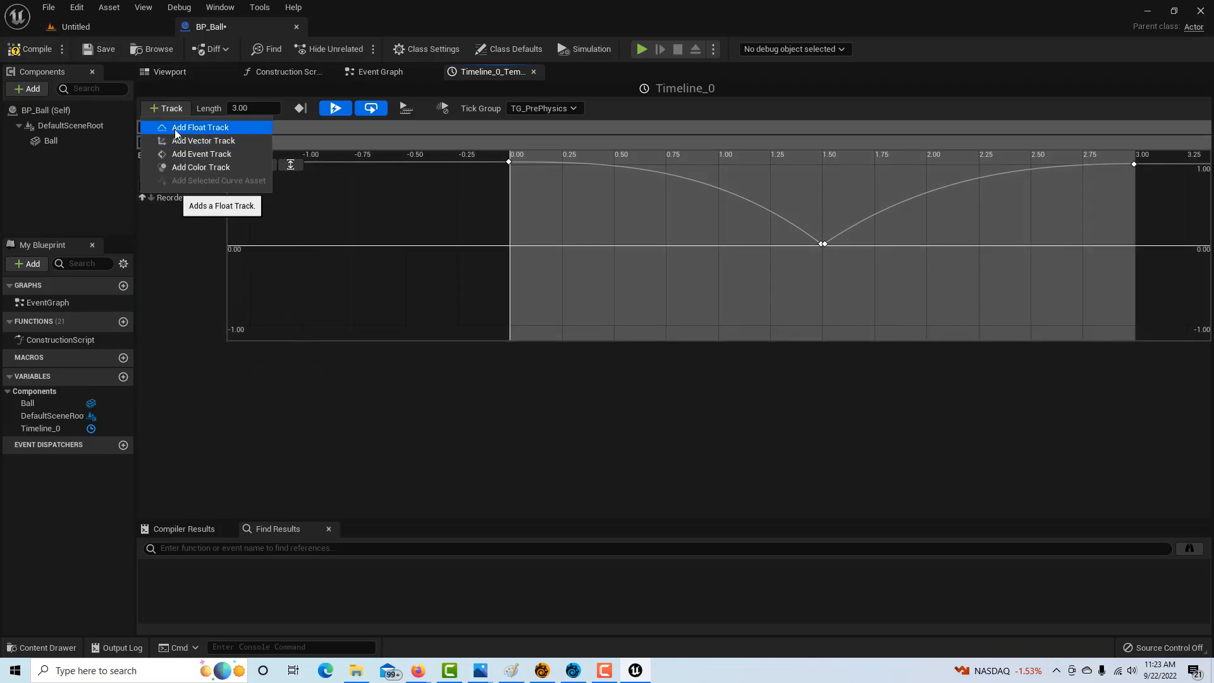
{"action": "left_click", "coordinate": [199, 127]}
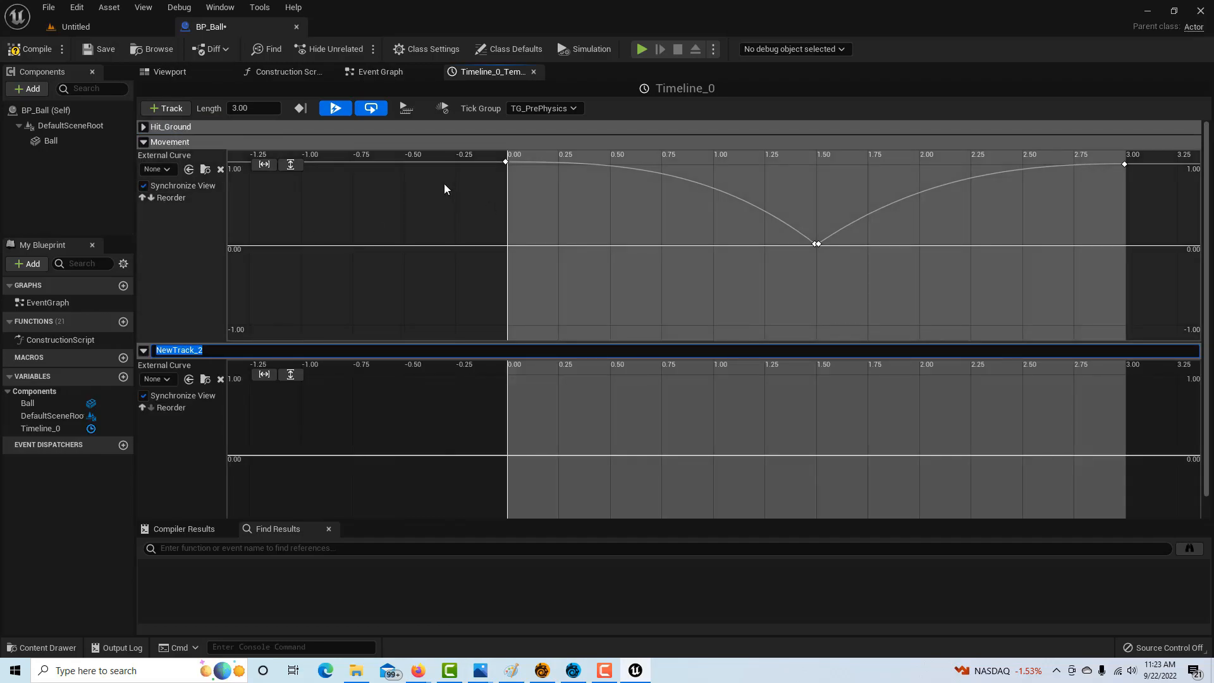
{"action": "type", "text": "Size"}
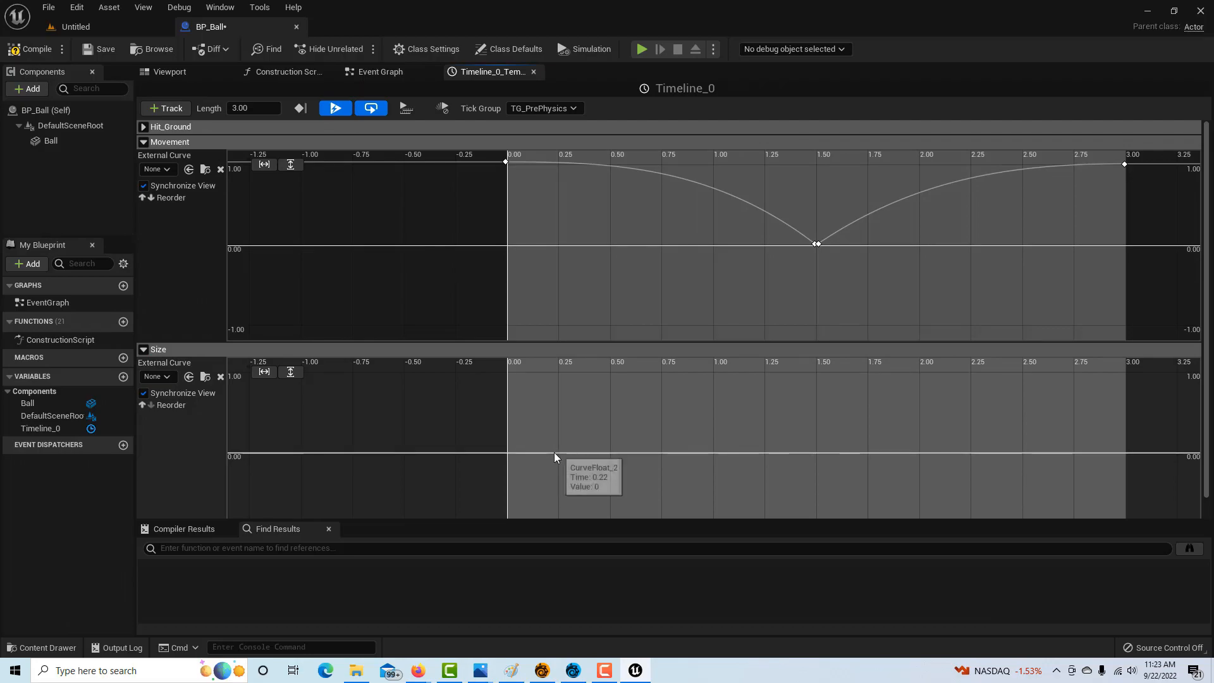
{"action": "right_click", "coordinate": [554, 456]}
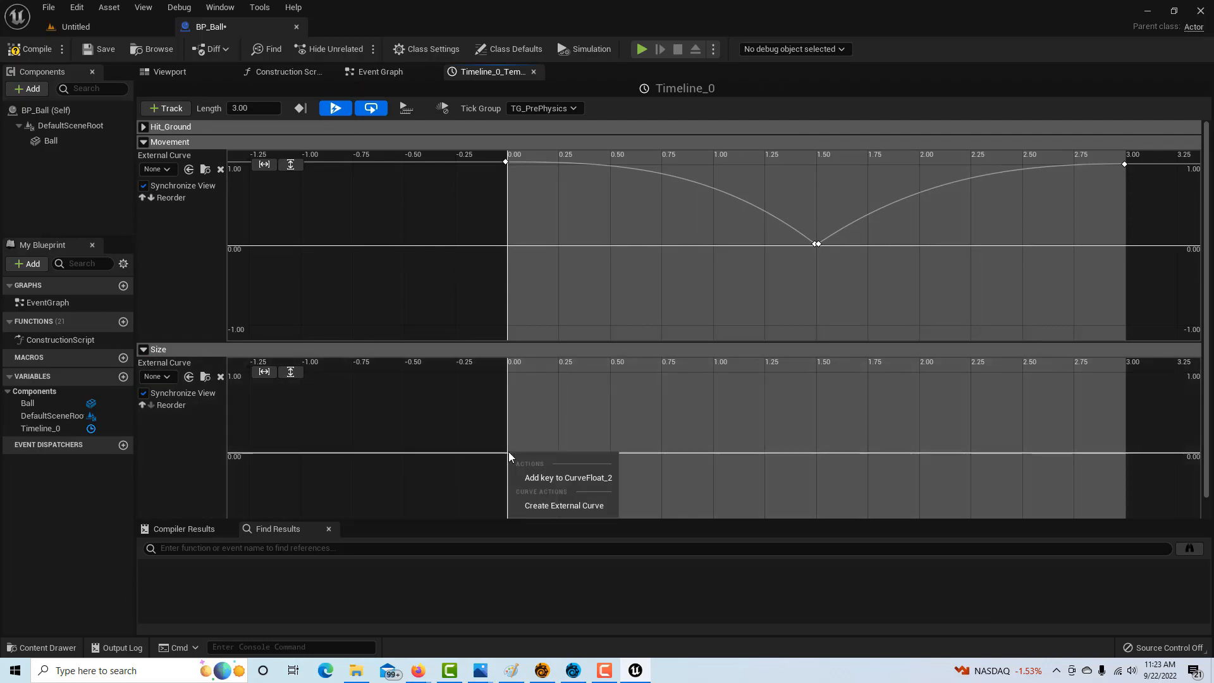
Key the Size curve from 0 to 3 s and slide keys toward 1.5 seconds.
{"action": "left_click", "coordinate": [568, 477]}
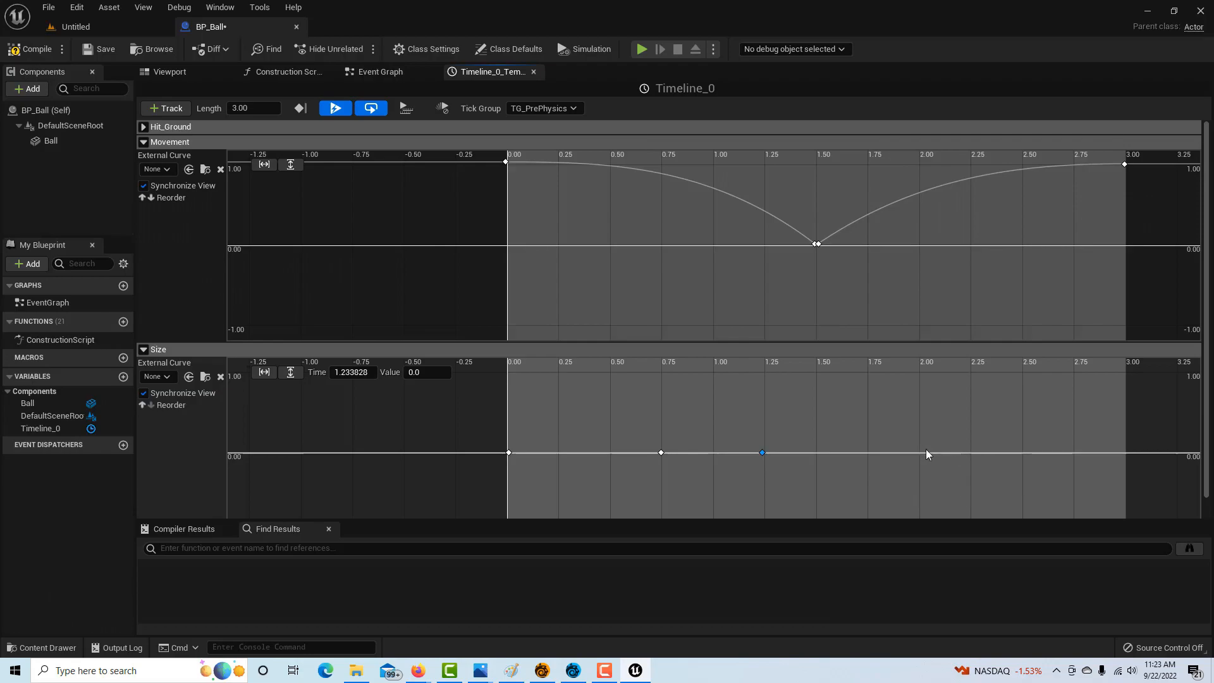
{"action": "right_click", "coordinate": [927, 454]}
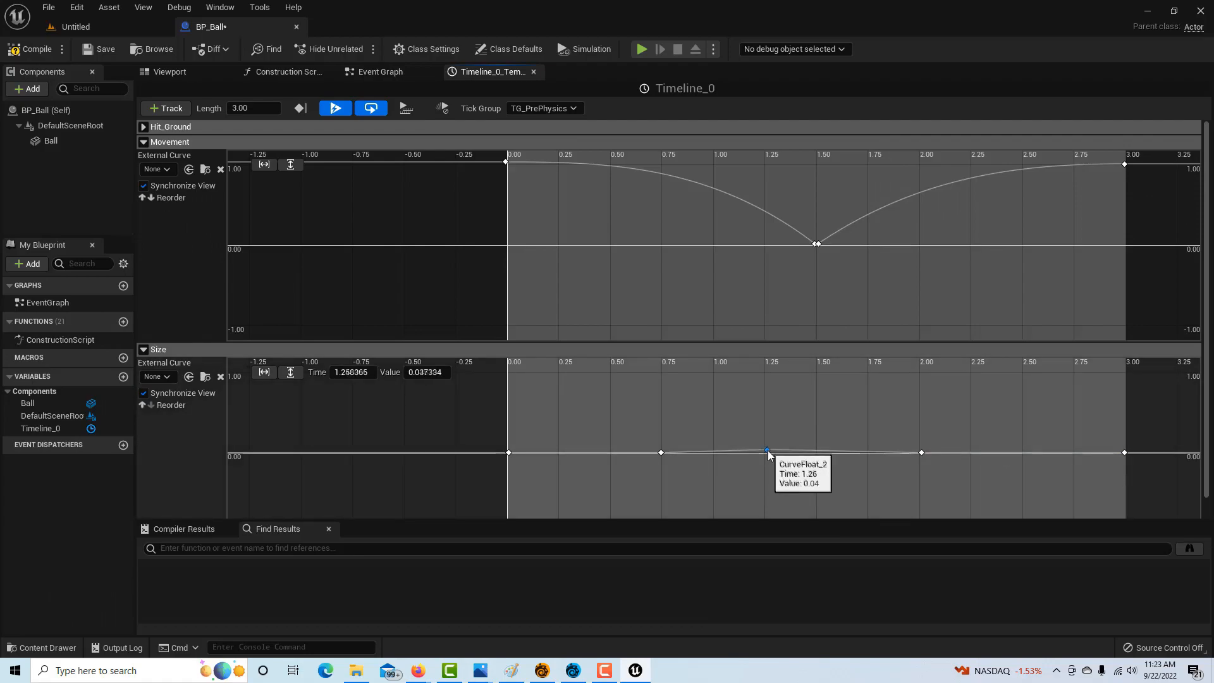
{"action": "left_click_drag", "start_coordinate": [767, 453], "coordinate": [817, 453]}
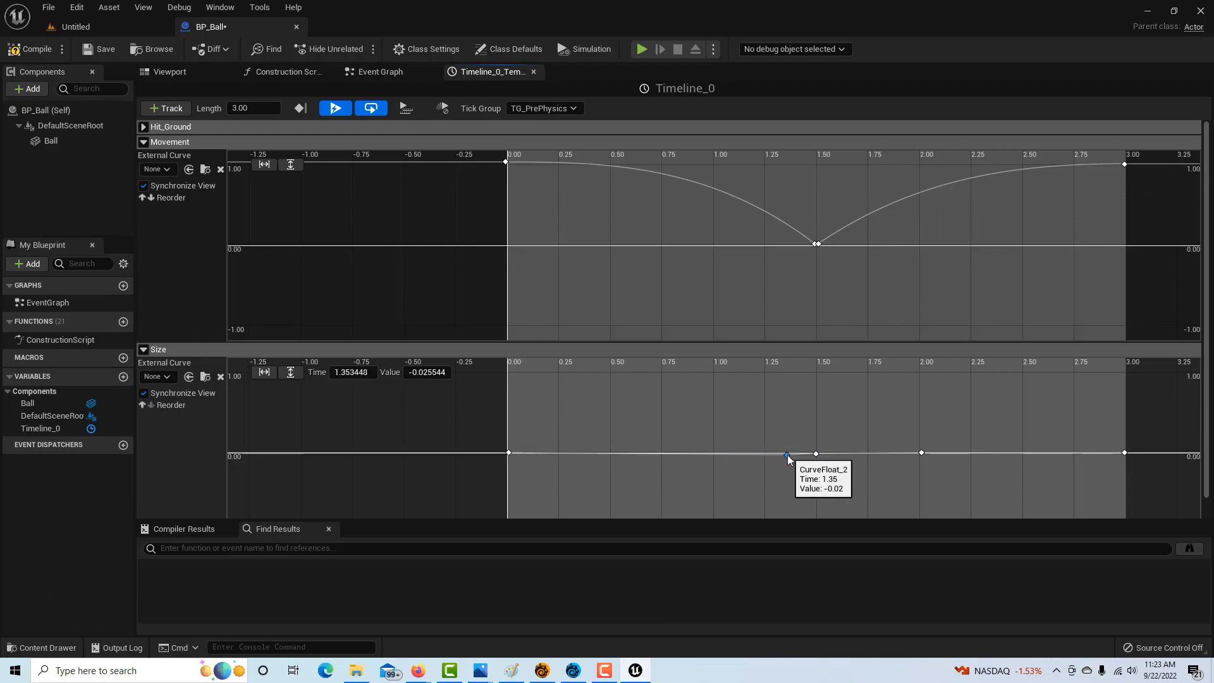
{"action": "left_click_drag", "start_coordinate": [787, 456], "coordinate": [799, 453]}
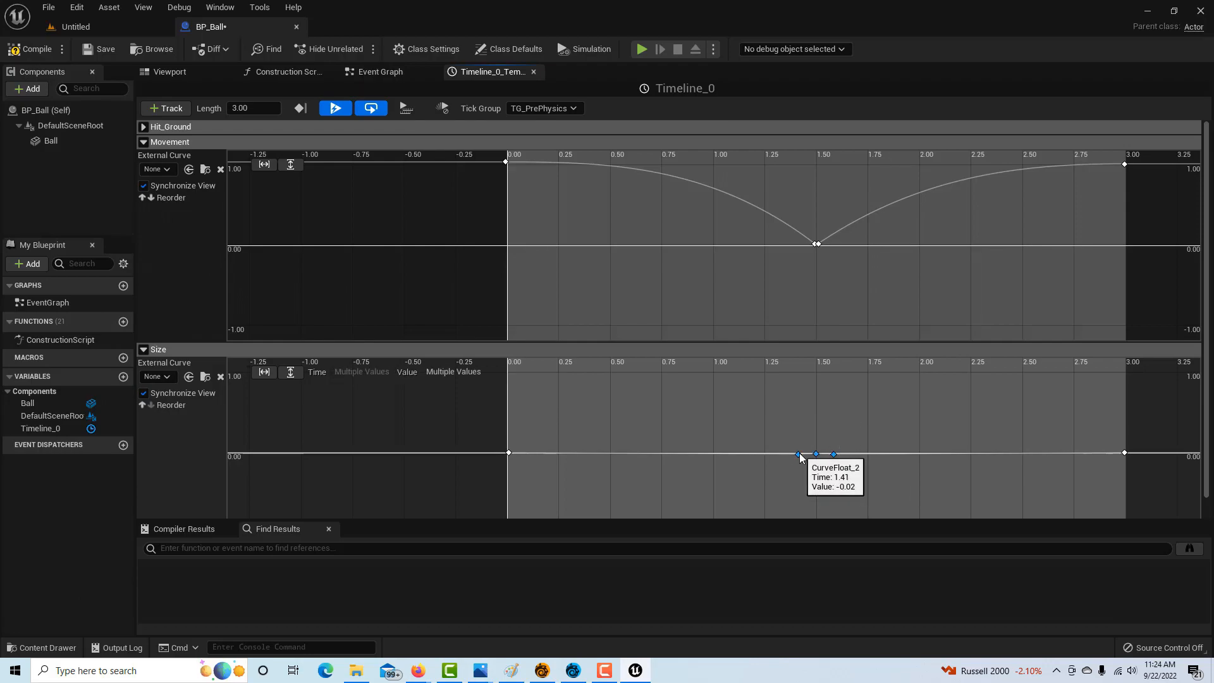
Raise the 1.5 s key to about 0.14, forming a small bump in the flat curve.
{"action": "left_click", "coordinate": [814, 452]}
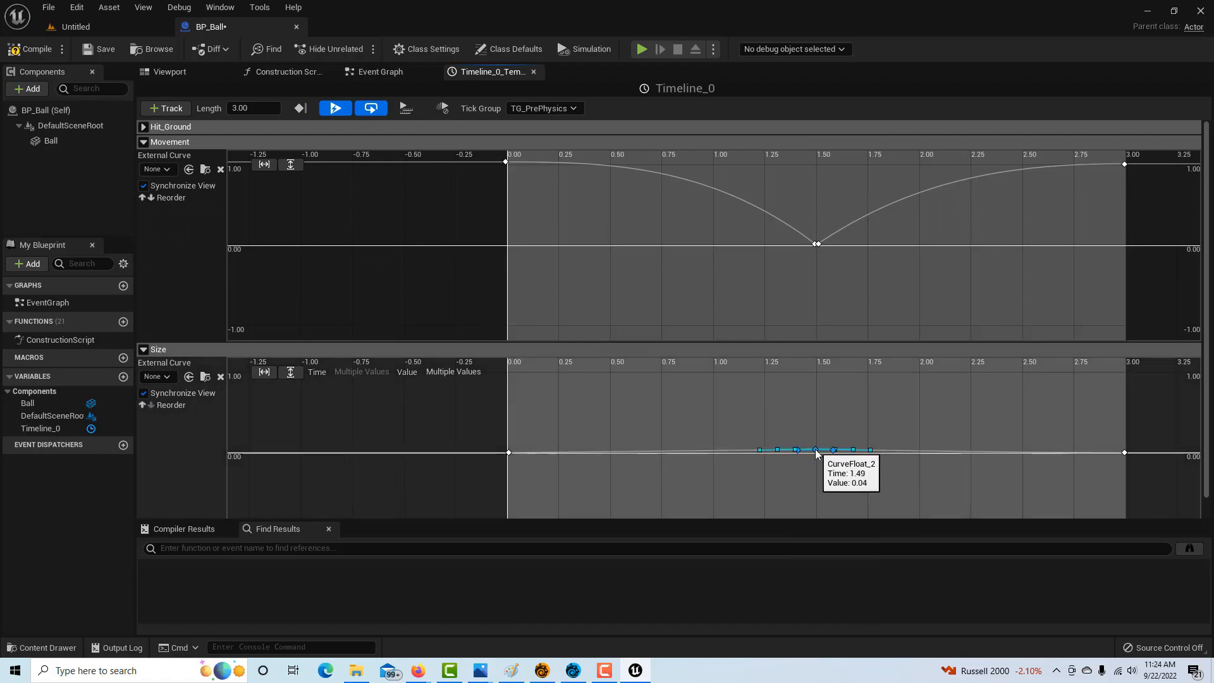
{"action": "left_click_drag", "start_coordinate": [816, 451], "coordinate": [816, 450]}
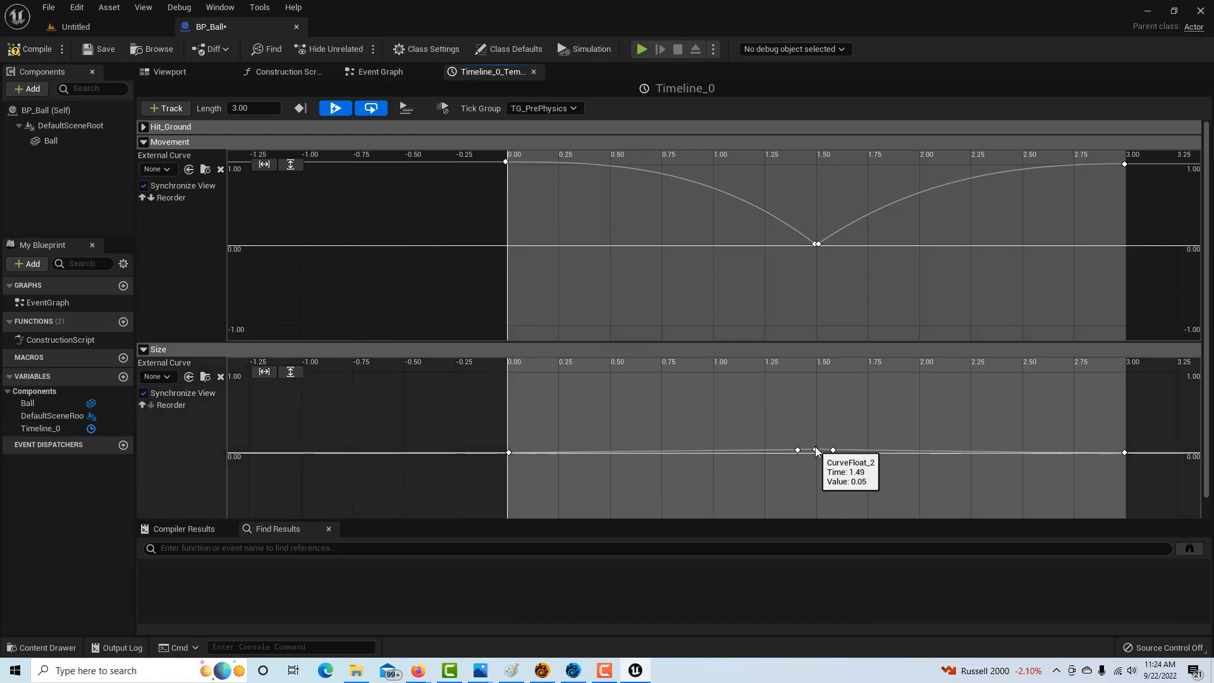
{"action": "left_click", "coordinate": [817, 449]}
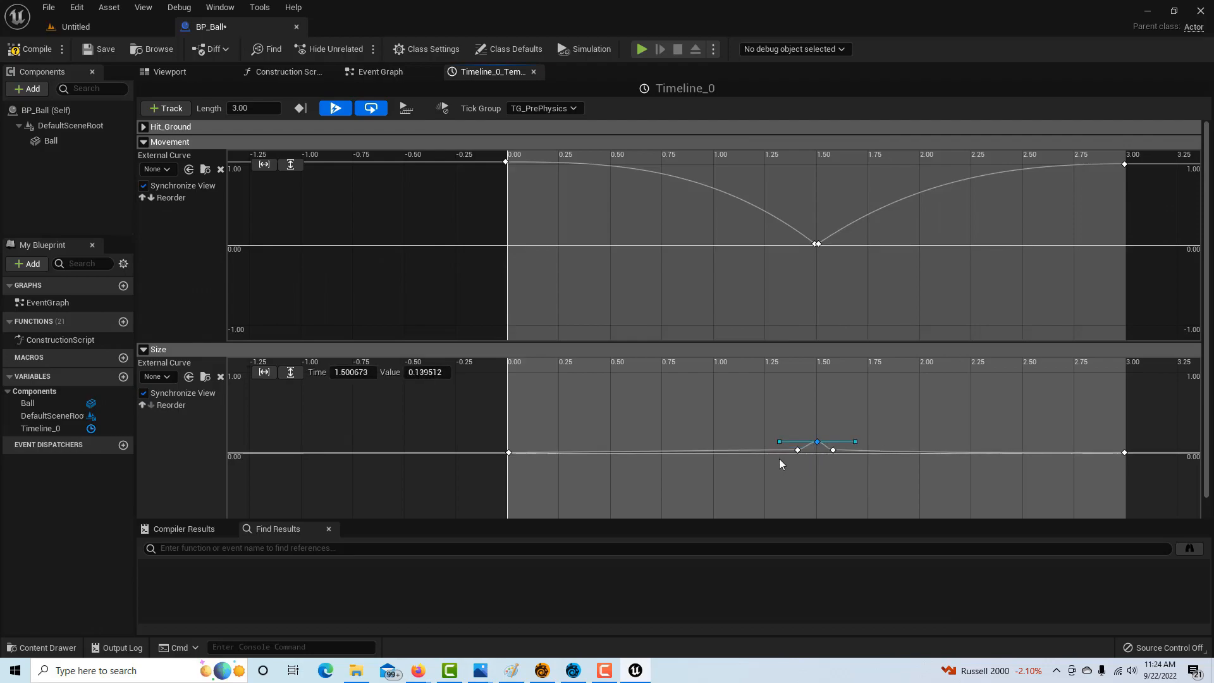
{"action": "left_click_drag", "start_coordinate": [816, 443], "coordinate": [797, 451]}
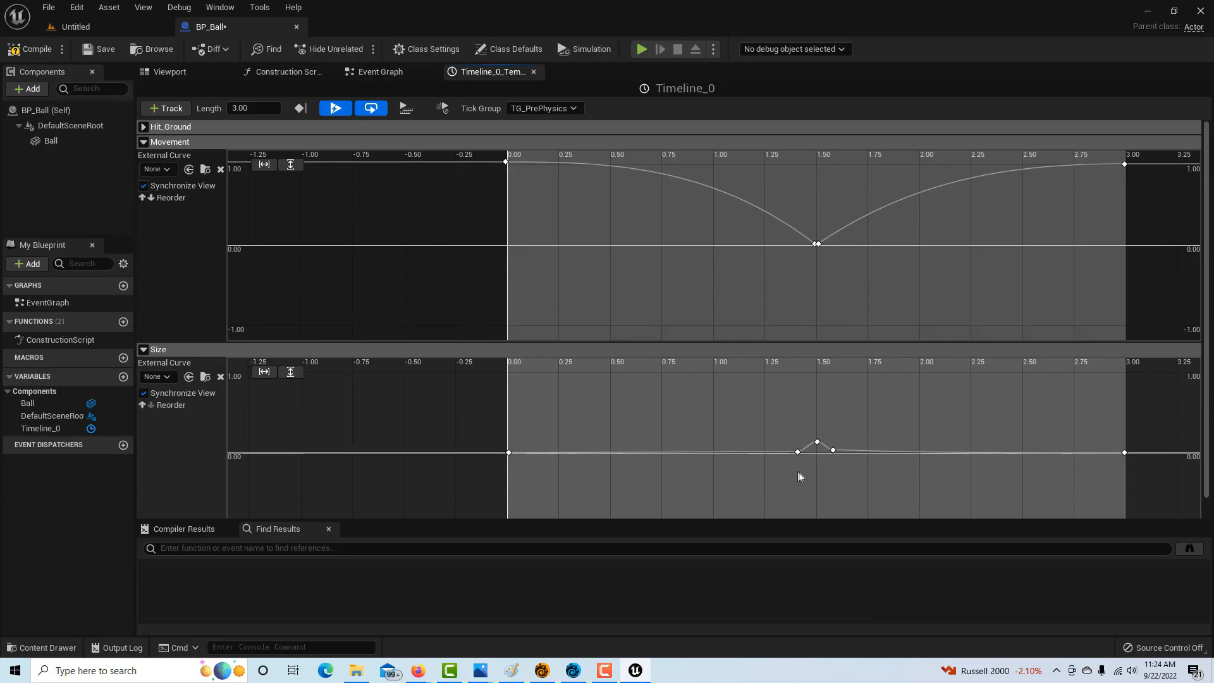
{"action": "left_click", "coordinate": [832, 450]}
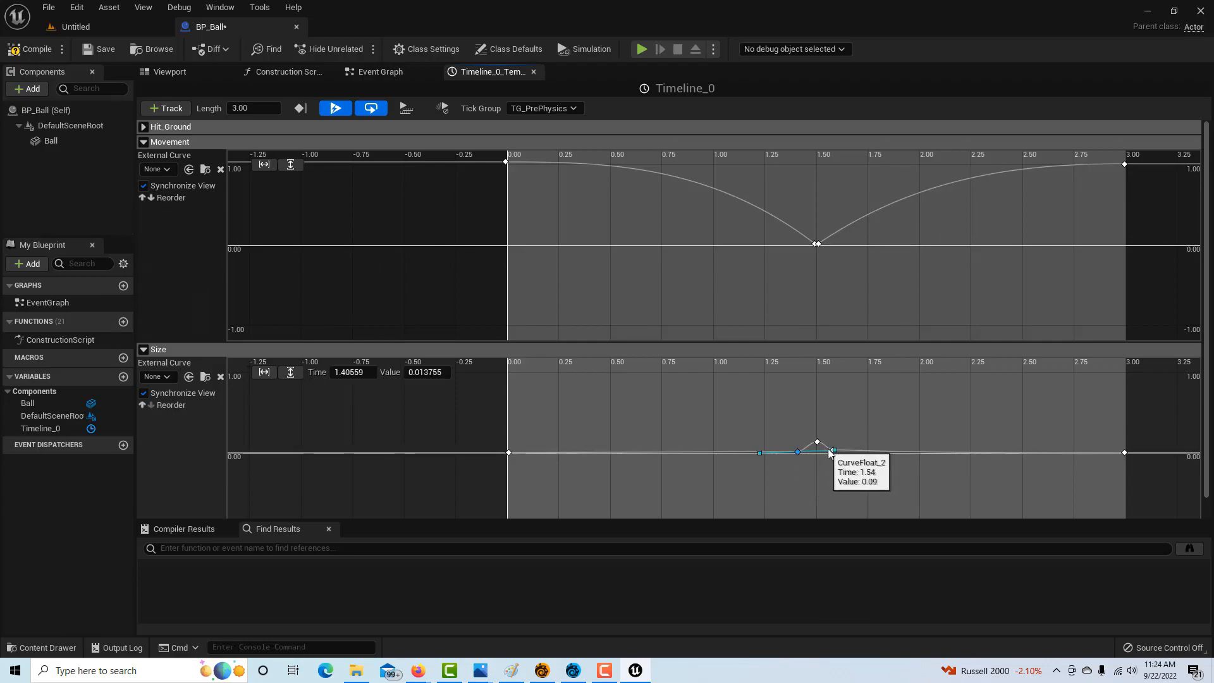
{"action": "left_click_drag", "start_coordinate": [832, 452], "coordinate": [872, 452]}
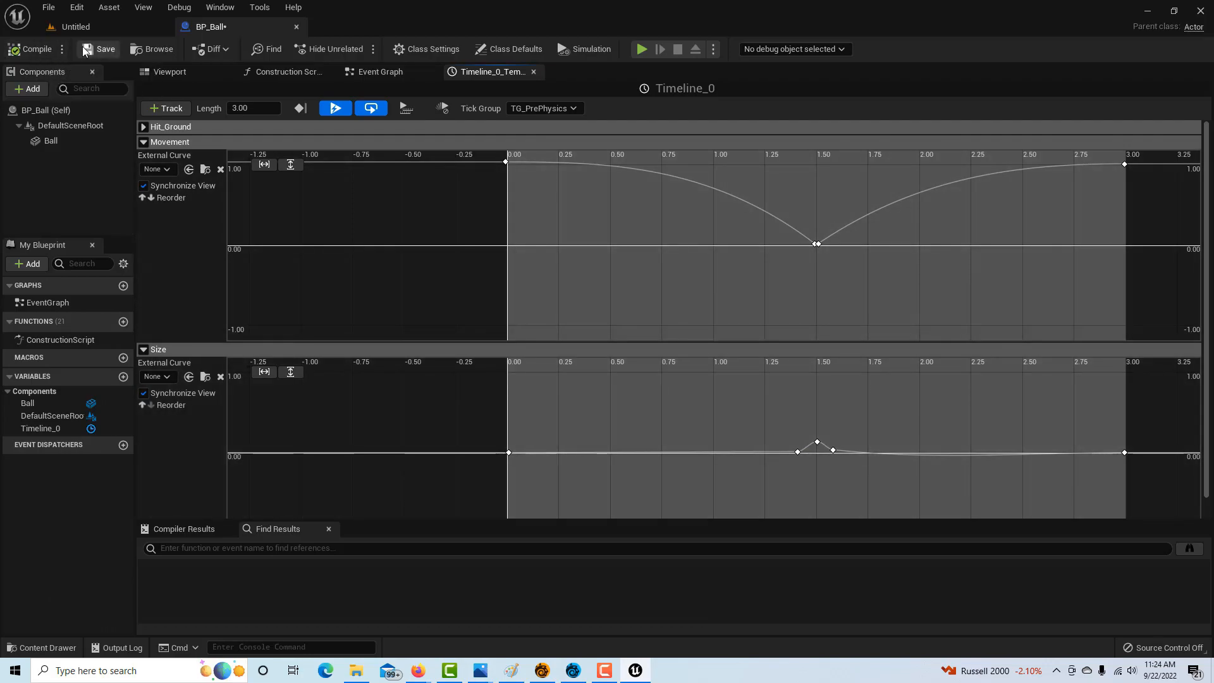
Save the BP_Ball blueprint before wiring Timeline_0's outputs.
{"action": "left_click", "coordinate": [98, 50]}
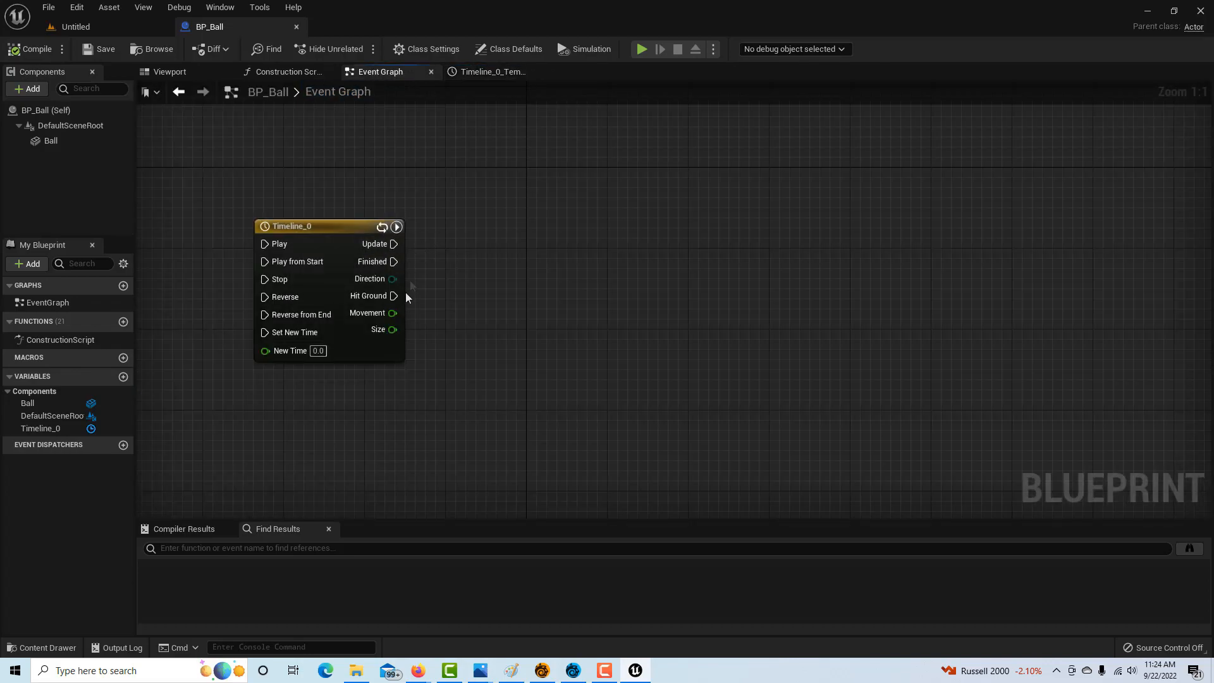
{"action": "mouse_move", "coordinate": [393, 296]}
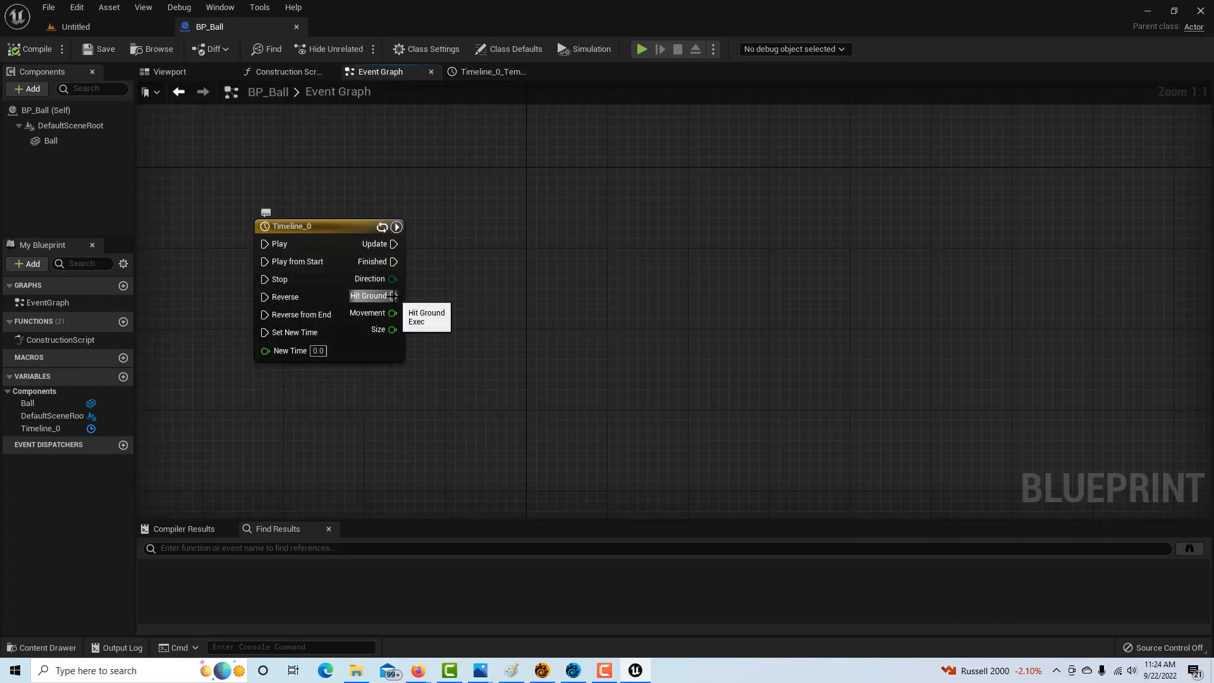
{"action": "mouse_move", "coordinate": [395, 337]}
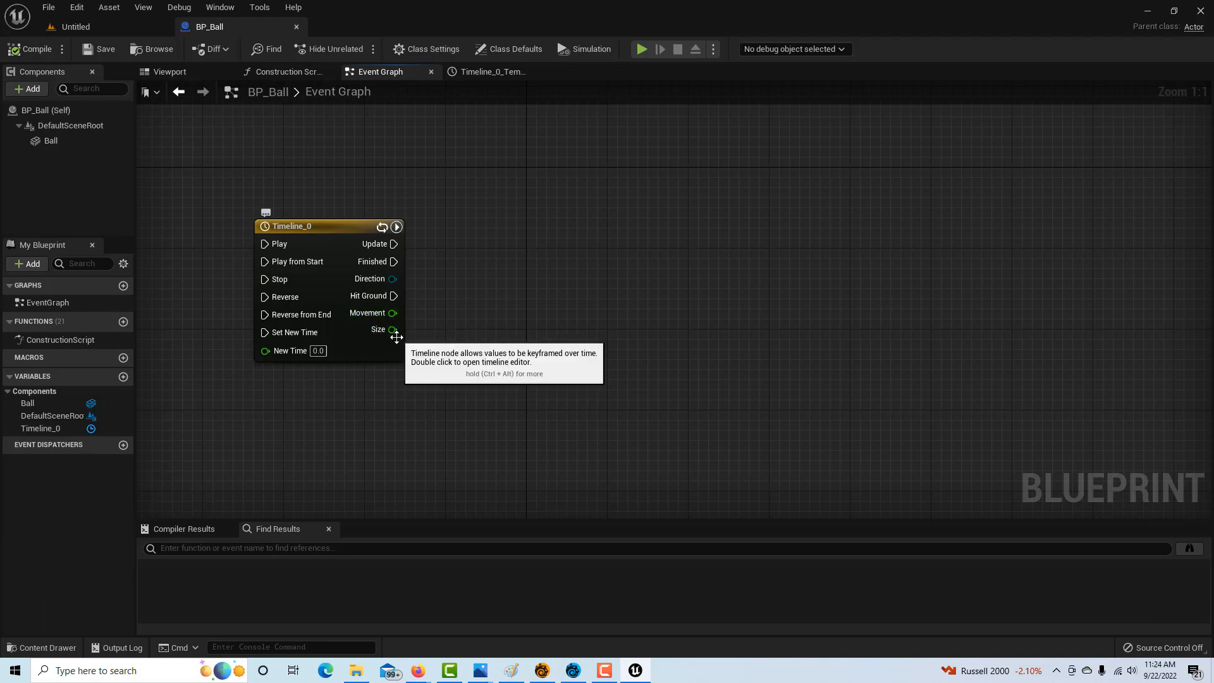
{"action": "mouse_move", "coordinate": [530, 372]}
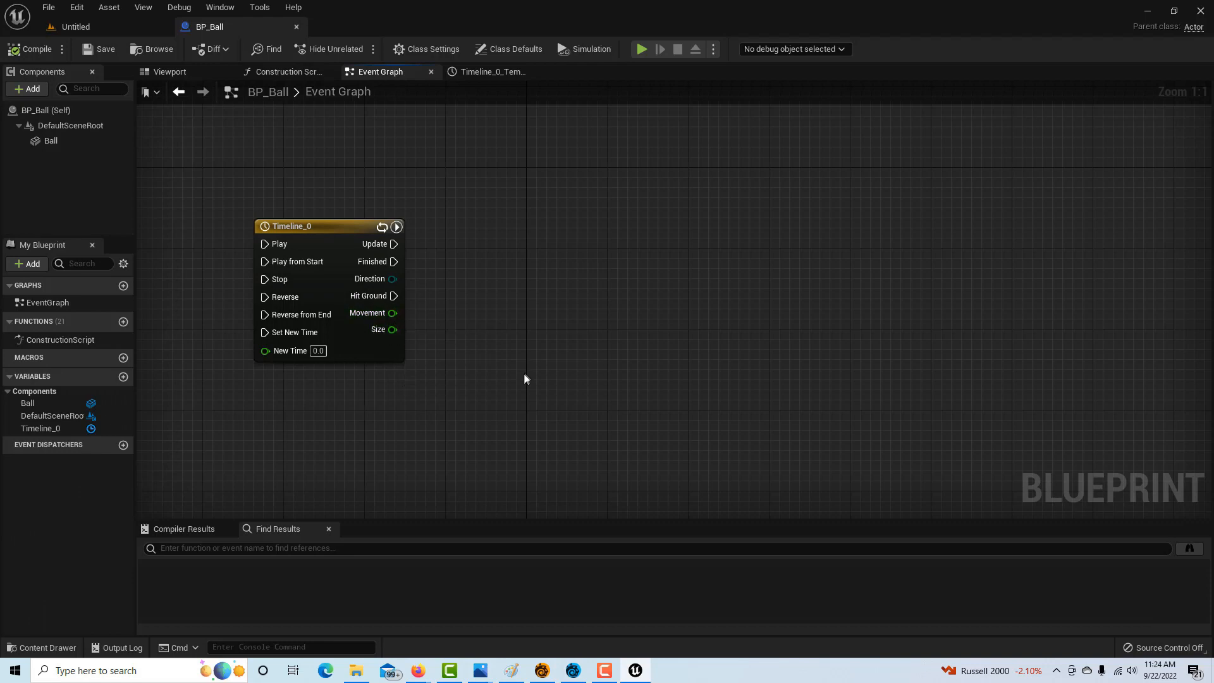
{"action": "mouse_move", "coordinate": [560, 338]}
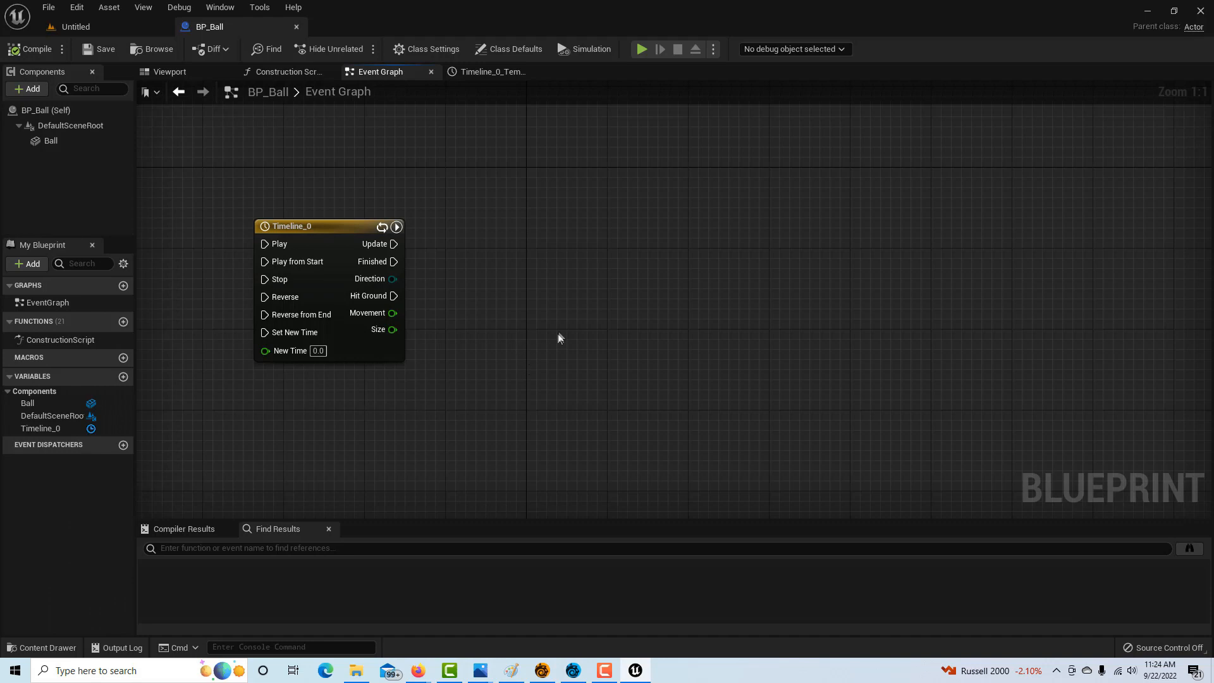
{"action": "mouse_move", "coordinate": [398, 249]}
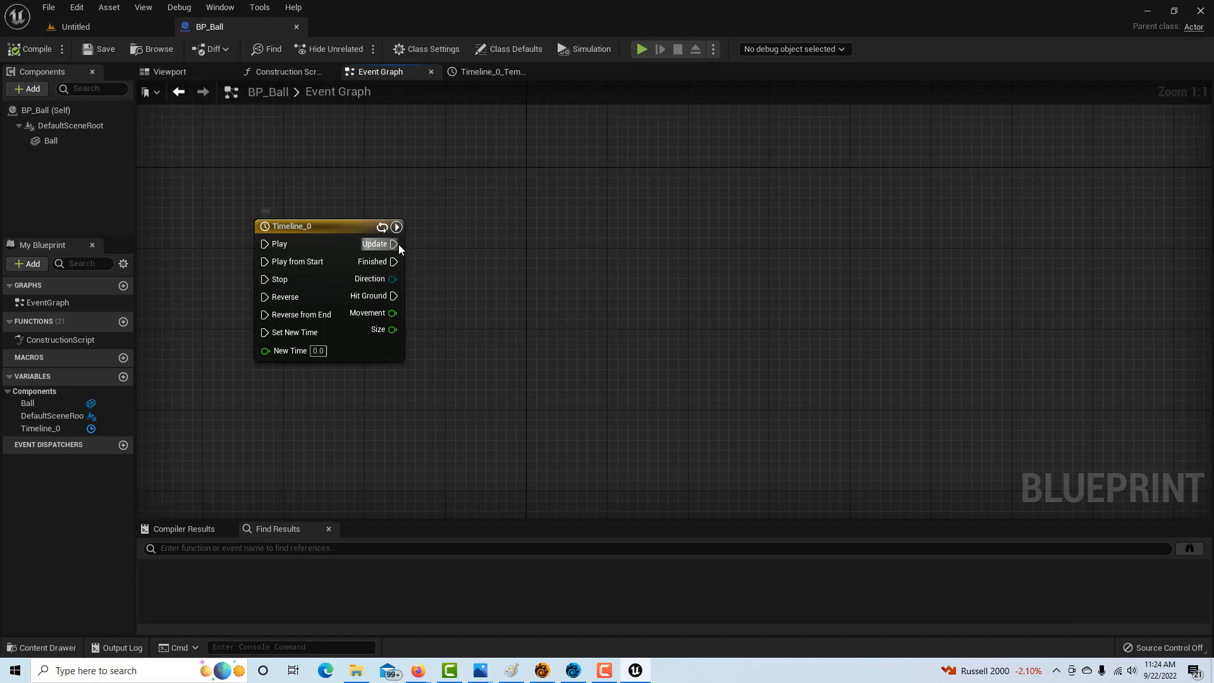
Add a Lerp (Vector) node from Update with B's Z at 500.0, ready to duplicate.
{"action": "left_click_drag", "start_coordinate": [394, 243], "coordinate": [533, 233]}
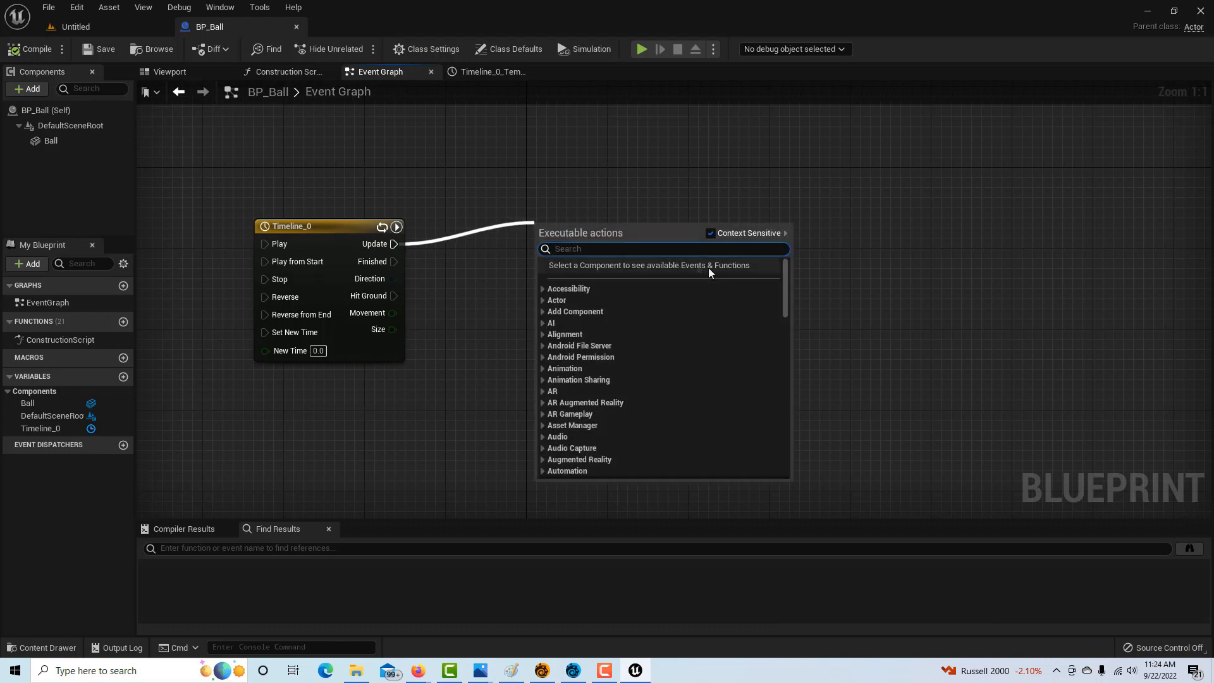
{"action": "left_click", "coordinate": [709, 233]}
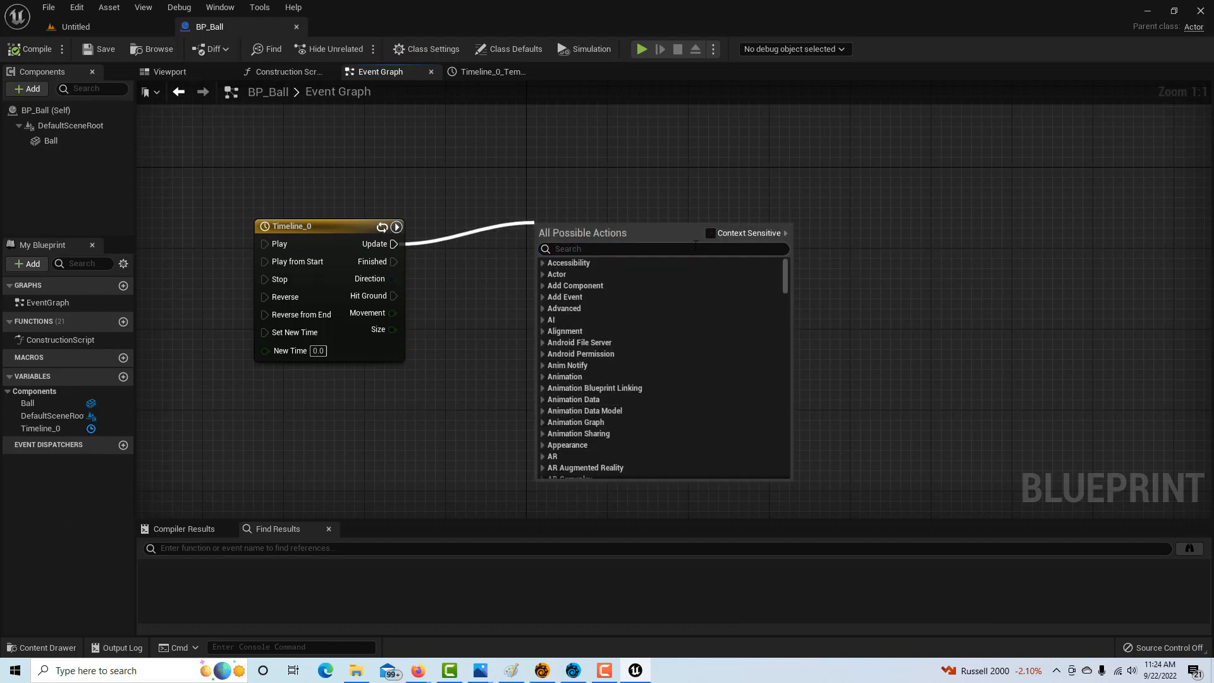
{"action": "type", "text": "L"}
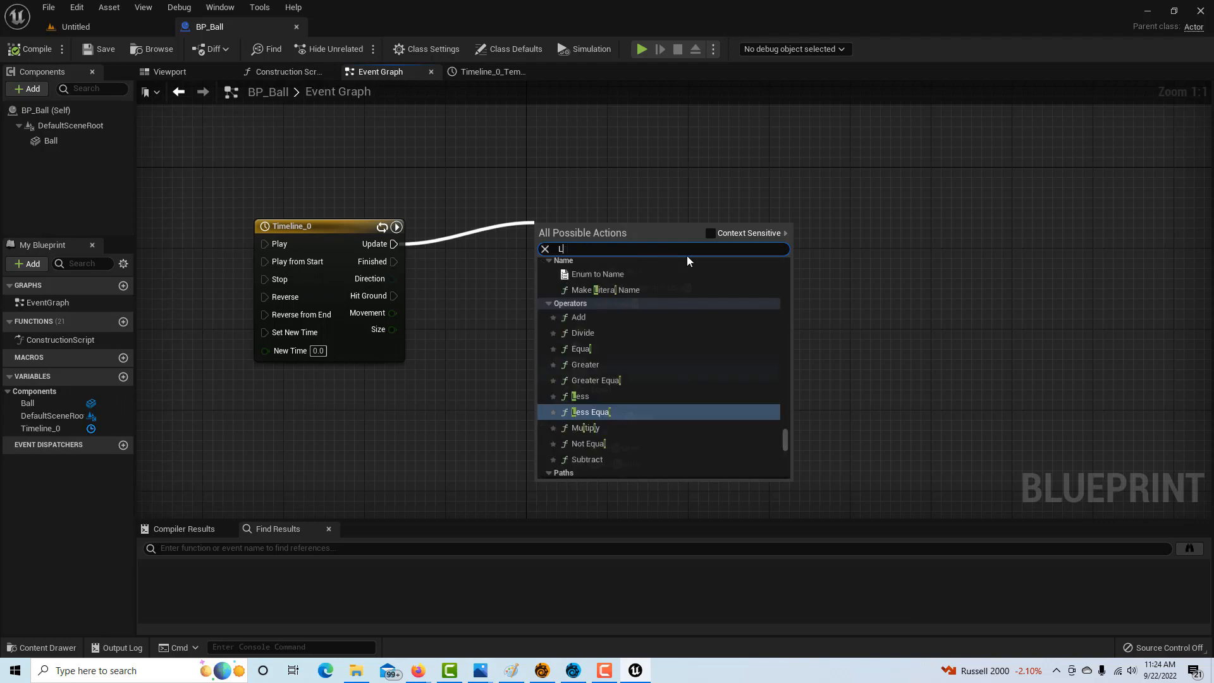
{"action": "type", "text": "ERP"}
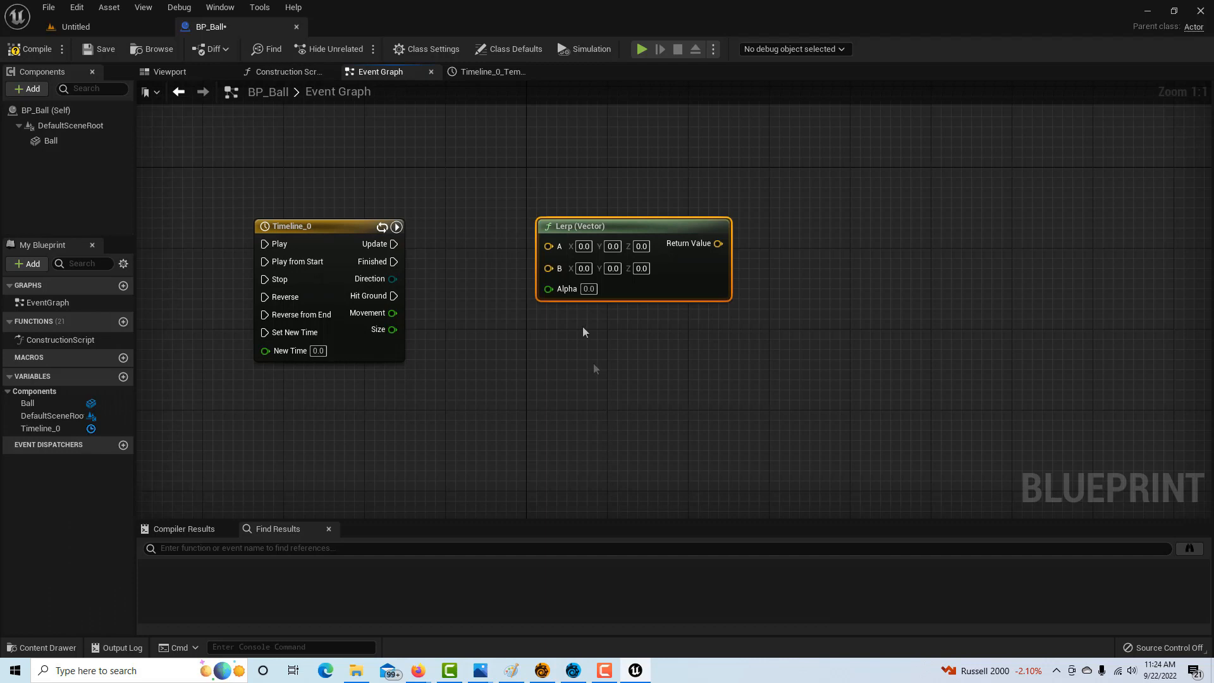
{"action": "mouse_move", "coordinate": [379, 244]}
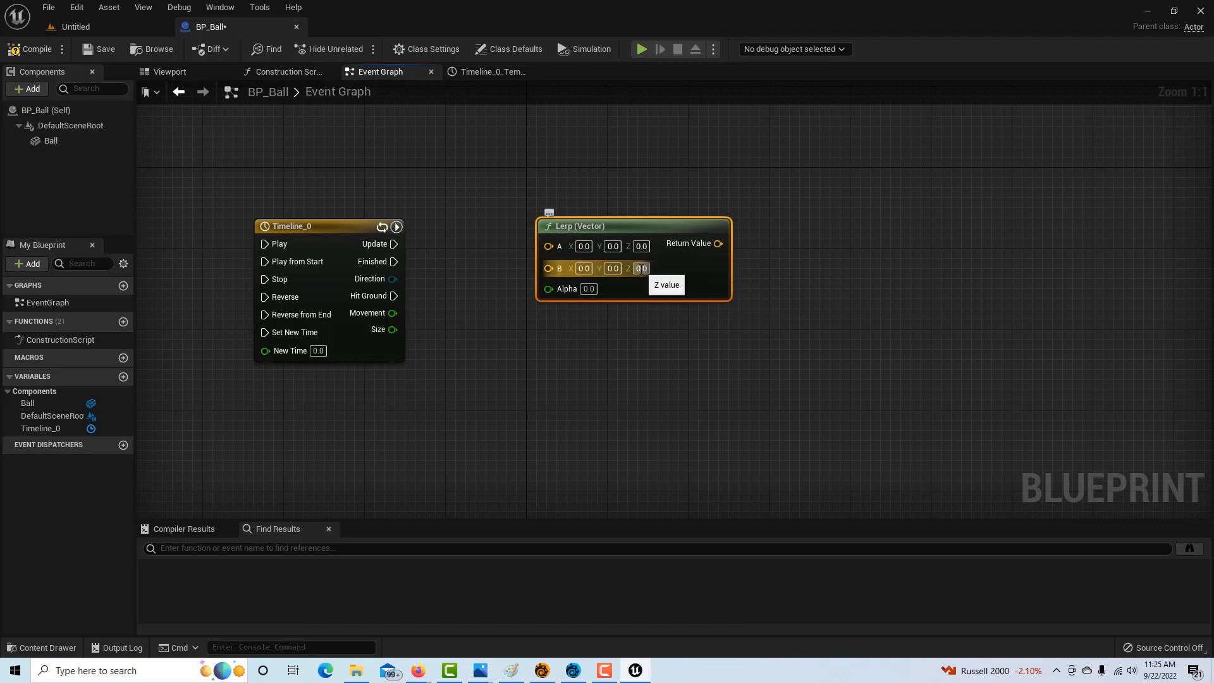
{"action": "type", "text": "5"}
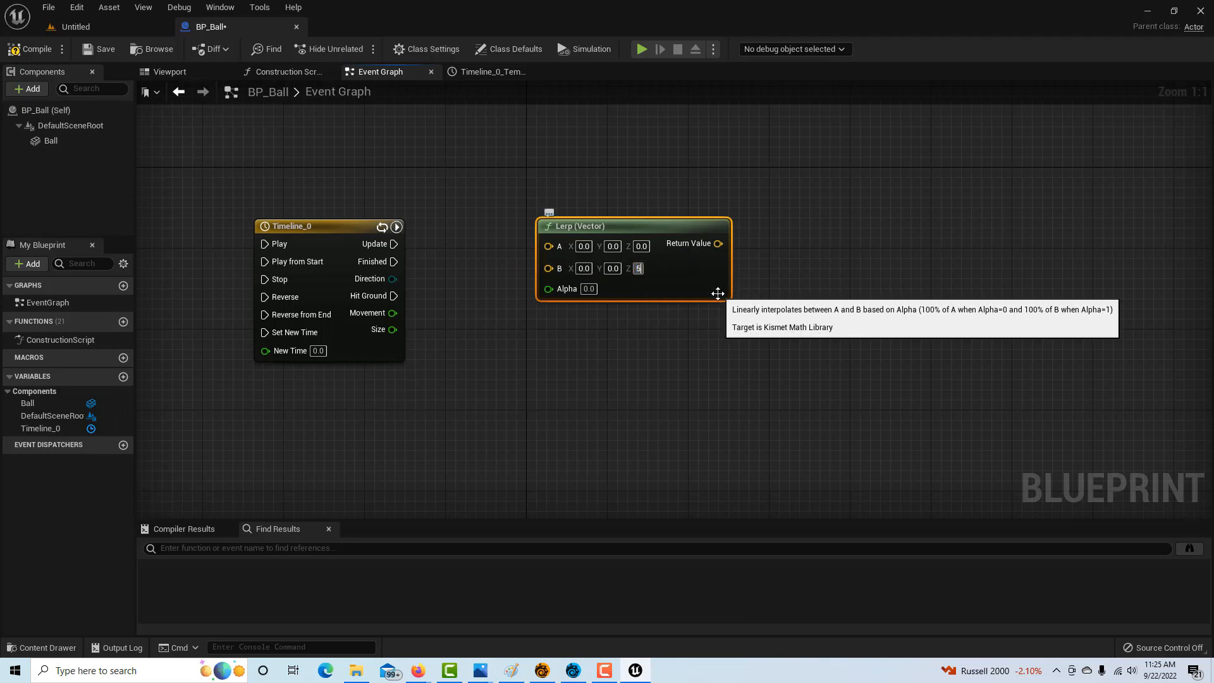
{"action": "type", "text": "500.0"}
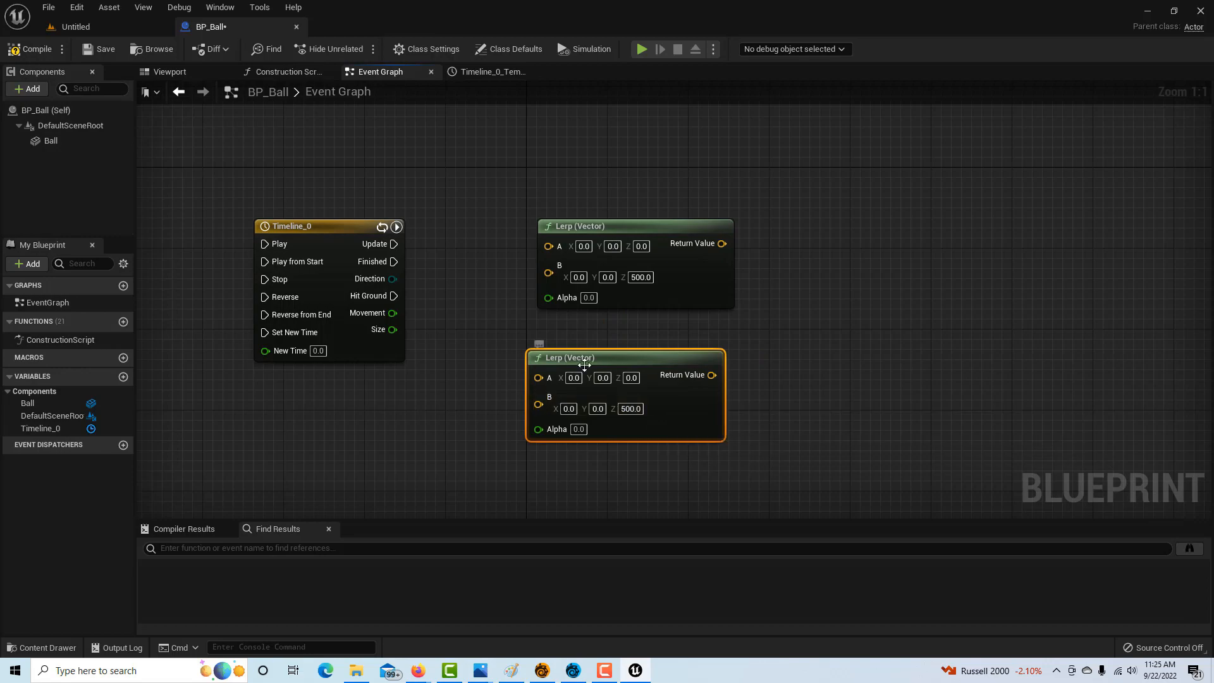
Give the second Lerp A 0.5 and B 0.8, 0.8, 0.2, and wire Size into its Alpha.
{"action": "left_click", "coordinate": [572, 378]}
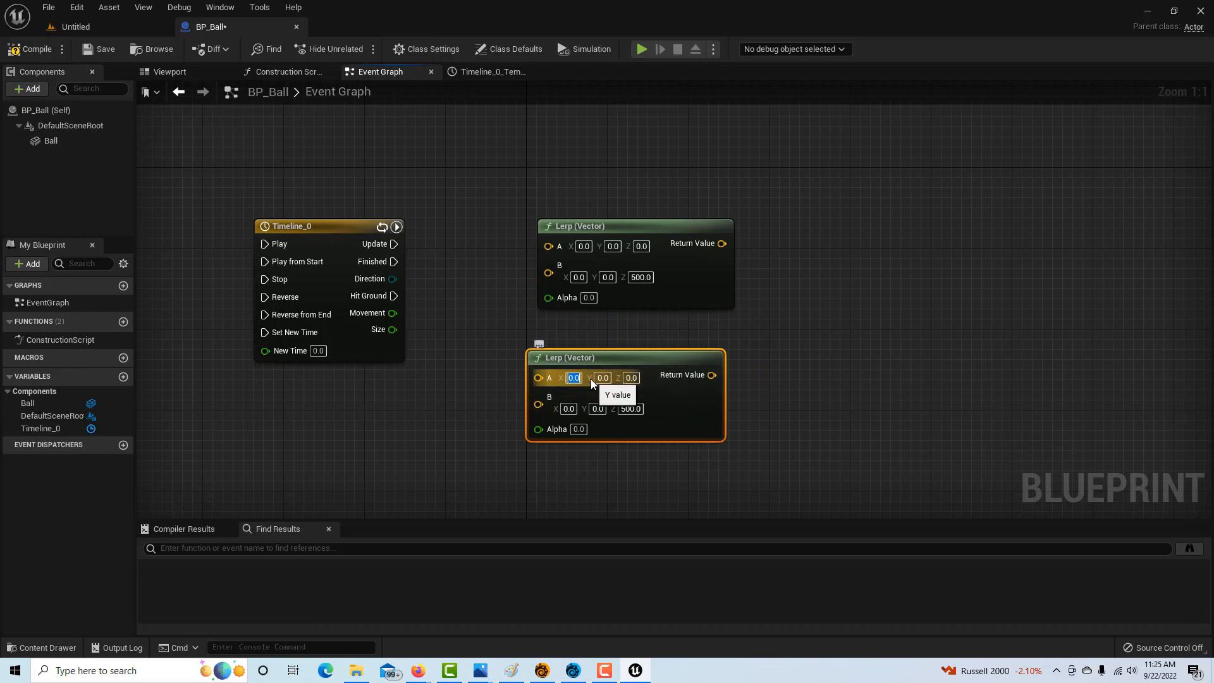
{"action": "type", "text": "5"}
{"action": "left_click", "coordinate": [603, 377]}
{"action": "type", "text": "0.5"}
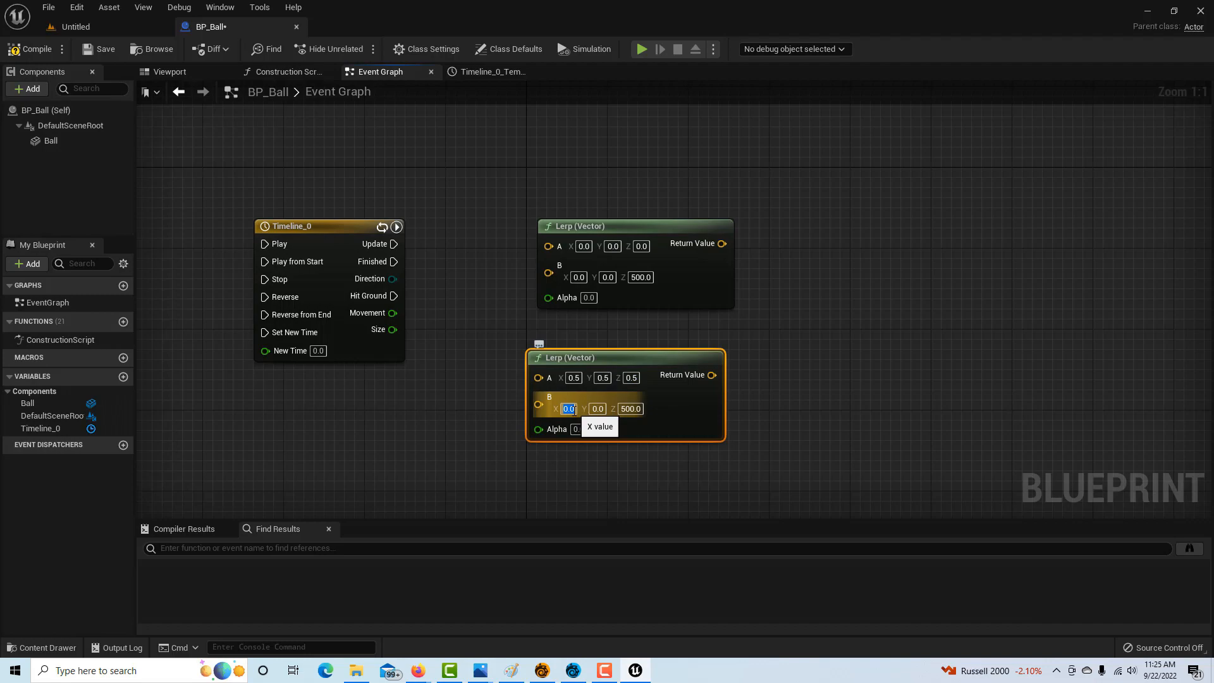
{"action": "type", "text": "0.8"}
{"action": "left_click", "coordinate": [631, 409]}
{"action": "type", "text": "0.2"}
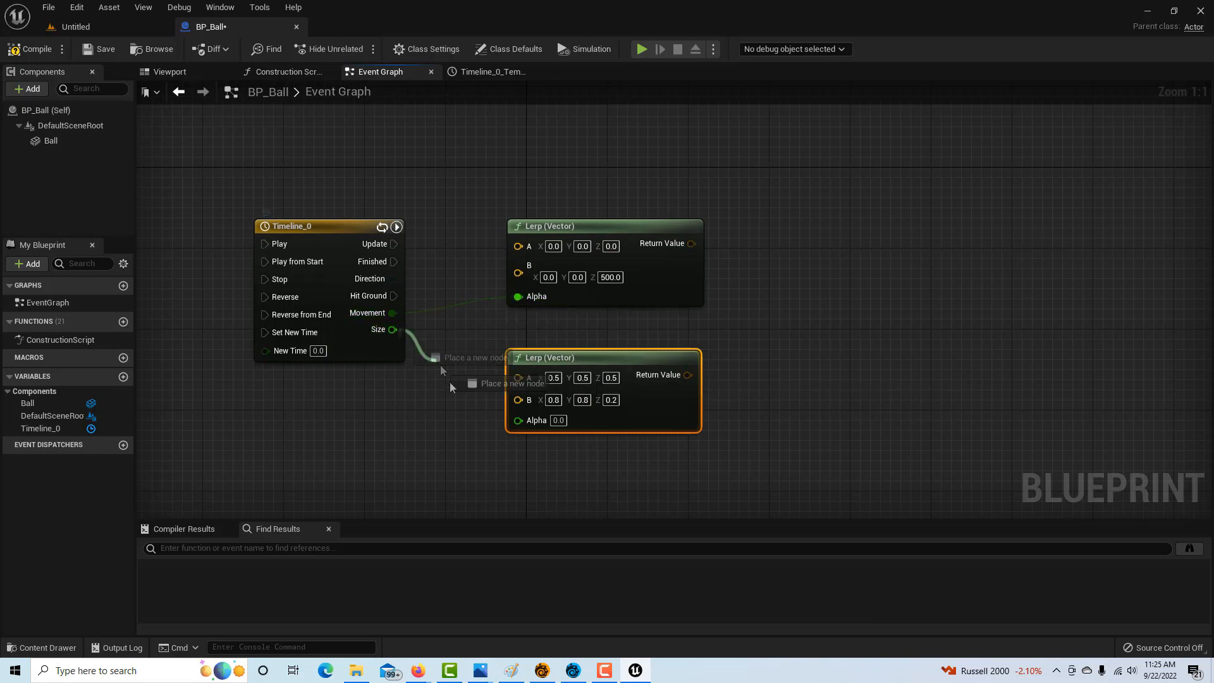
{"action": "left_click_drag", "start_coordinate": [393, 329], "coordinate": [517, 418]}
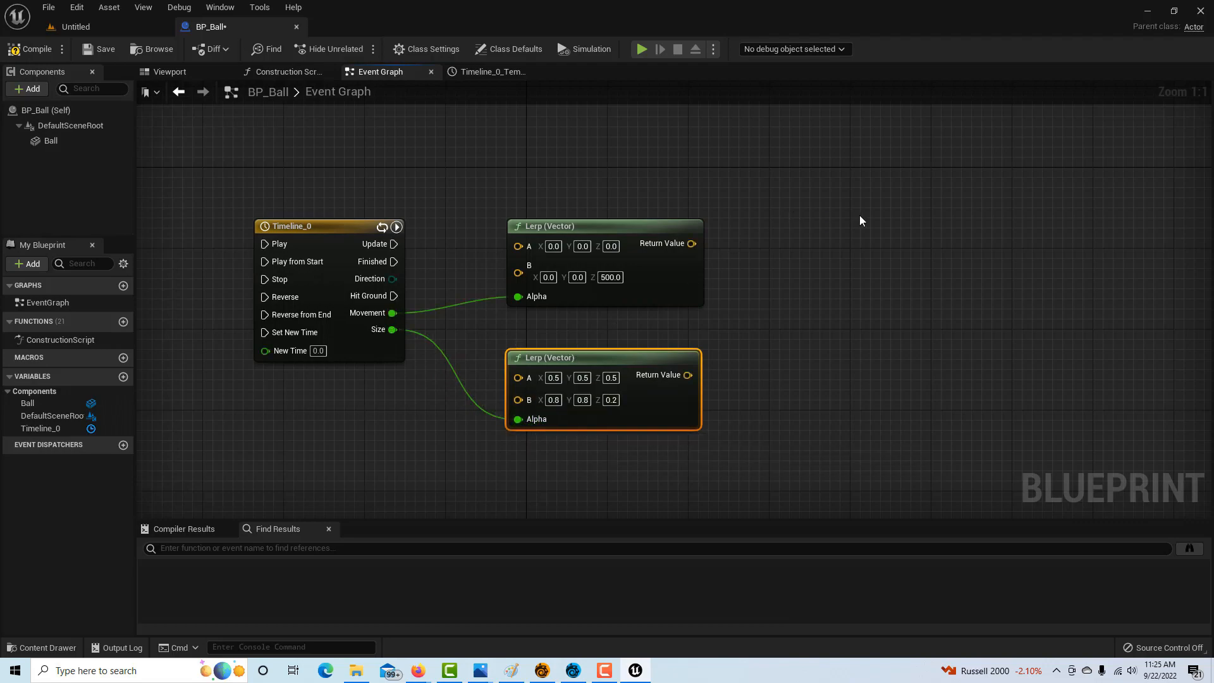
{"action": "mouse_move", "coordinate": [855, 198]}
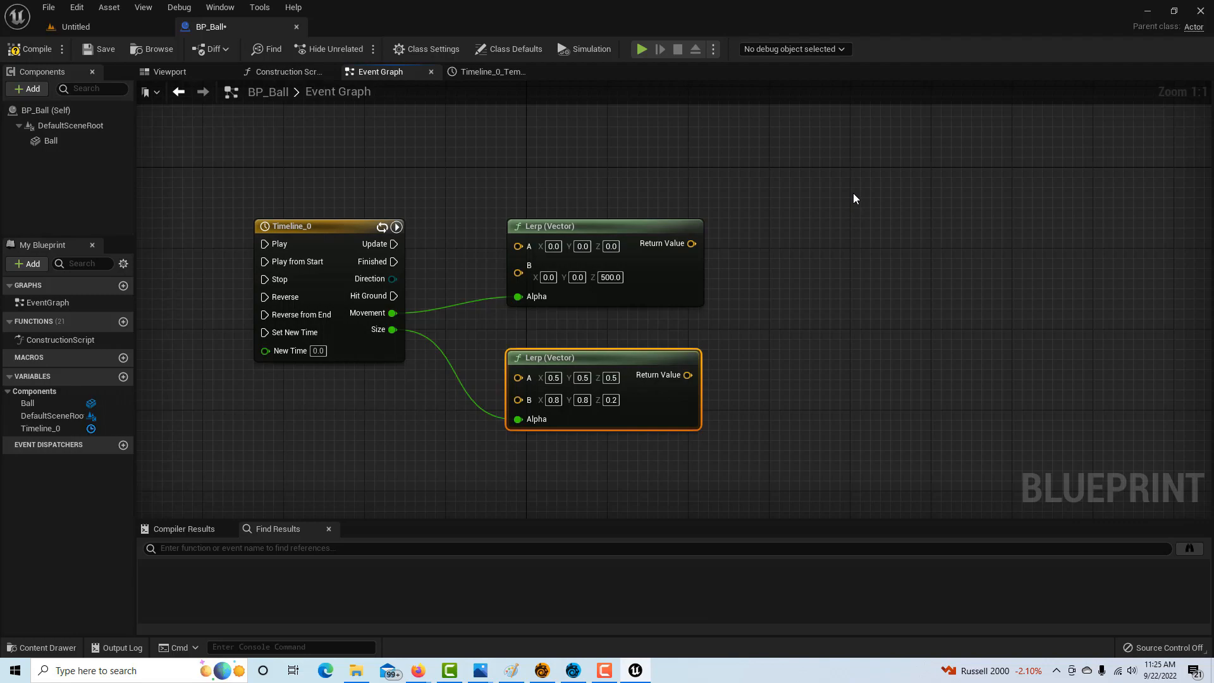
Add a Set Relative Location node executed by Timeline_0's Update output.
{"action": "right_click", "coordinate": [854, 198]}
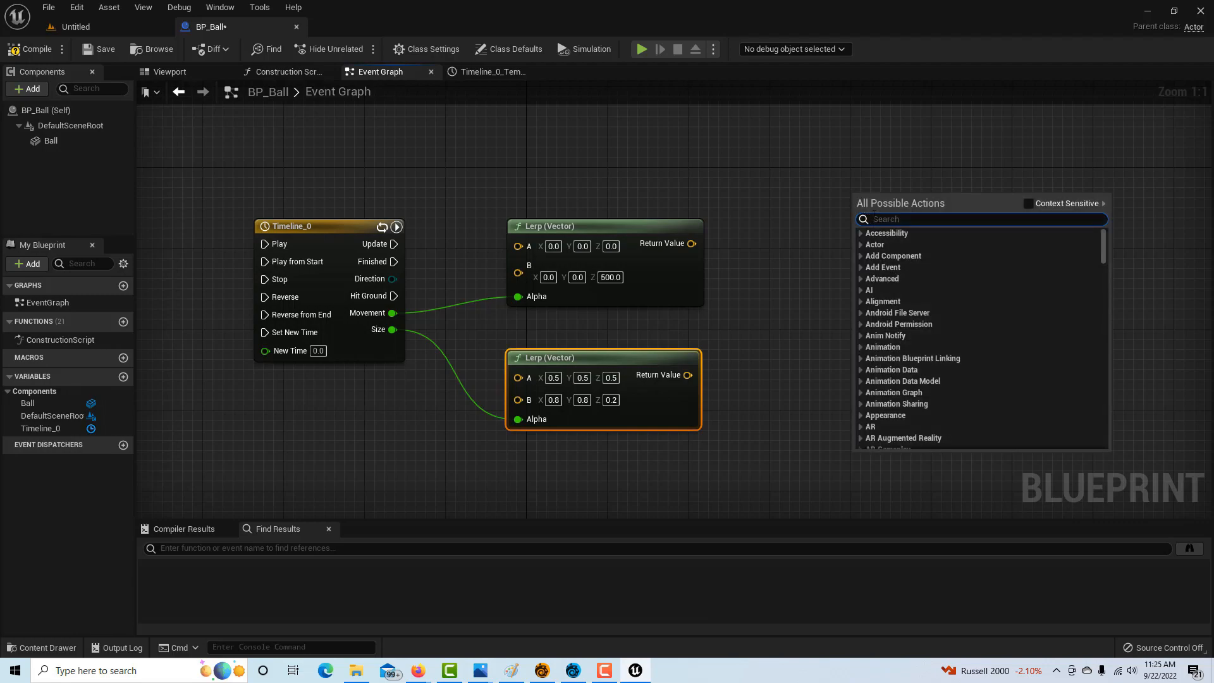
{"action": "type", "text": "set"}
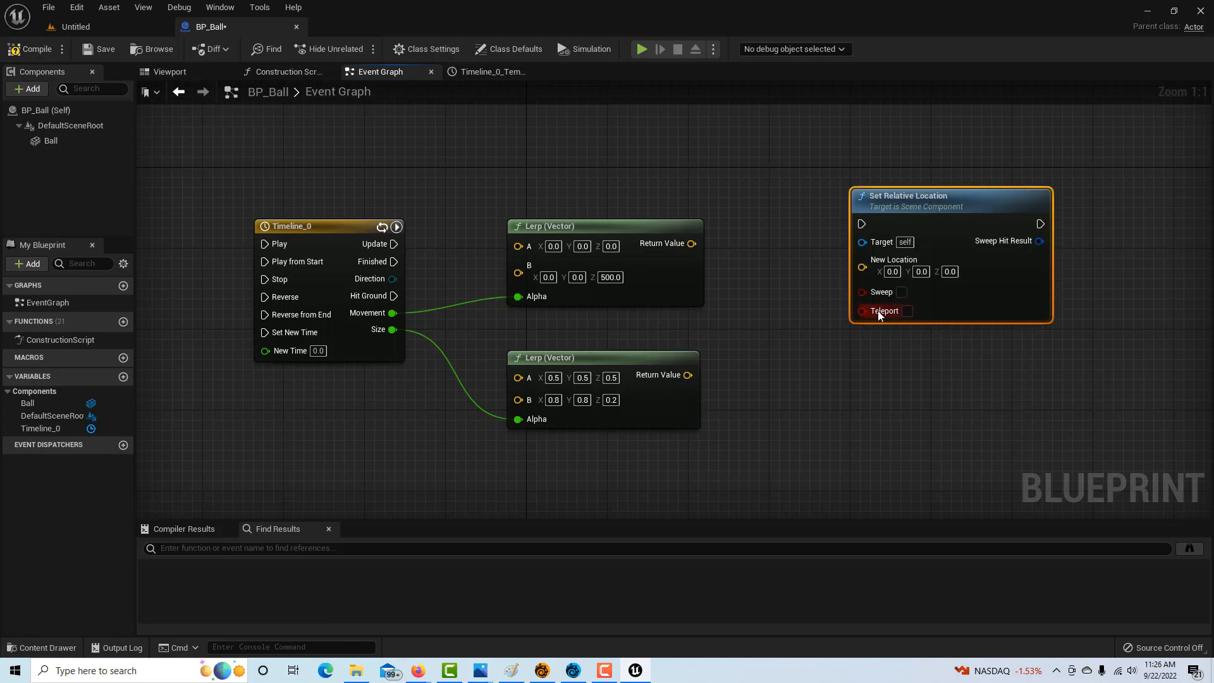
{"action": "mouse_move", "coordinate": [882, 497]}
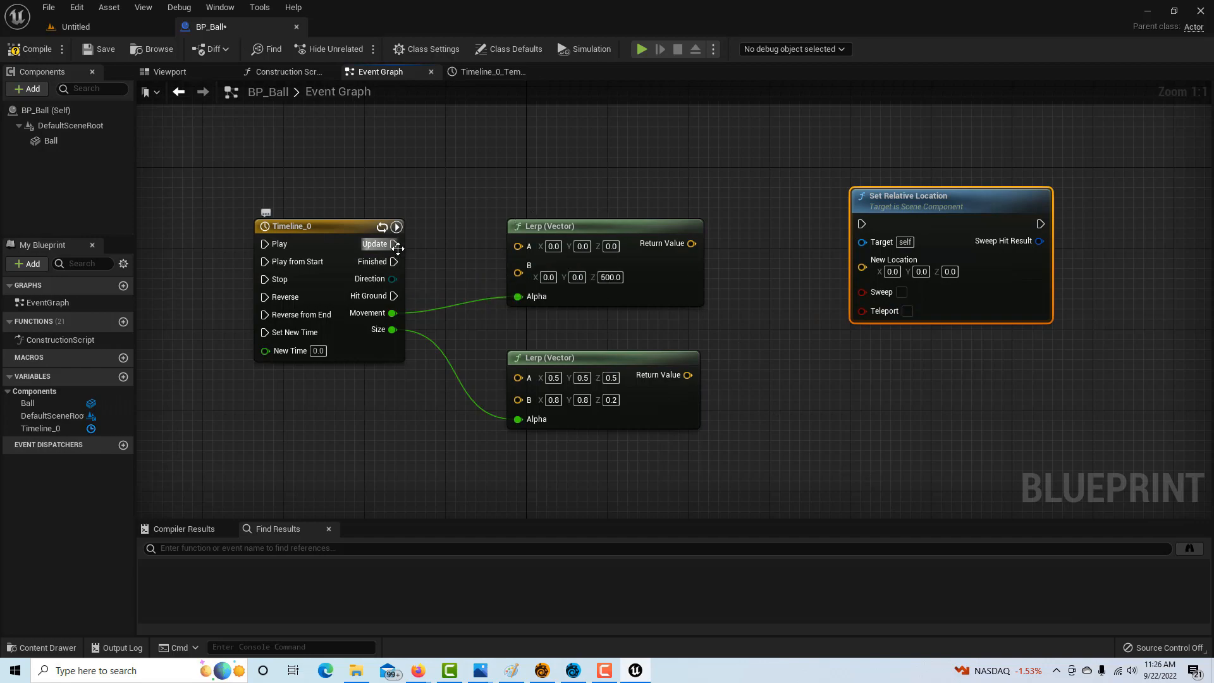
{"action": "left_click_drag", "start_coordinate": [396, 243], "coordinate": [860, 224]}
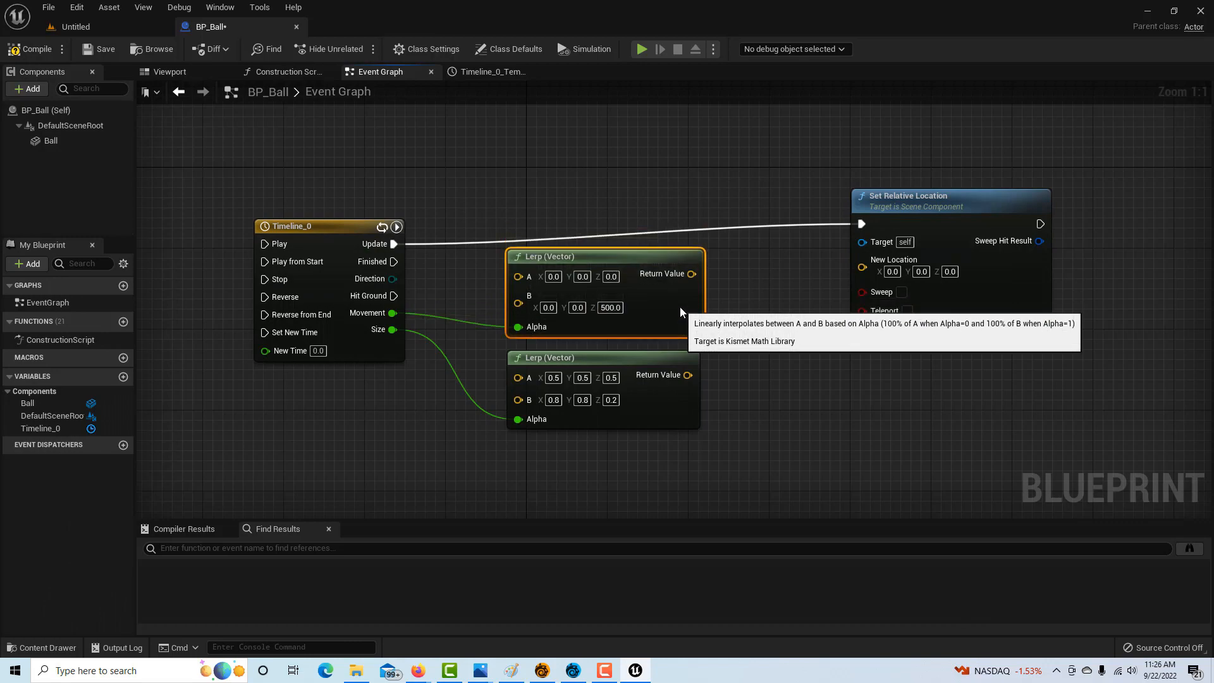
{"action": "mouse_move", "coordinate": [749, 347]}
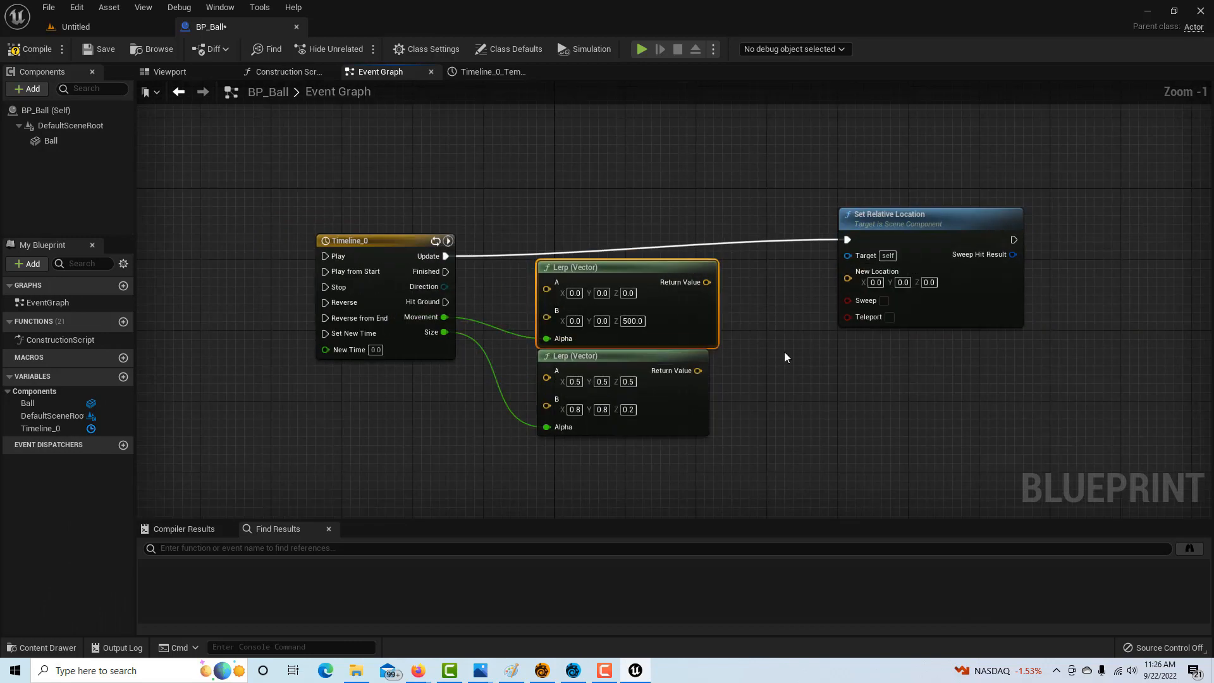
{"action": "mouse_move", "coordinate": [869, 378]}
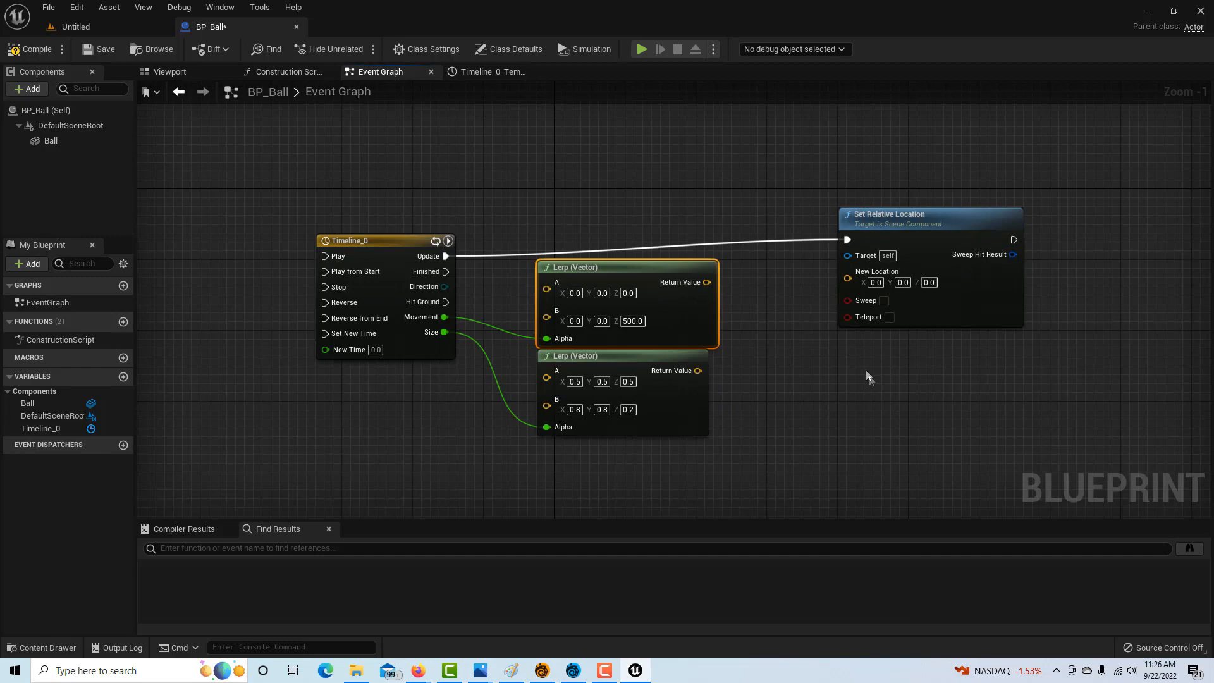
{"action": "mouse_move", "coordinate": [871, 378]}
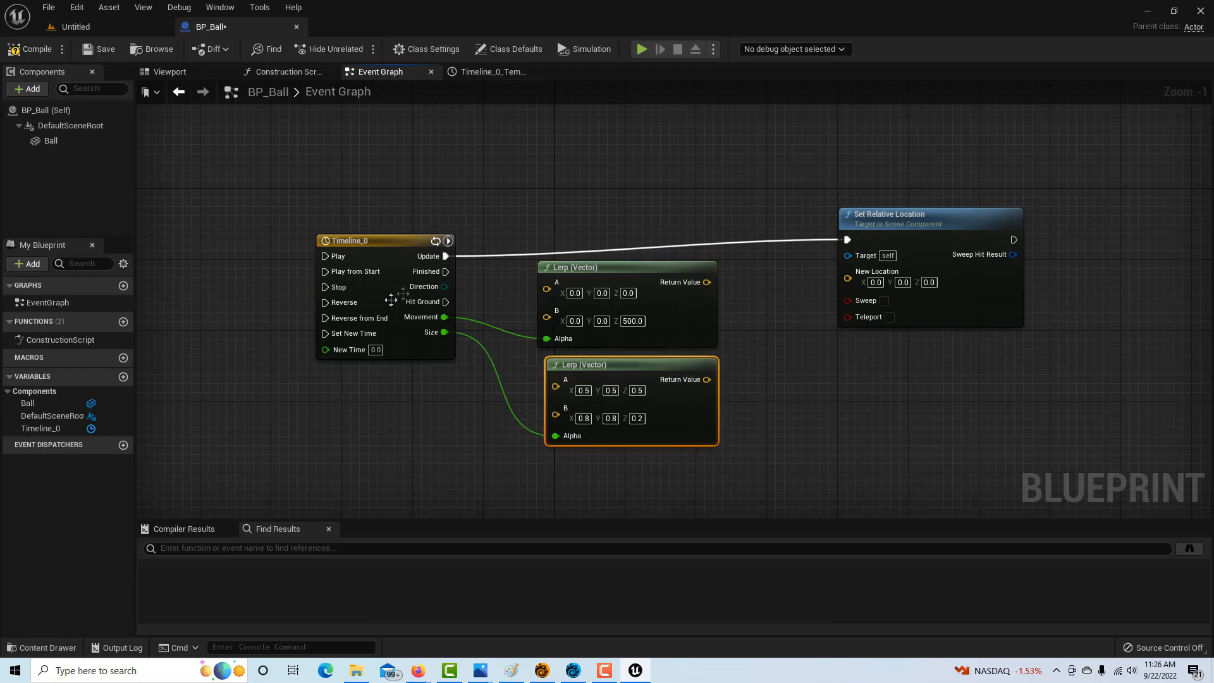
{"action": "mouse_move", "coordinate": [684, 299]}
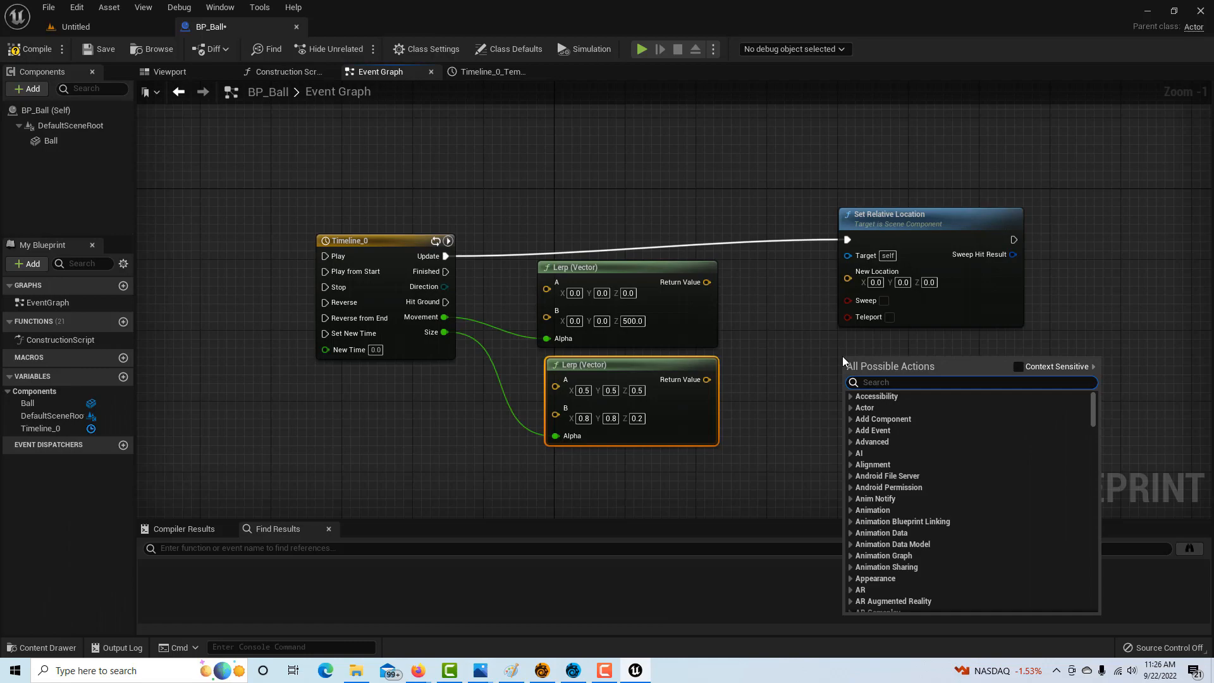
{"action": "mouse_move", "coordinate": [861, 374]}
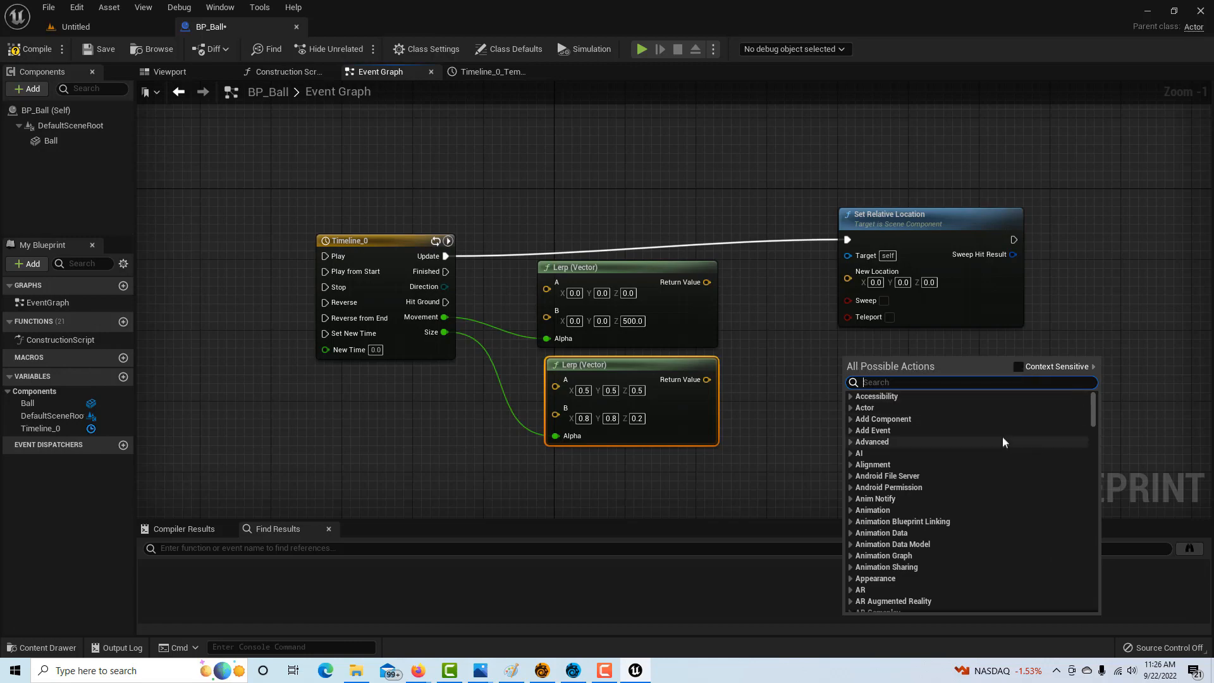
Add a Set Relative Scale 3D node to chain after Set Relative Location.
{"action": "type", "text": "set relative scal"}
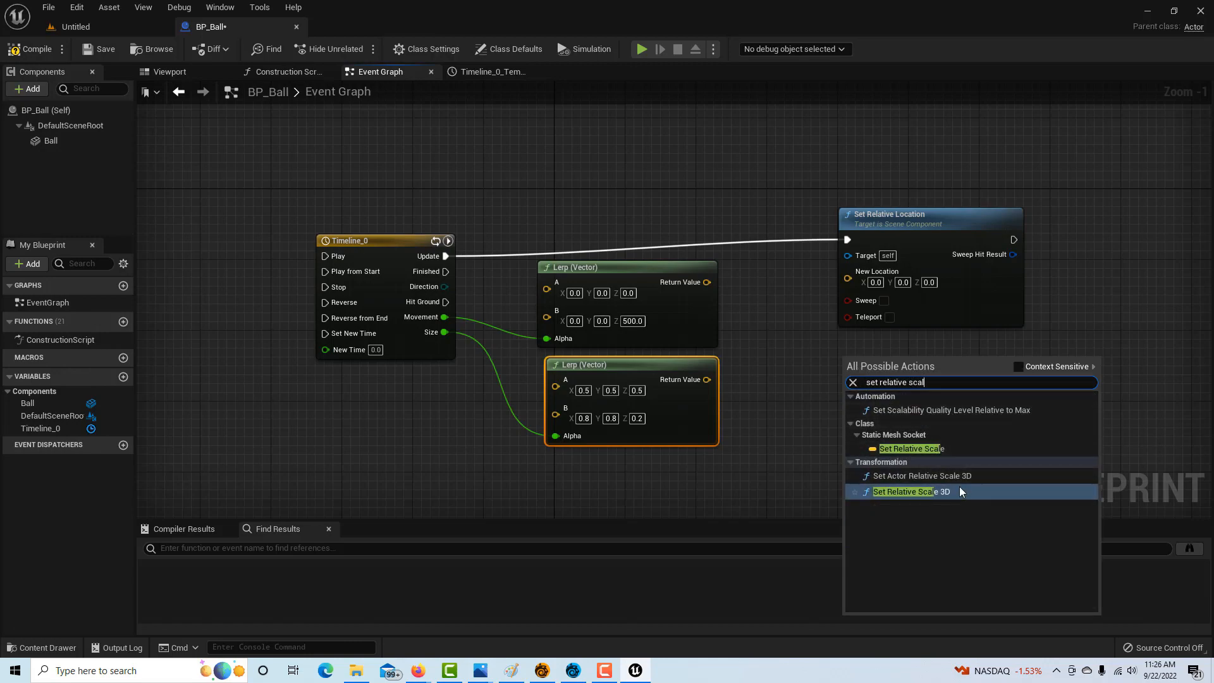
{"action": "left_click", "coordinate": [910, 492]}
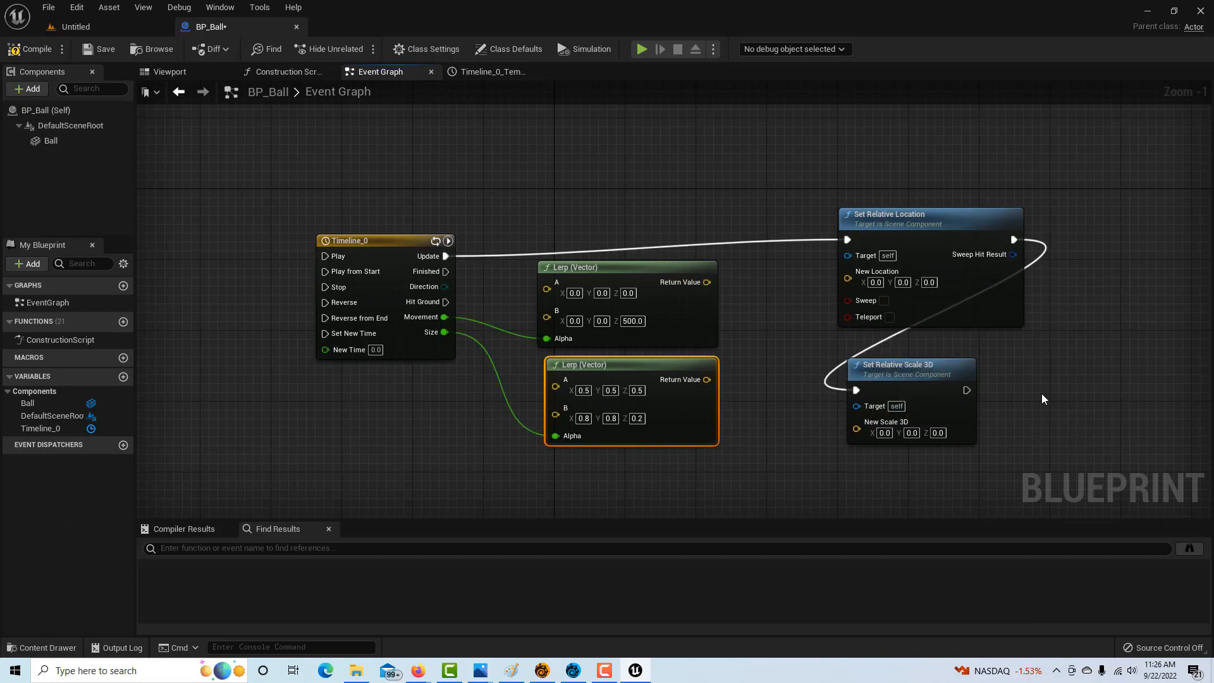
{"action": "mouse_move", "coordinate": [782, 457]}
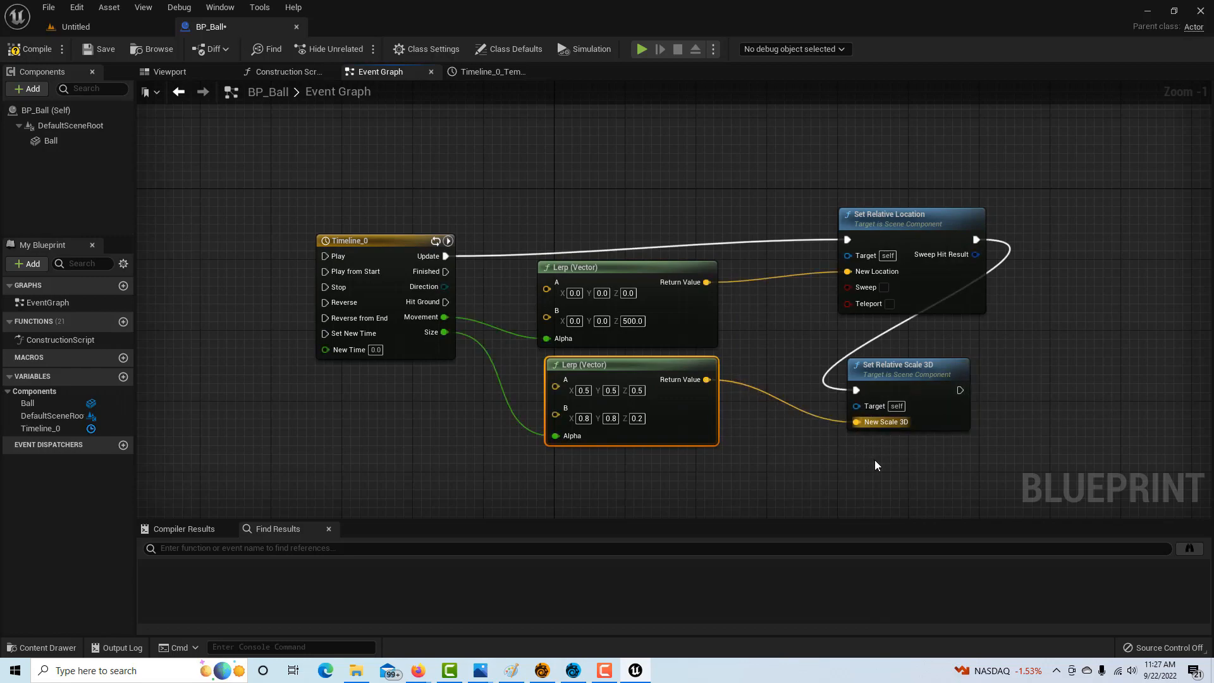
{"action": "mouse_move", "coordinate": [822, 480]}
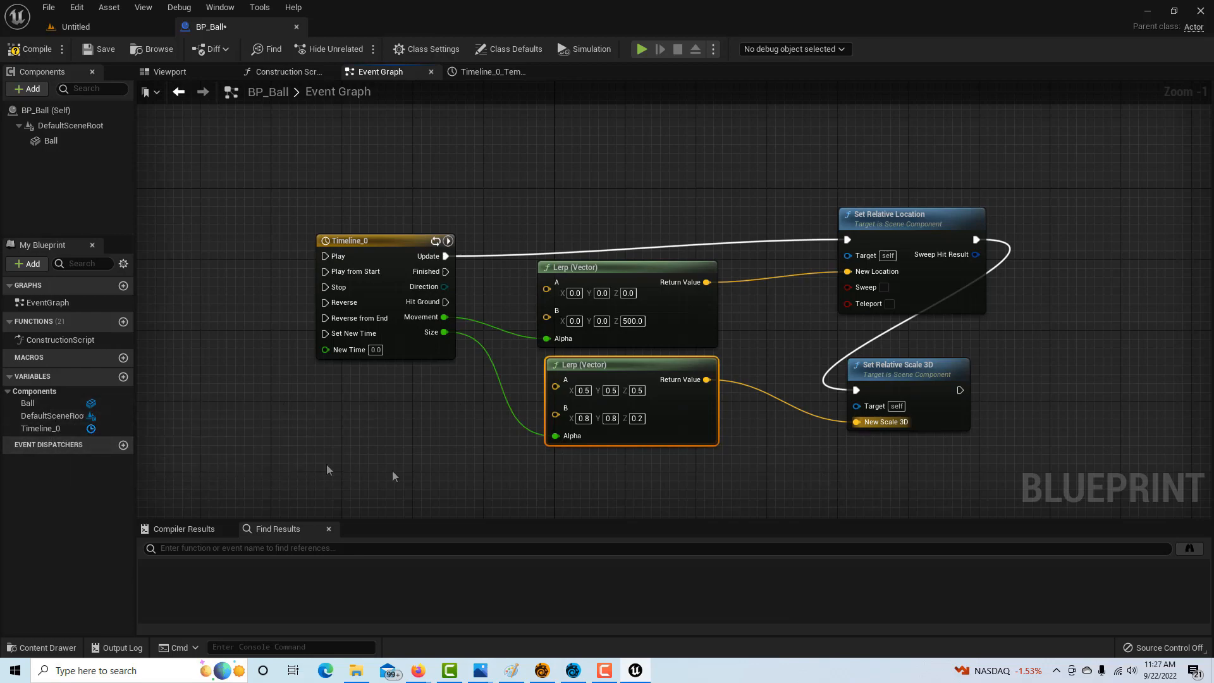
{"action": "mouse_move", "coordinate": [385, 468]}
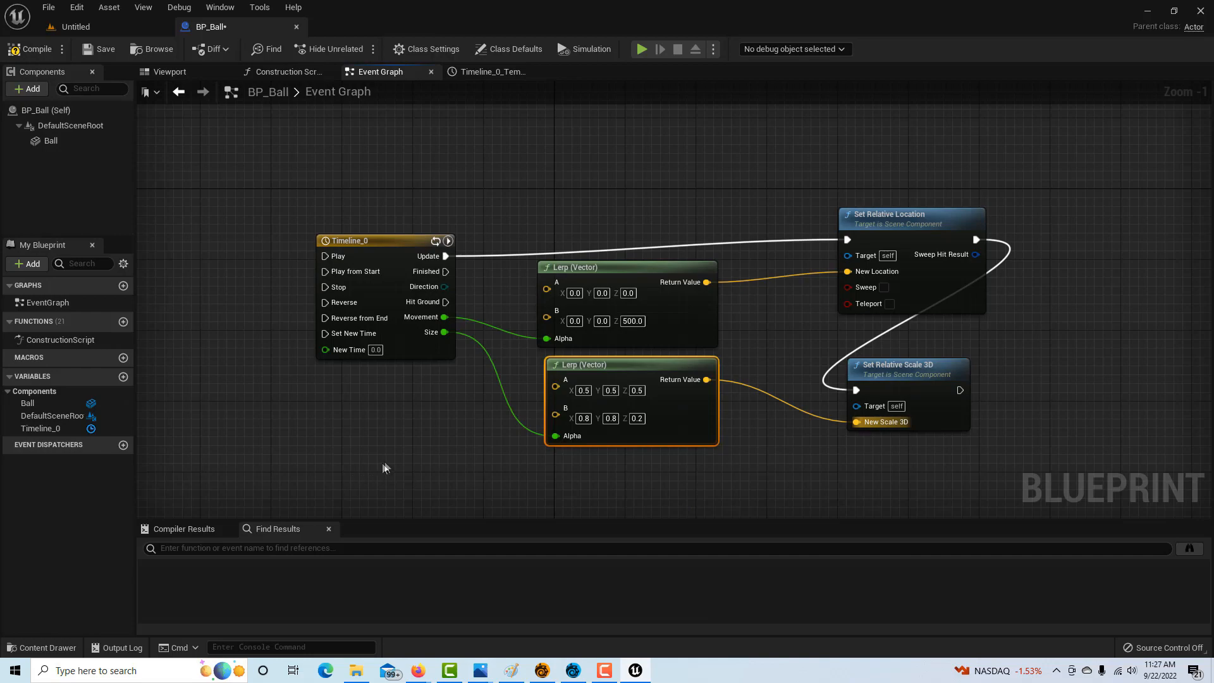
Add a Spawn Emitter at Location node for the Hit Ground event.
{"action": "scroll", "scroll_direction": "down", "scroll_amount": 3}
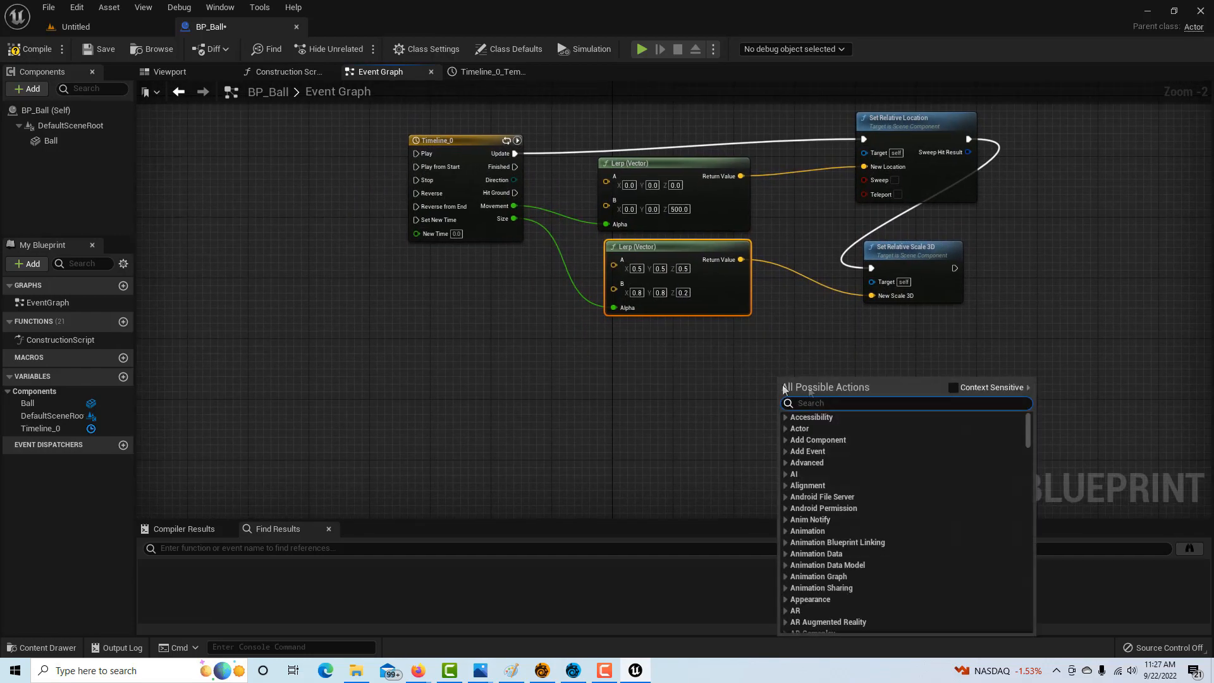
{"action": "mouse_move", "coordinate": [826, 387]}
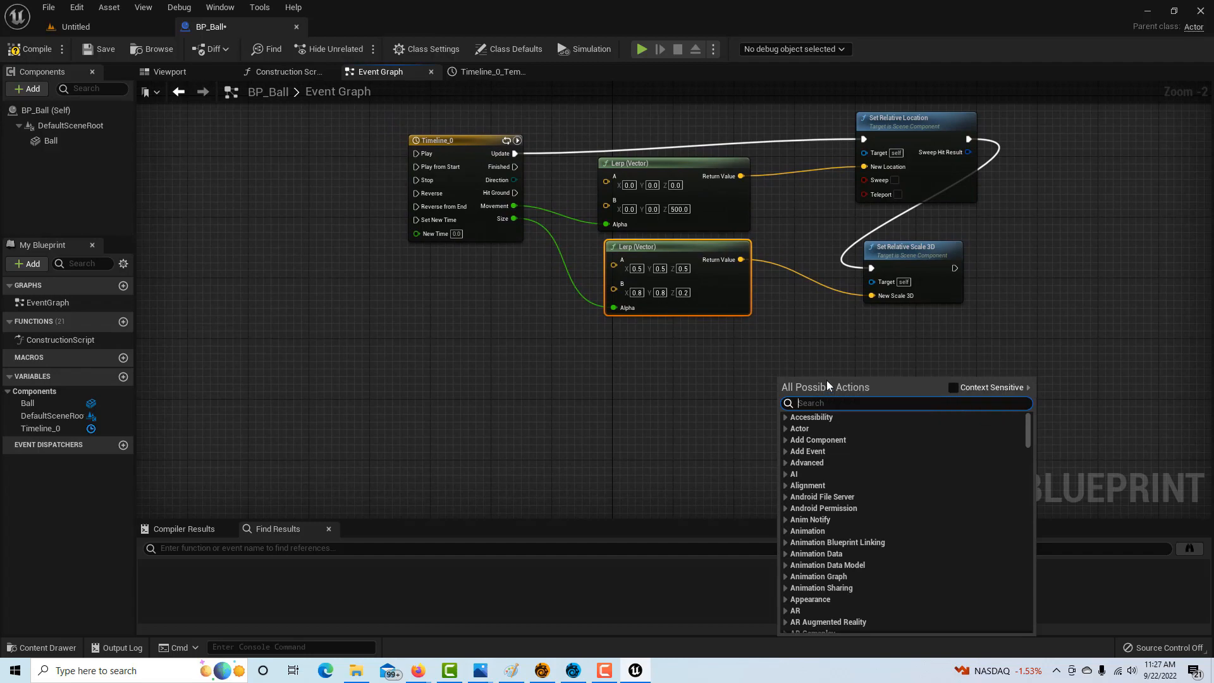
{"action": "type", "text": "spawn em"}
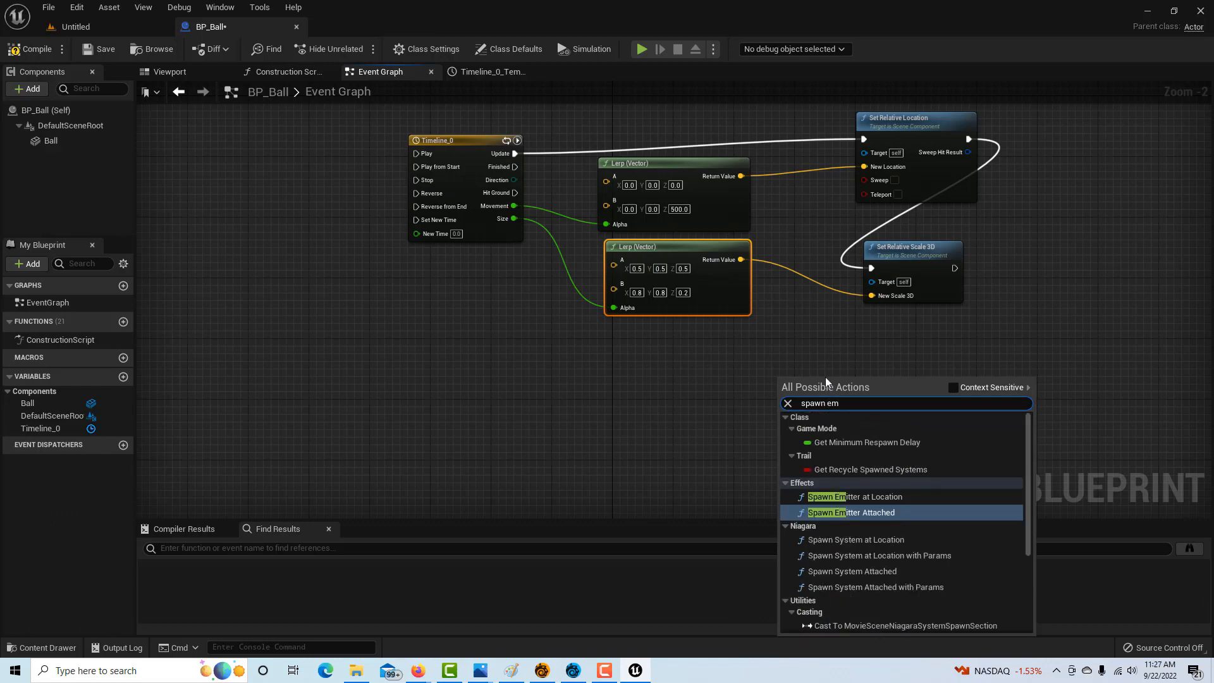
{"action": "left_click", "coordinate": [855, 496]}
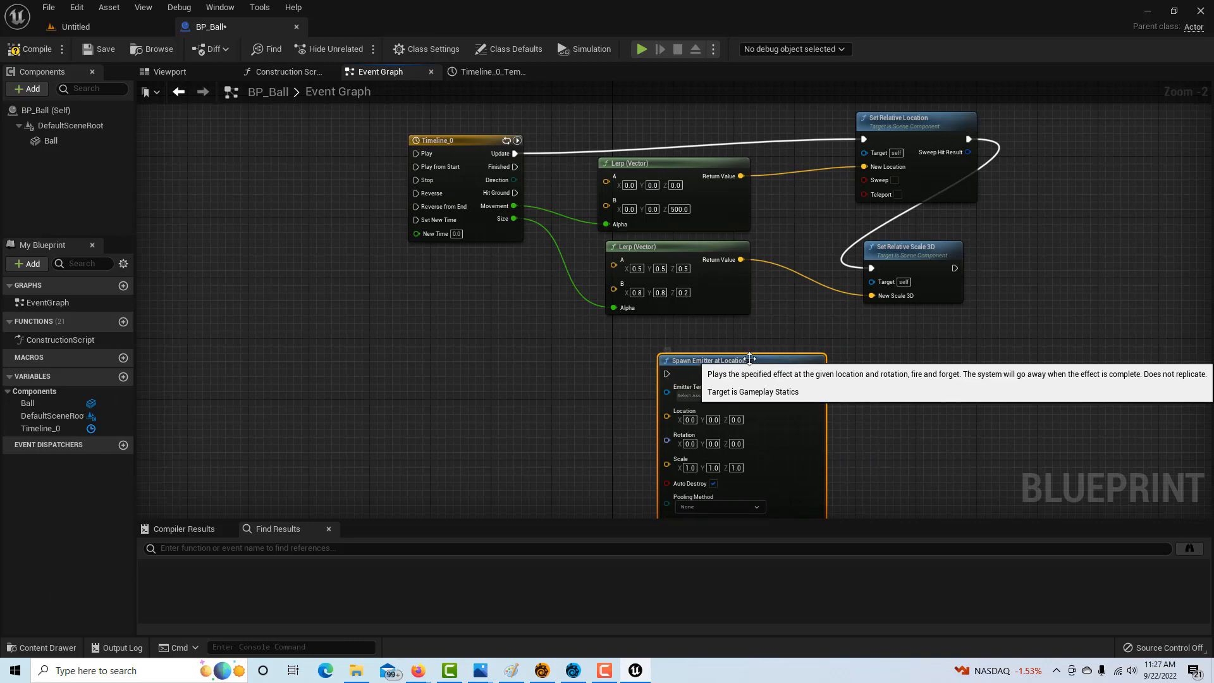
{"action": "mouse_move", "coordinate": [519, 176]}
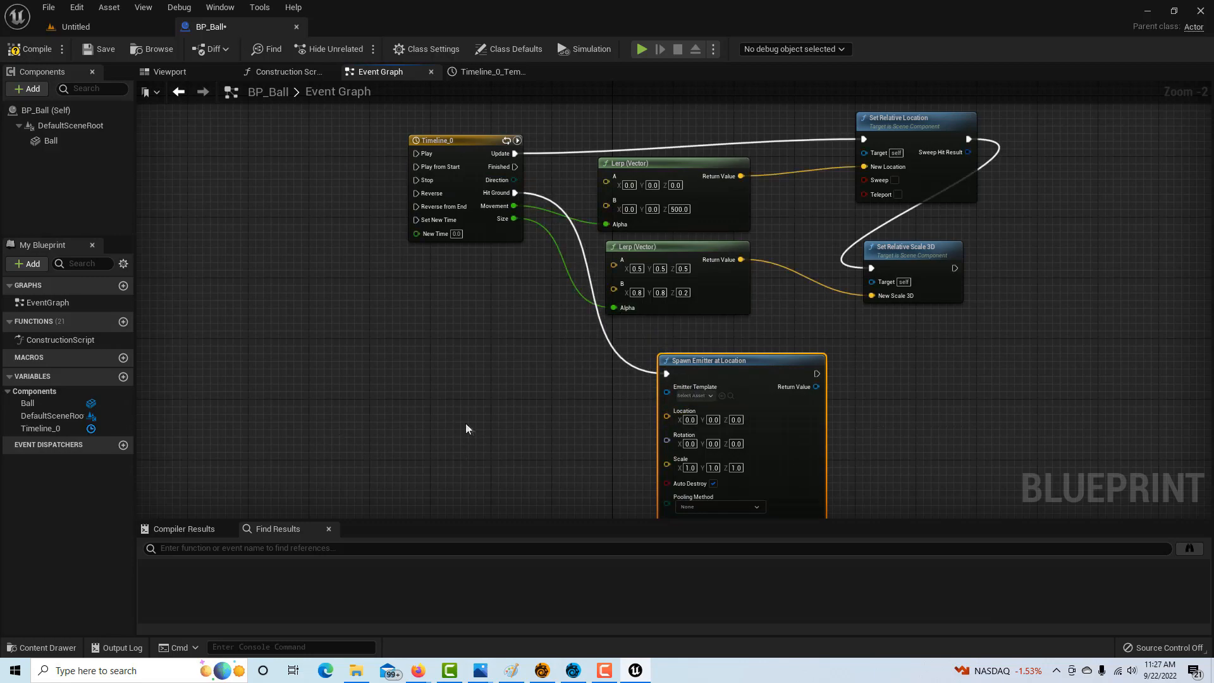
{"action": "mouse_move", "coordinate": [419, 401]}
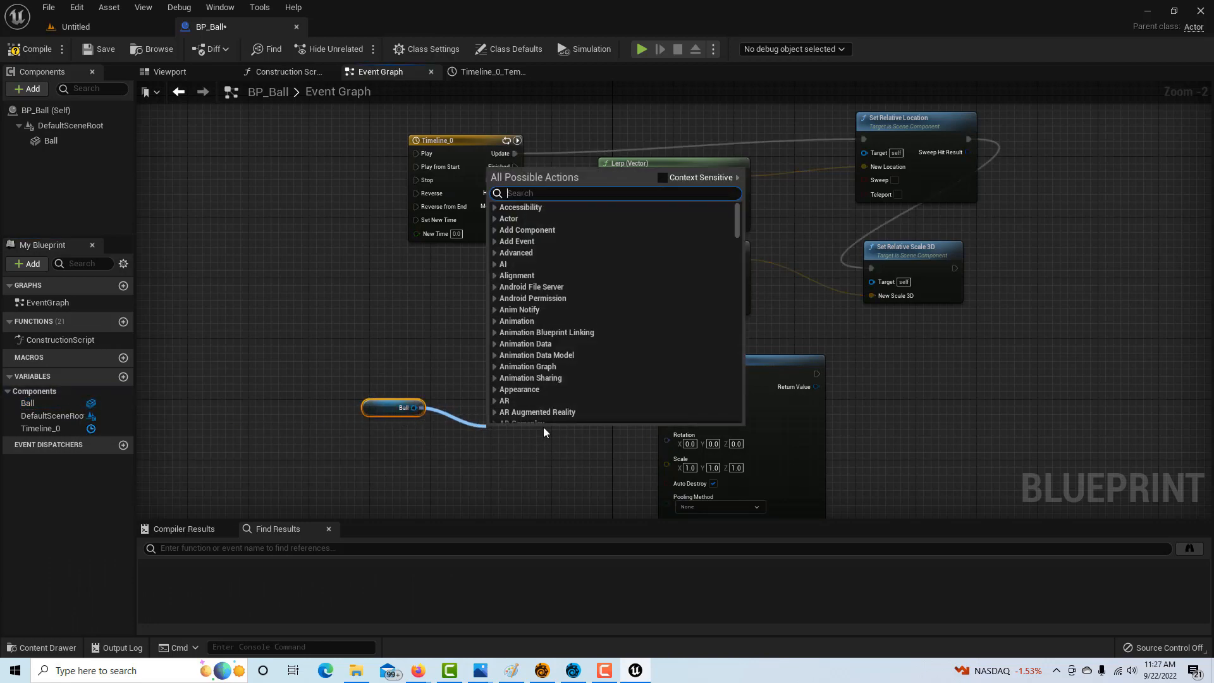
Feed Ball's Get World Location into the emitter and make Ball the target of both setters.
{"action": "type", "text": "get wor"}
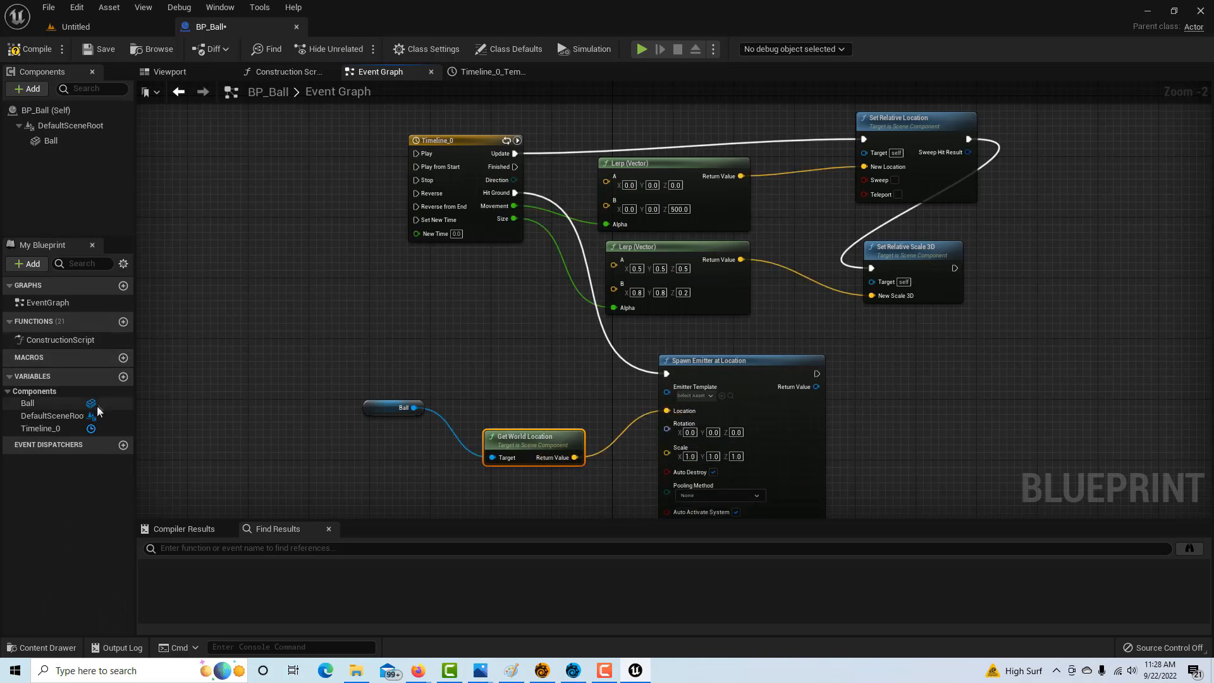
{"action": "left_click", "coordinate": [27, 402]}
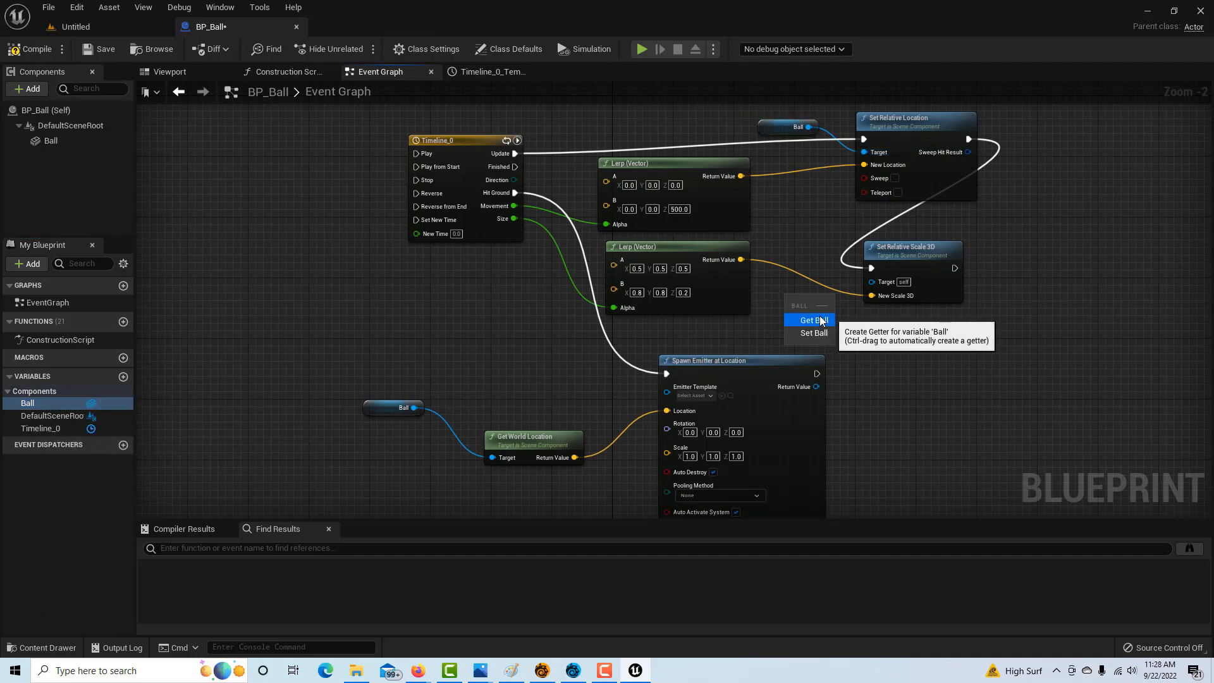
{"action": "left_click", "coordinate": [811, 320]}
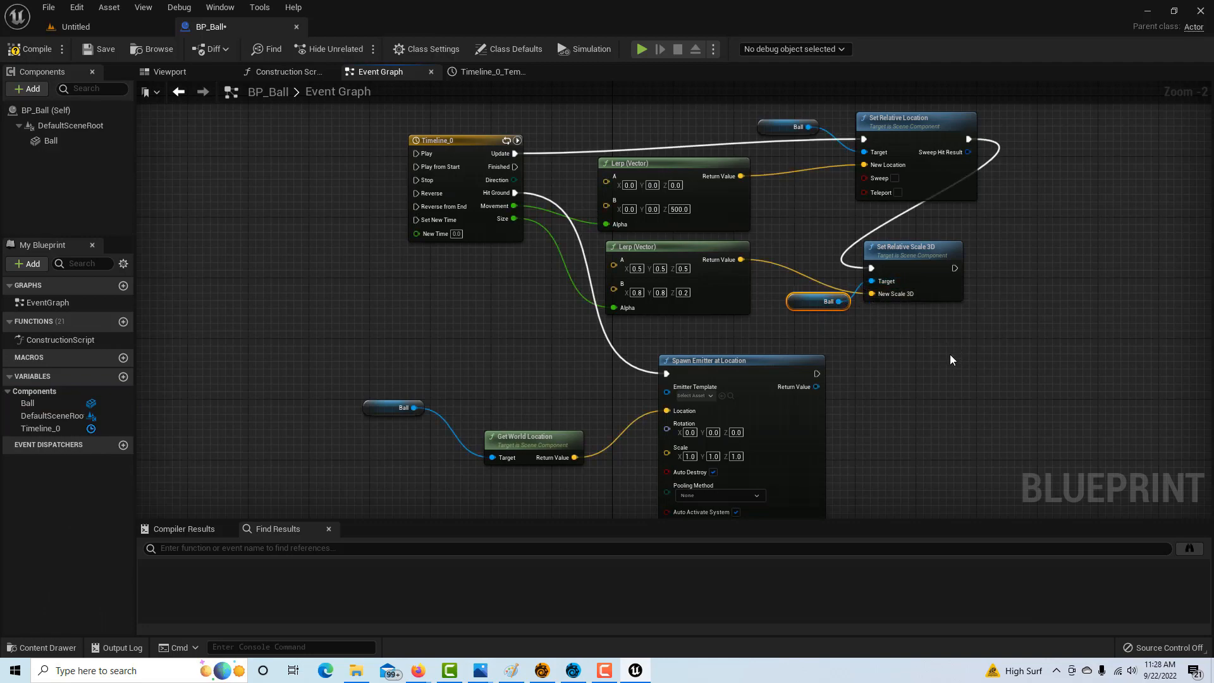
{"action": "scroll", "scroll_direction": "down", "scroll_amount": 3}
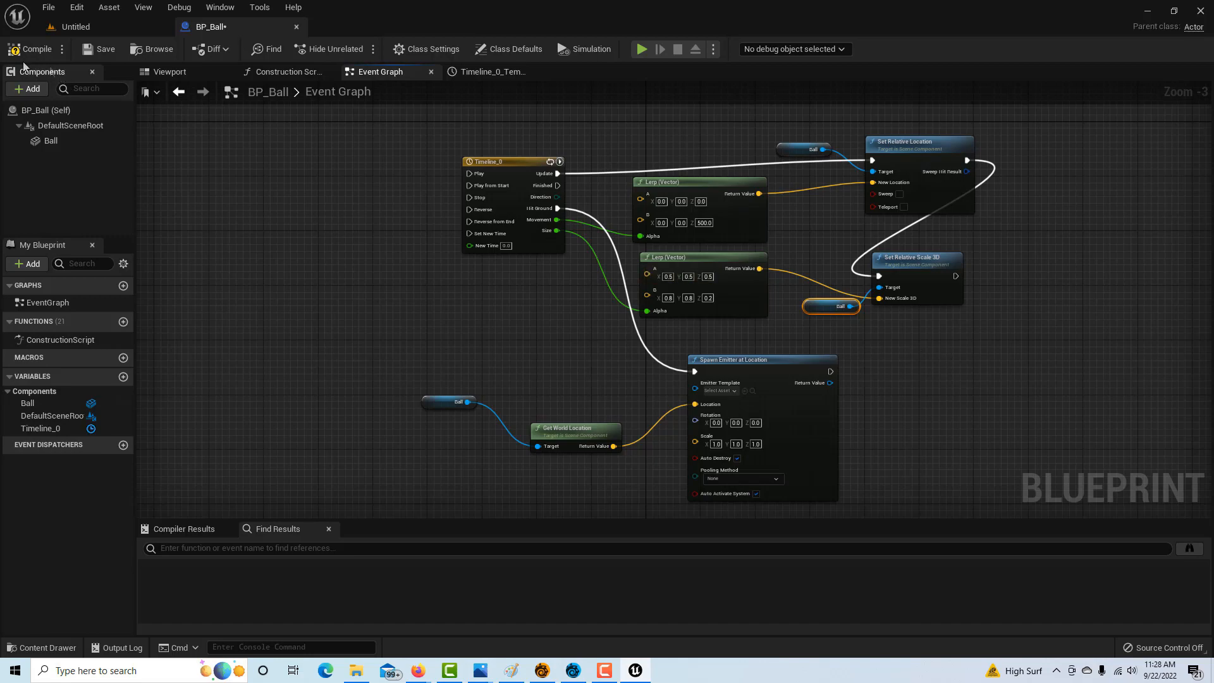
{"action": "left_click", "coordinate": [105, 49]}
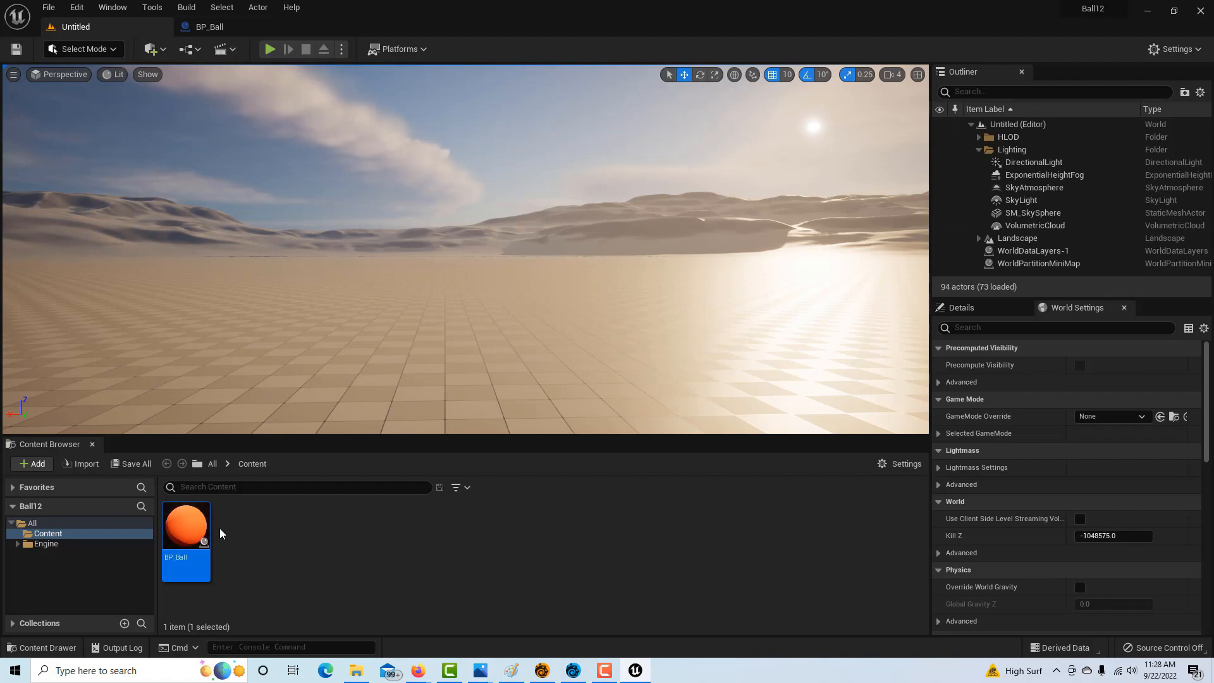
{"action": "mouse_move", "coordinate": [178, 456]}
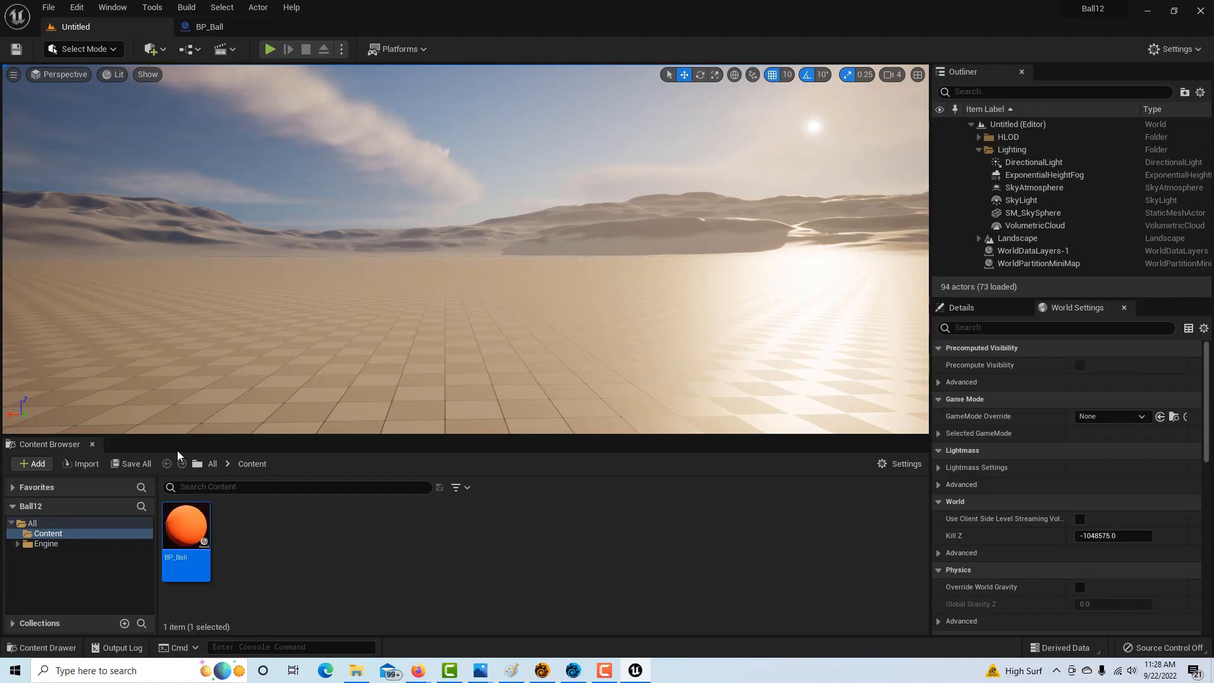
Place a BP_Ball actor on the level's ground and run Play to test the bounce.
{"action": "left_click_drag", "start_coordinate": [186, 530], "coordinate": [298, 299]}
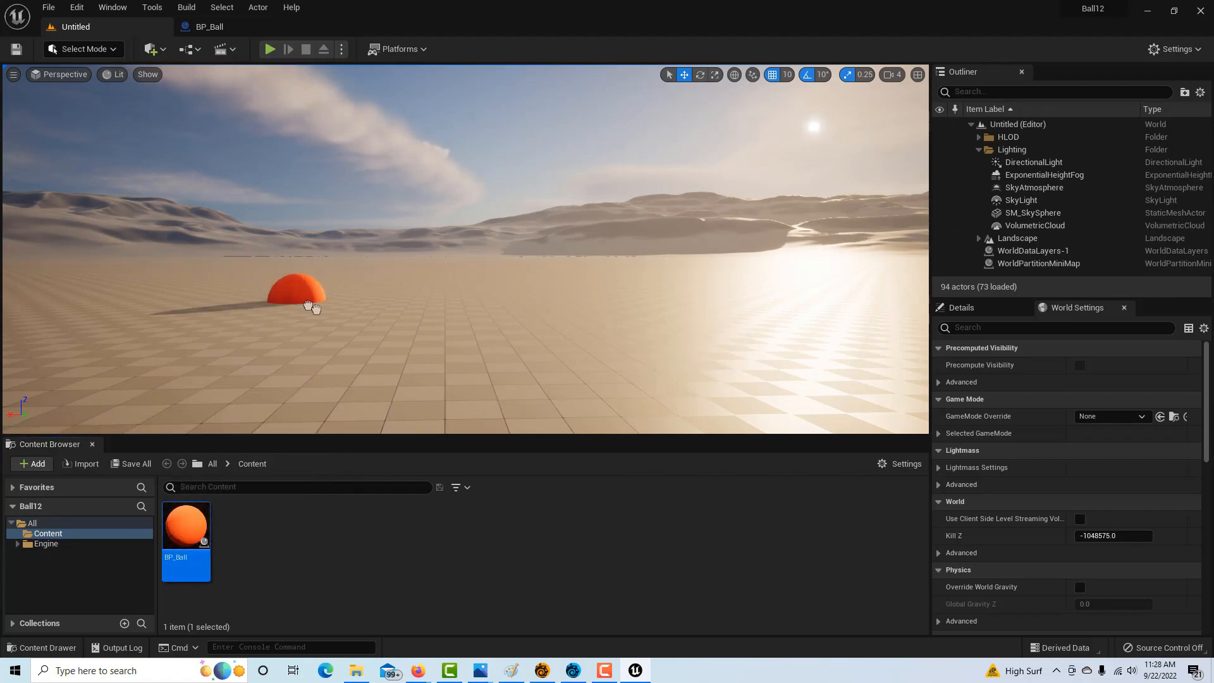
{"action": "left_click", "coordinate": [302, 295]}
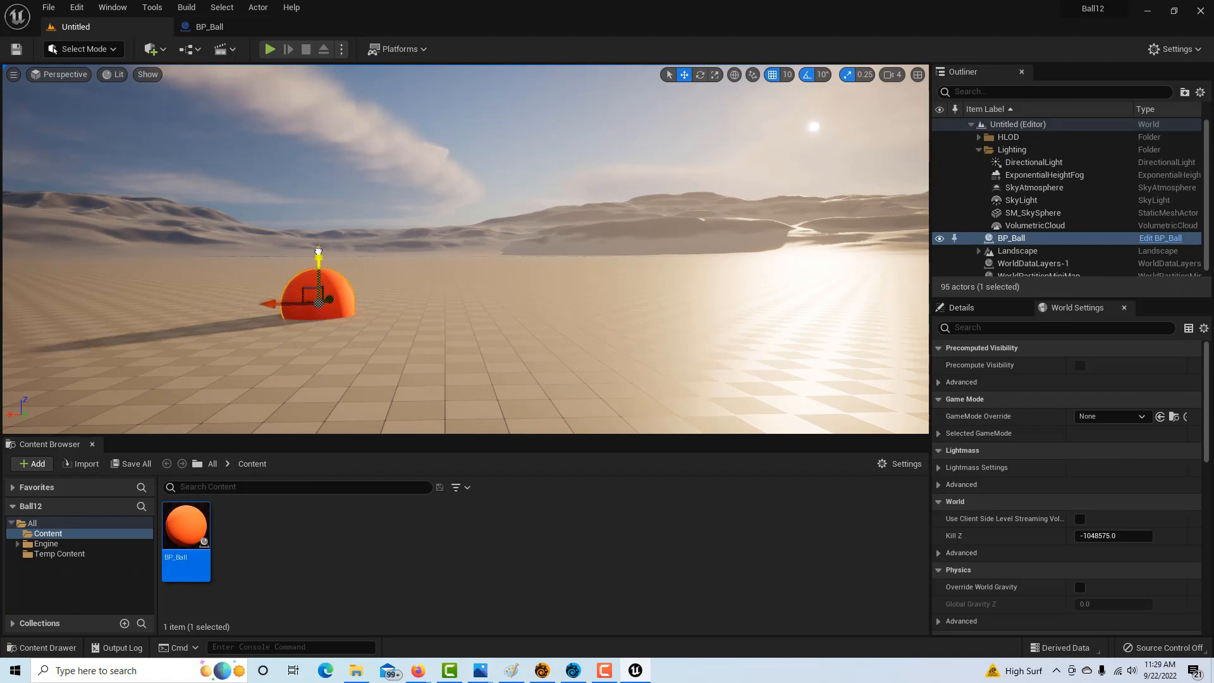
{"action": "left_click", "coordinate": [268, 50]}
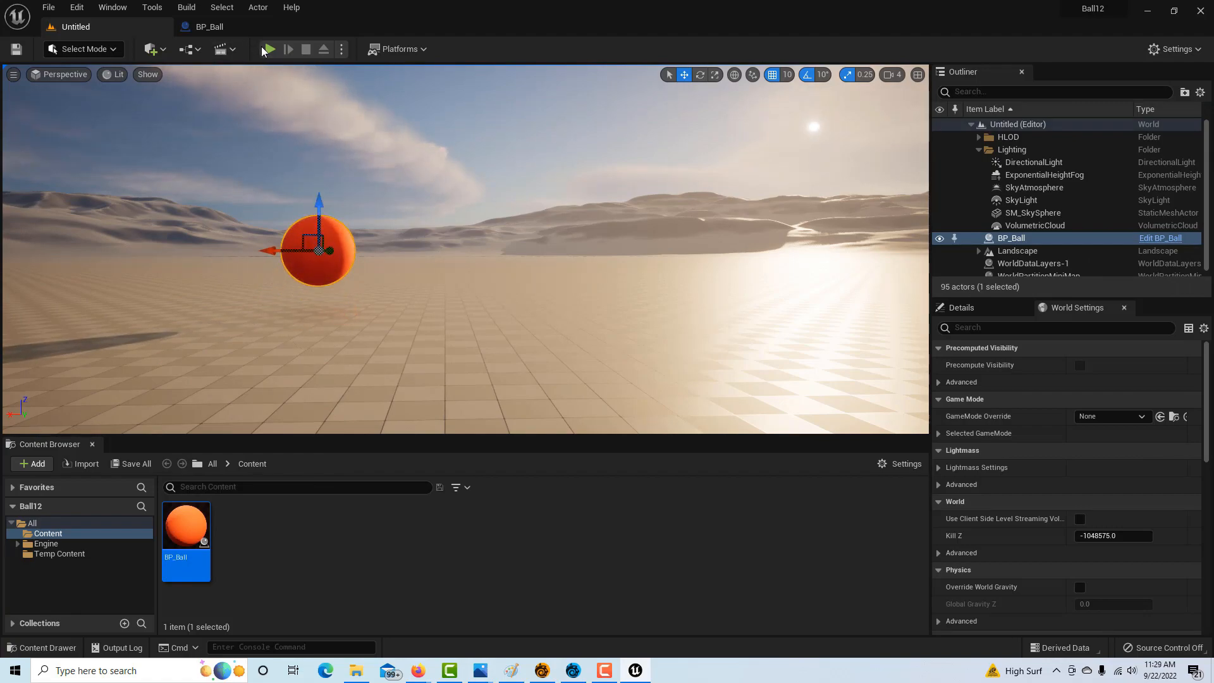
{"action": "mouse_move", "coordinate": [269, 49]}
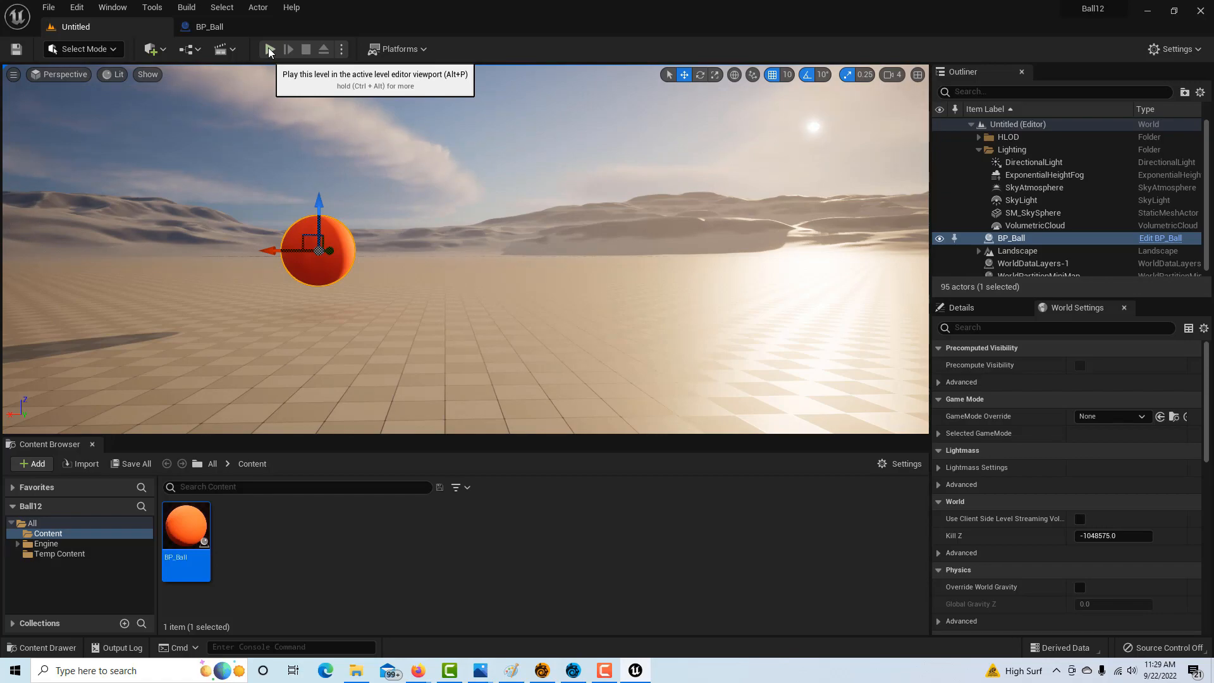
{"action": "left_click", "coordinate": [269, 50]}
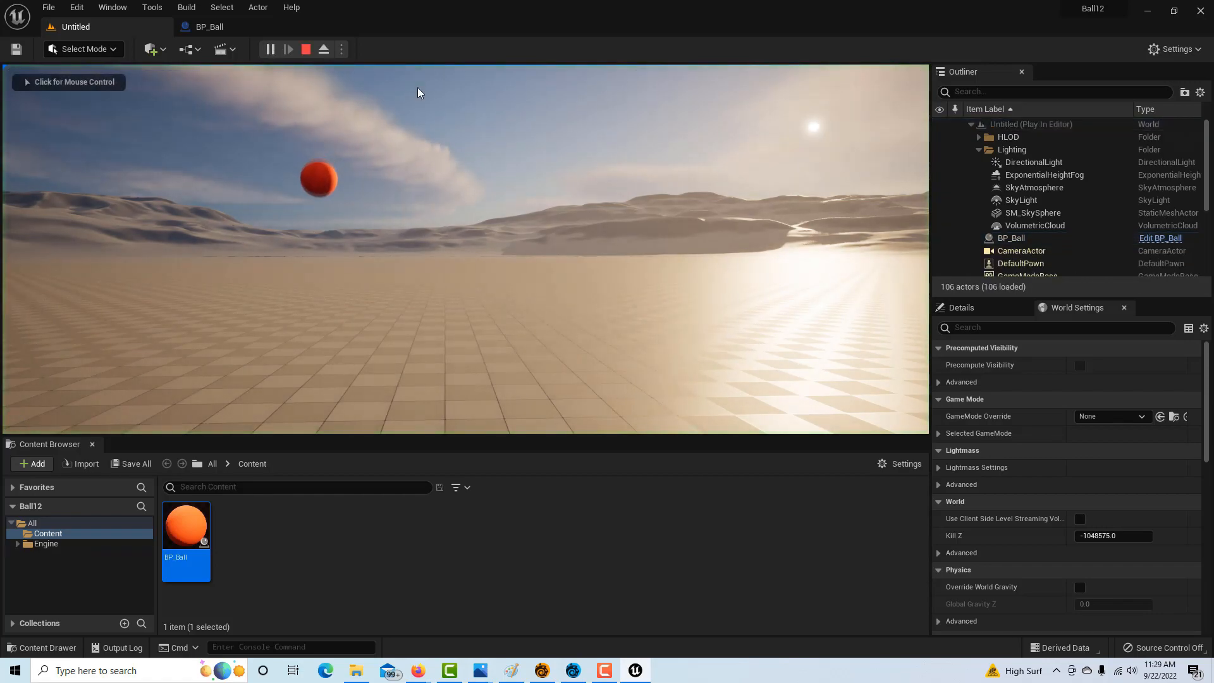